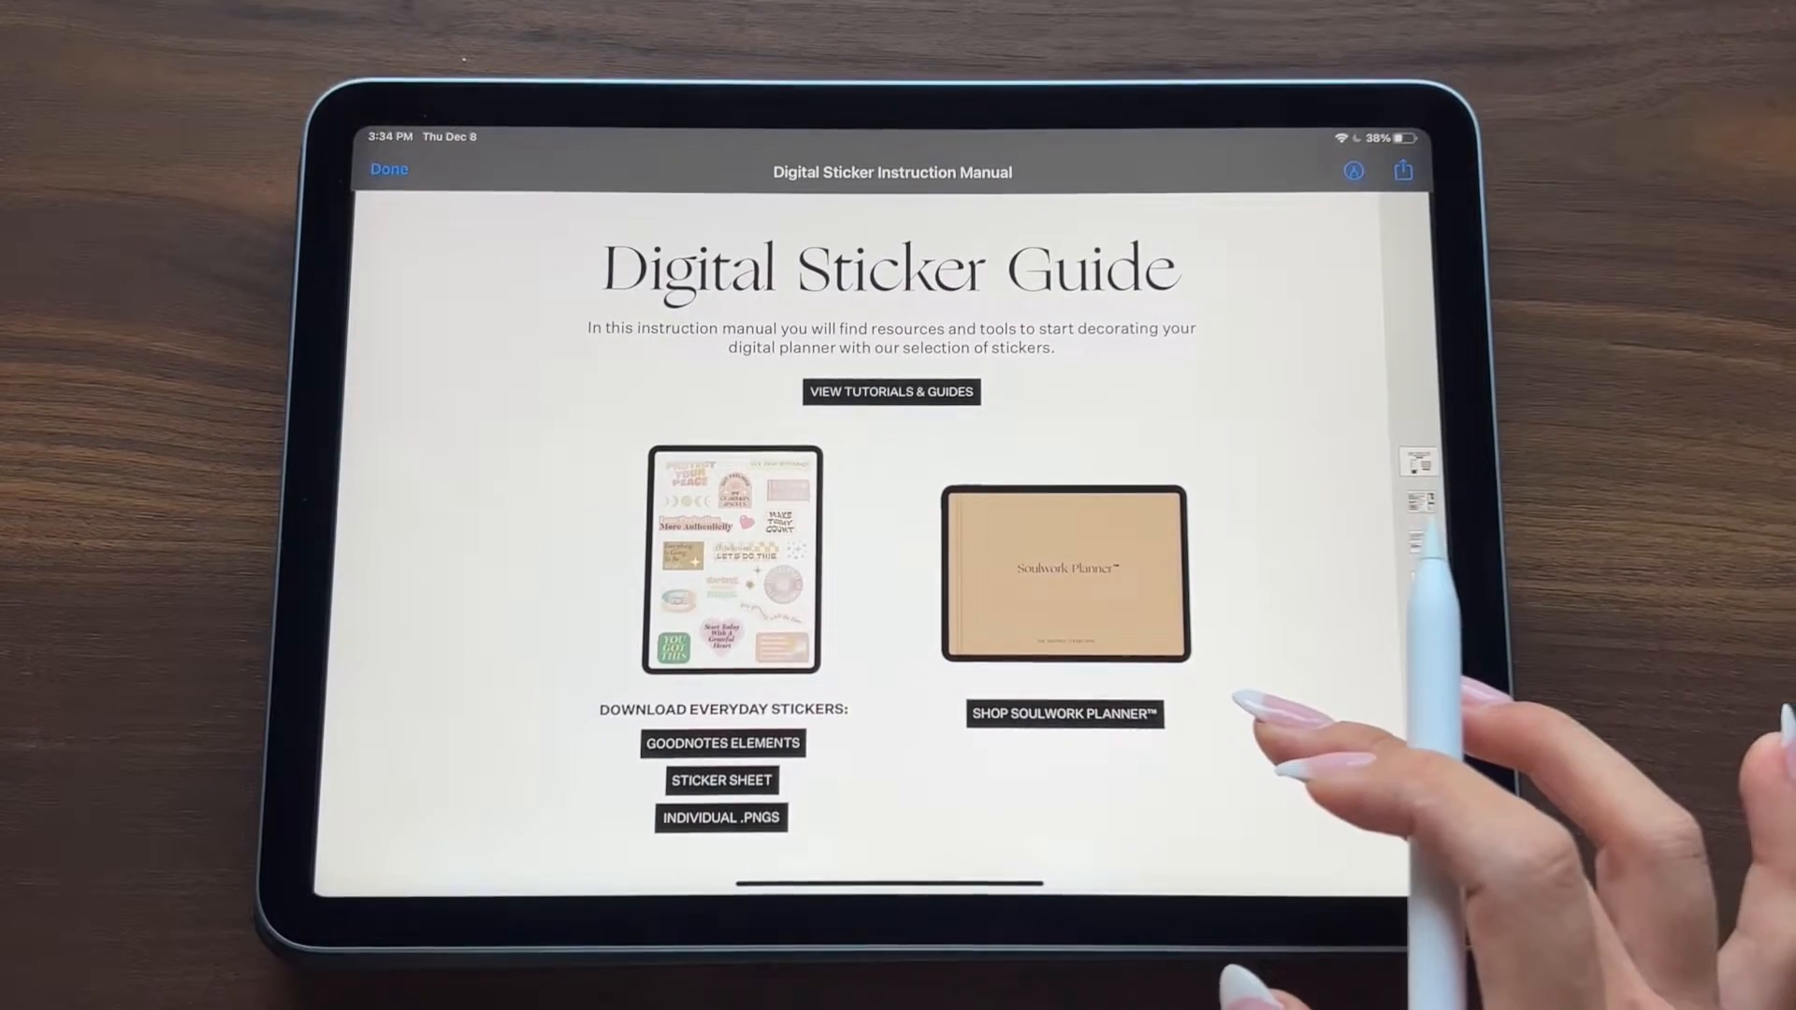
{"action": "mouse_move", "coordinate": [1317, 778]}
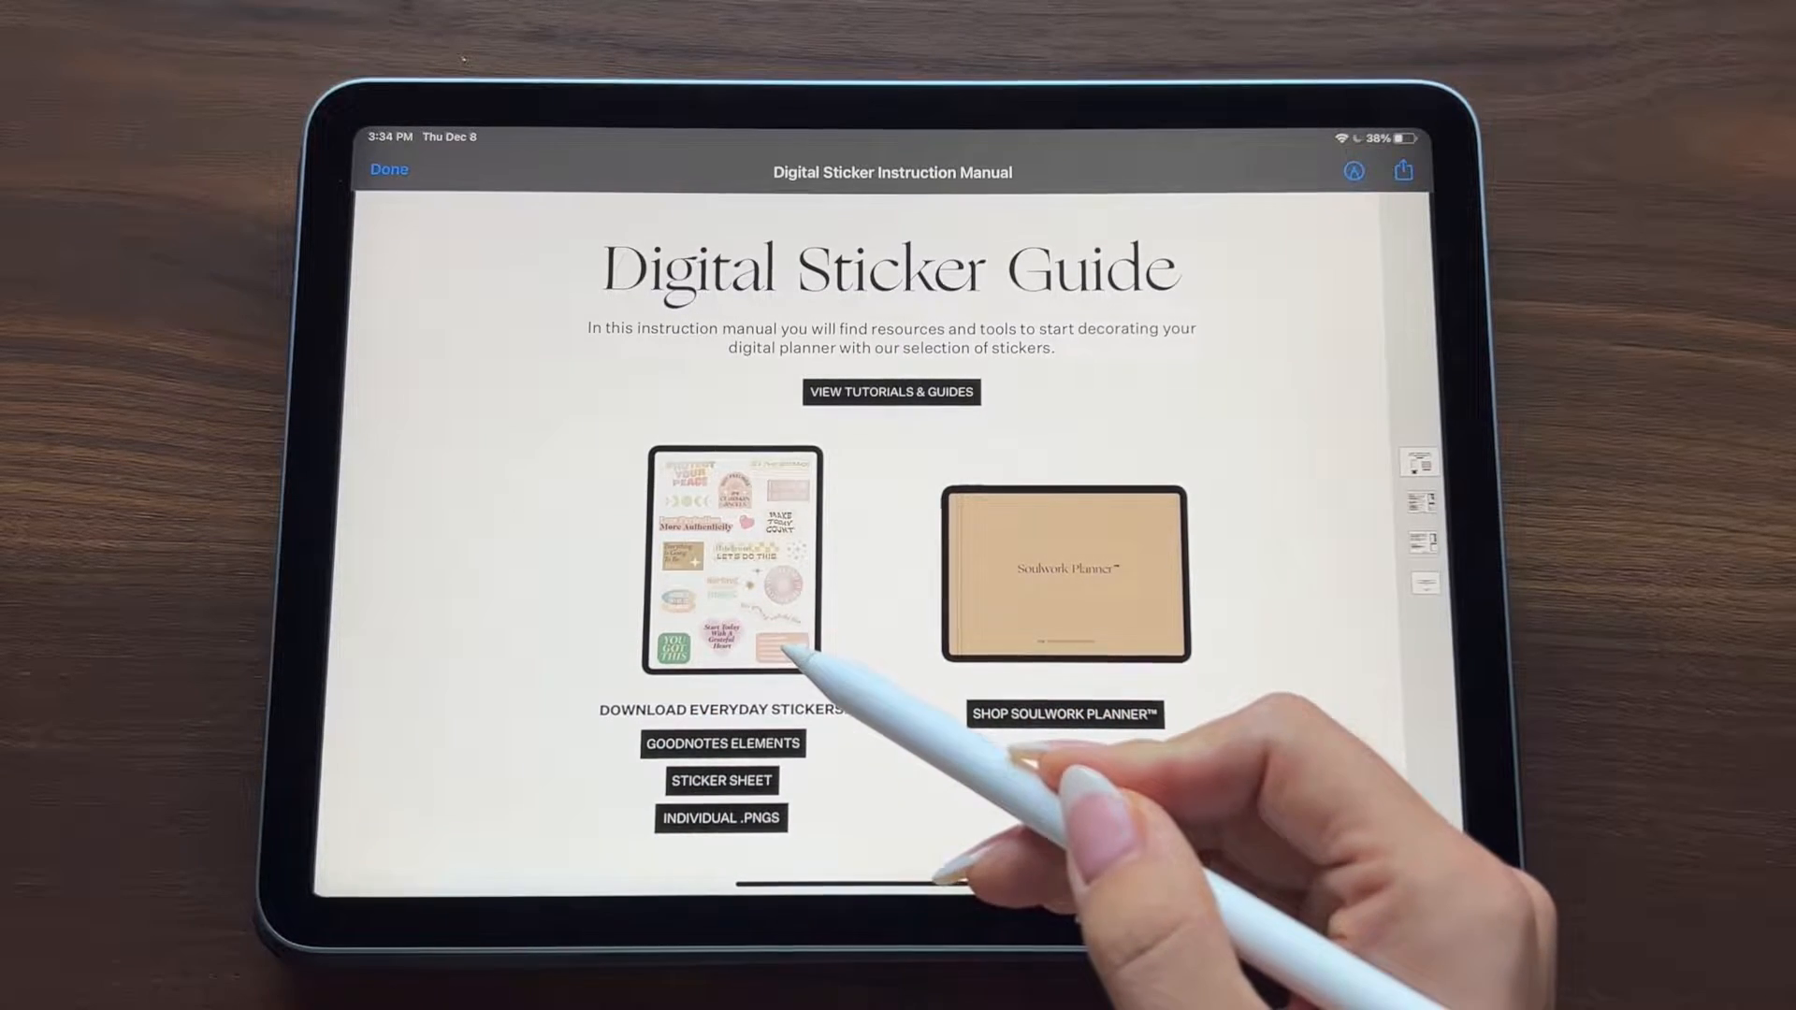
{"action": "mouse_move", "coordinate": [1145, 664]}
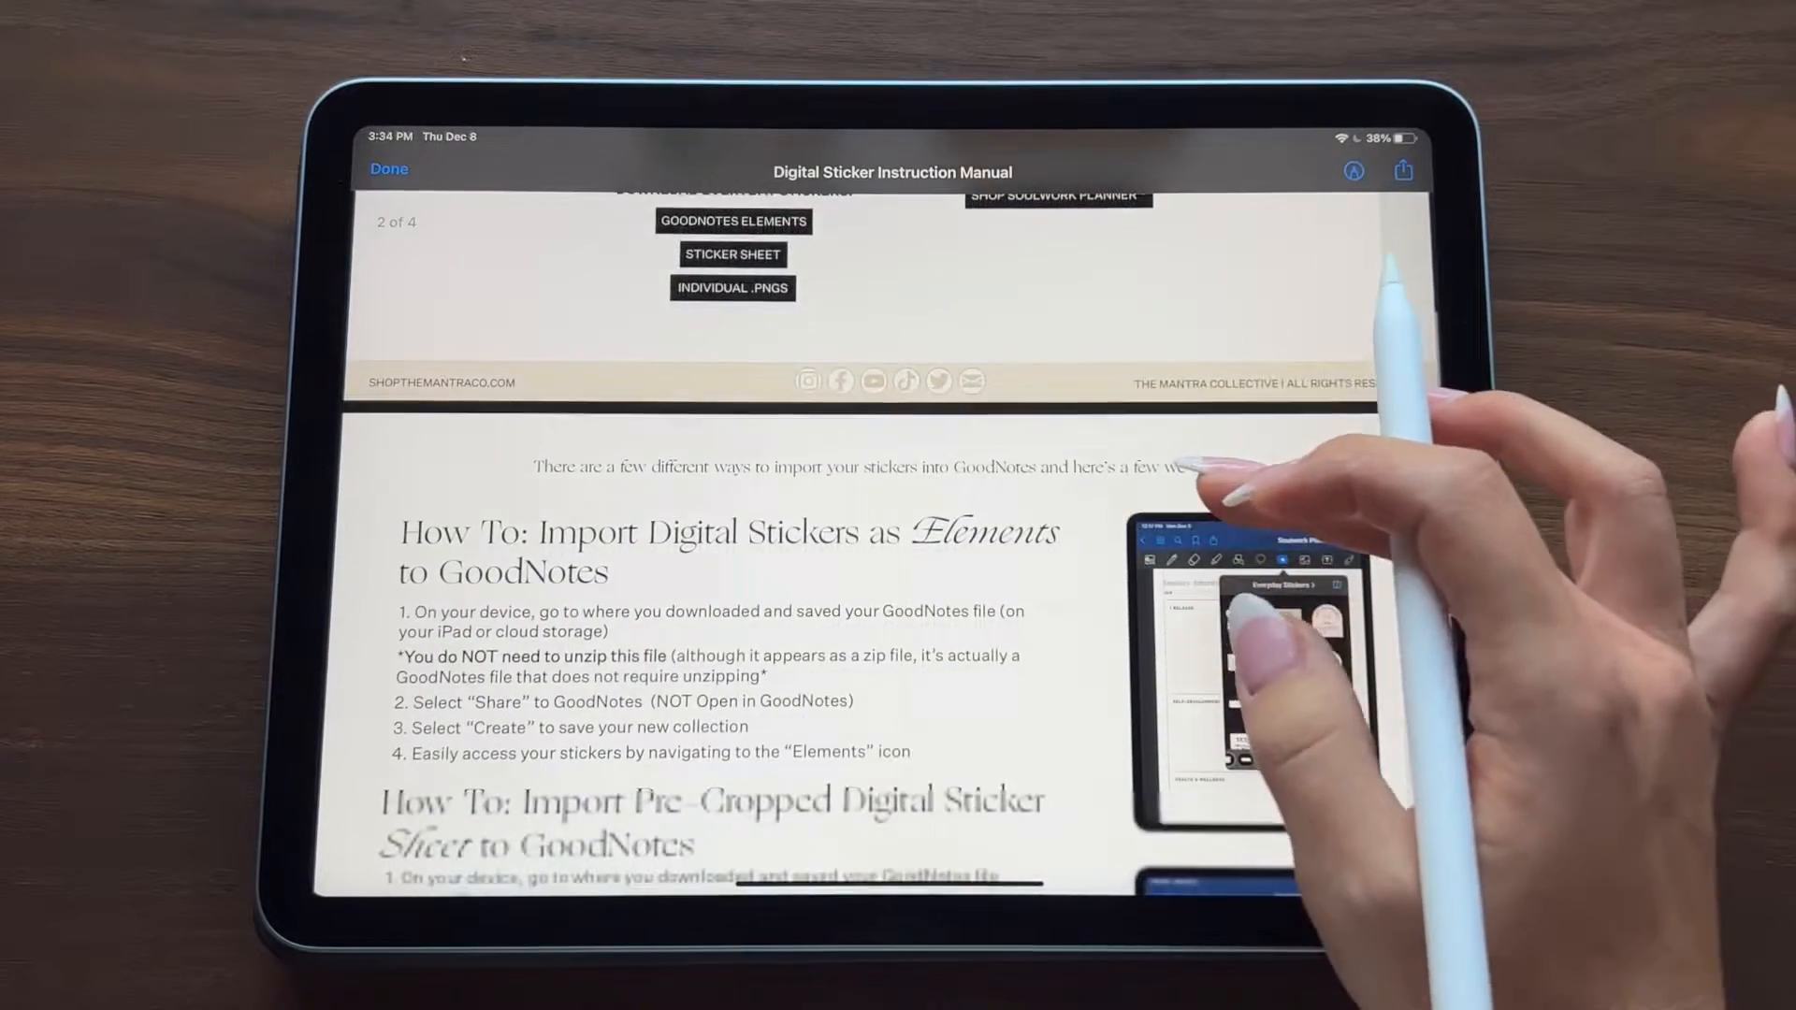
Step: Follow the Digital Sticker Guide's download link out of Files into Safari
{"action": "scroll", "scroll_direction": "up", "scroll_amount": 3}
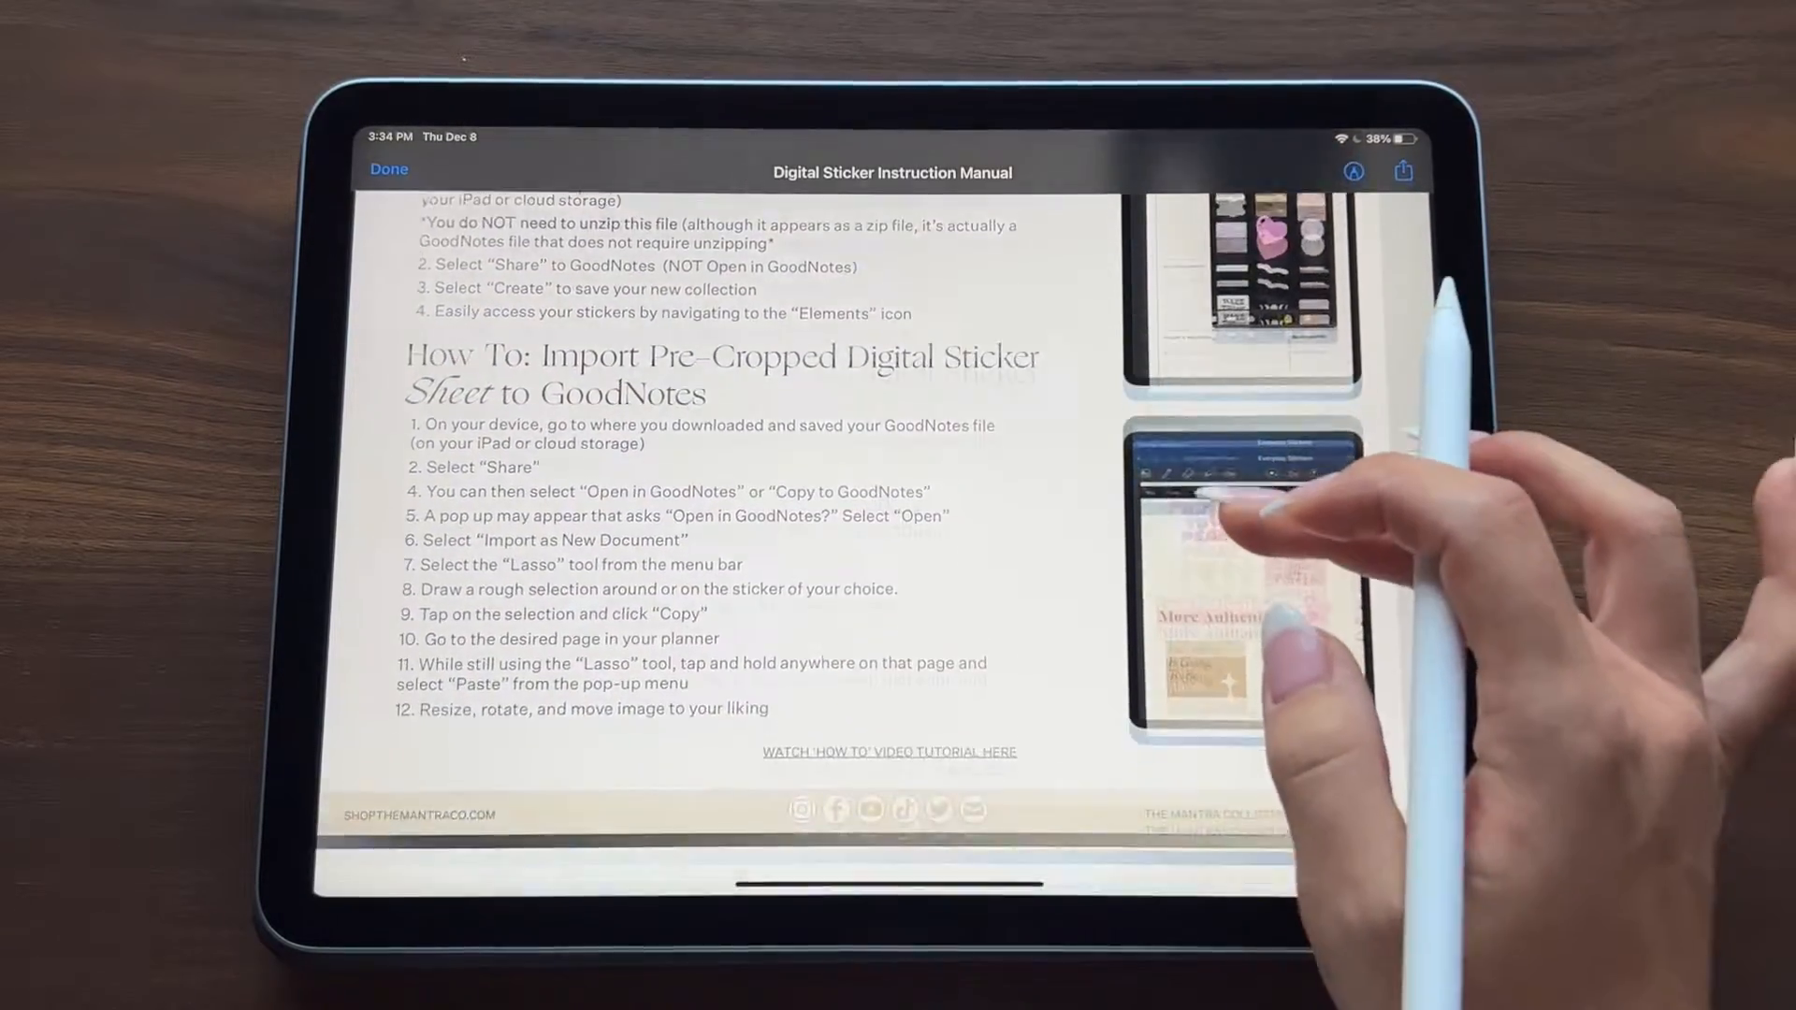
{"action": "scroll", "scroll_direction": "down", "scroll_amount": 3}
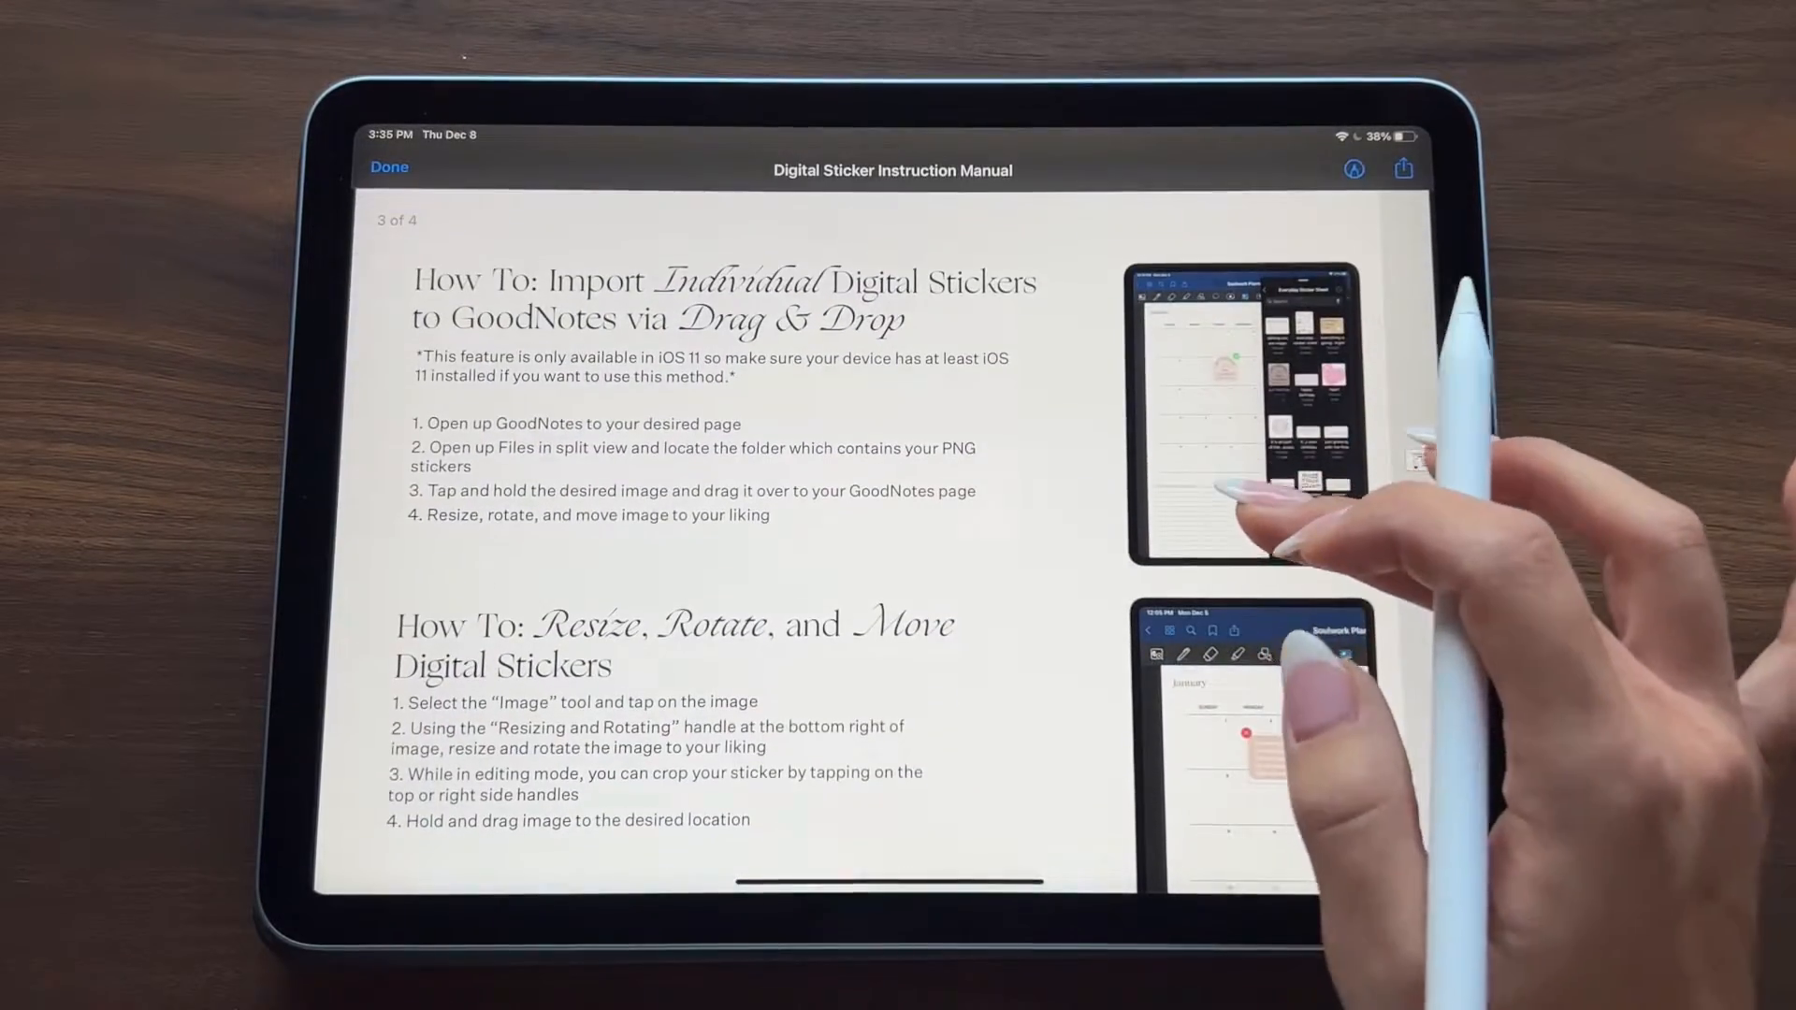
{"action": "scroll", "scroll_direction": "down", "scroll_amount": 3}
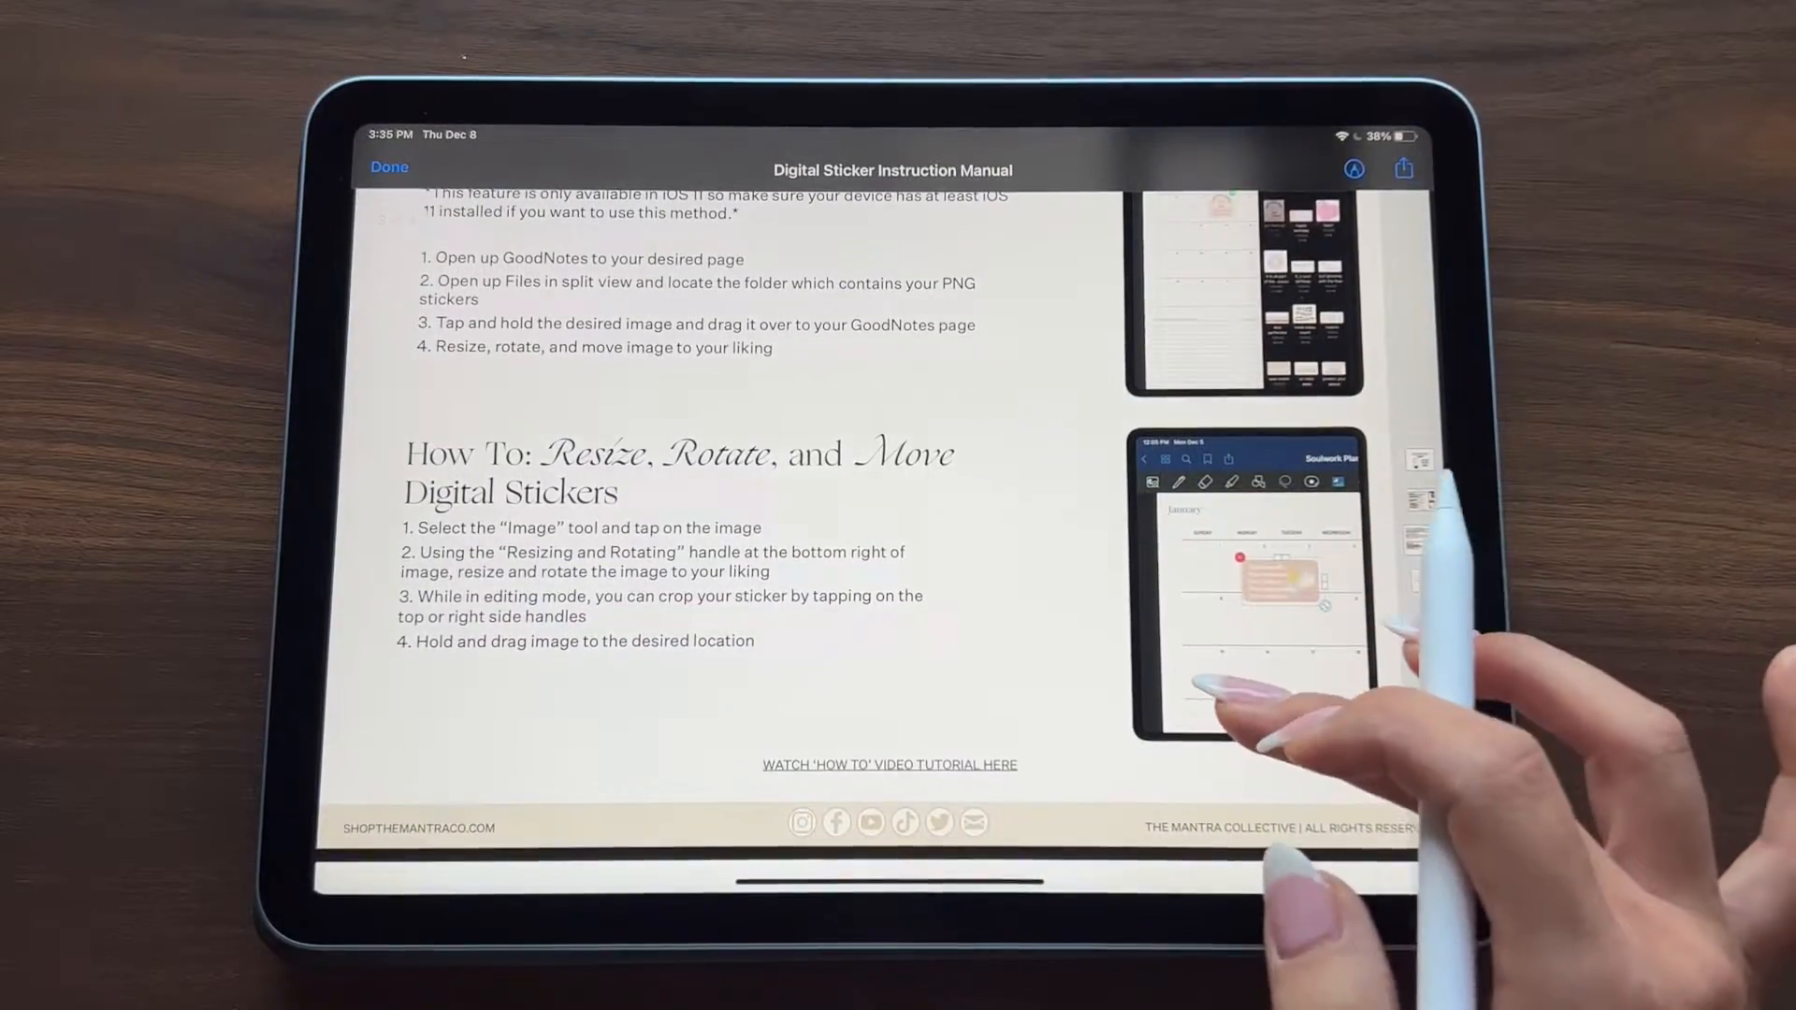
{"action": "scroll", "scroll_direction": "down", "scroll_amount": 3}
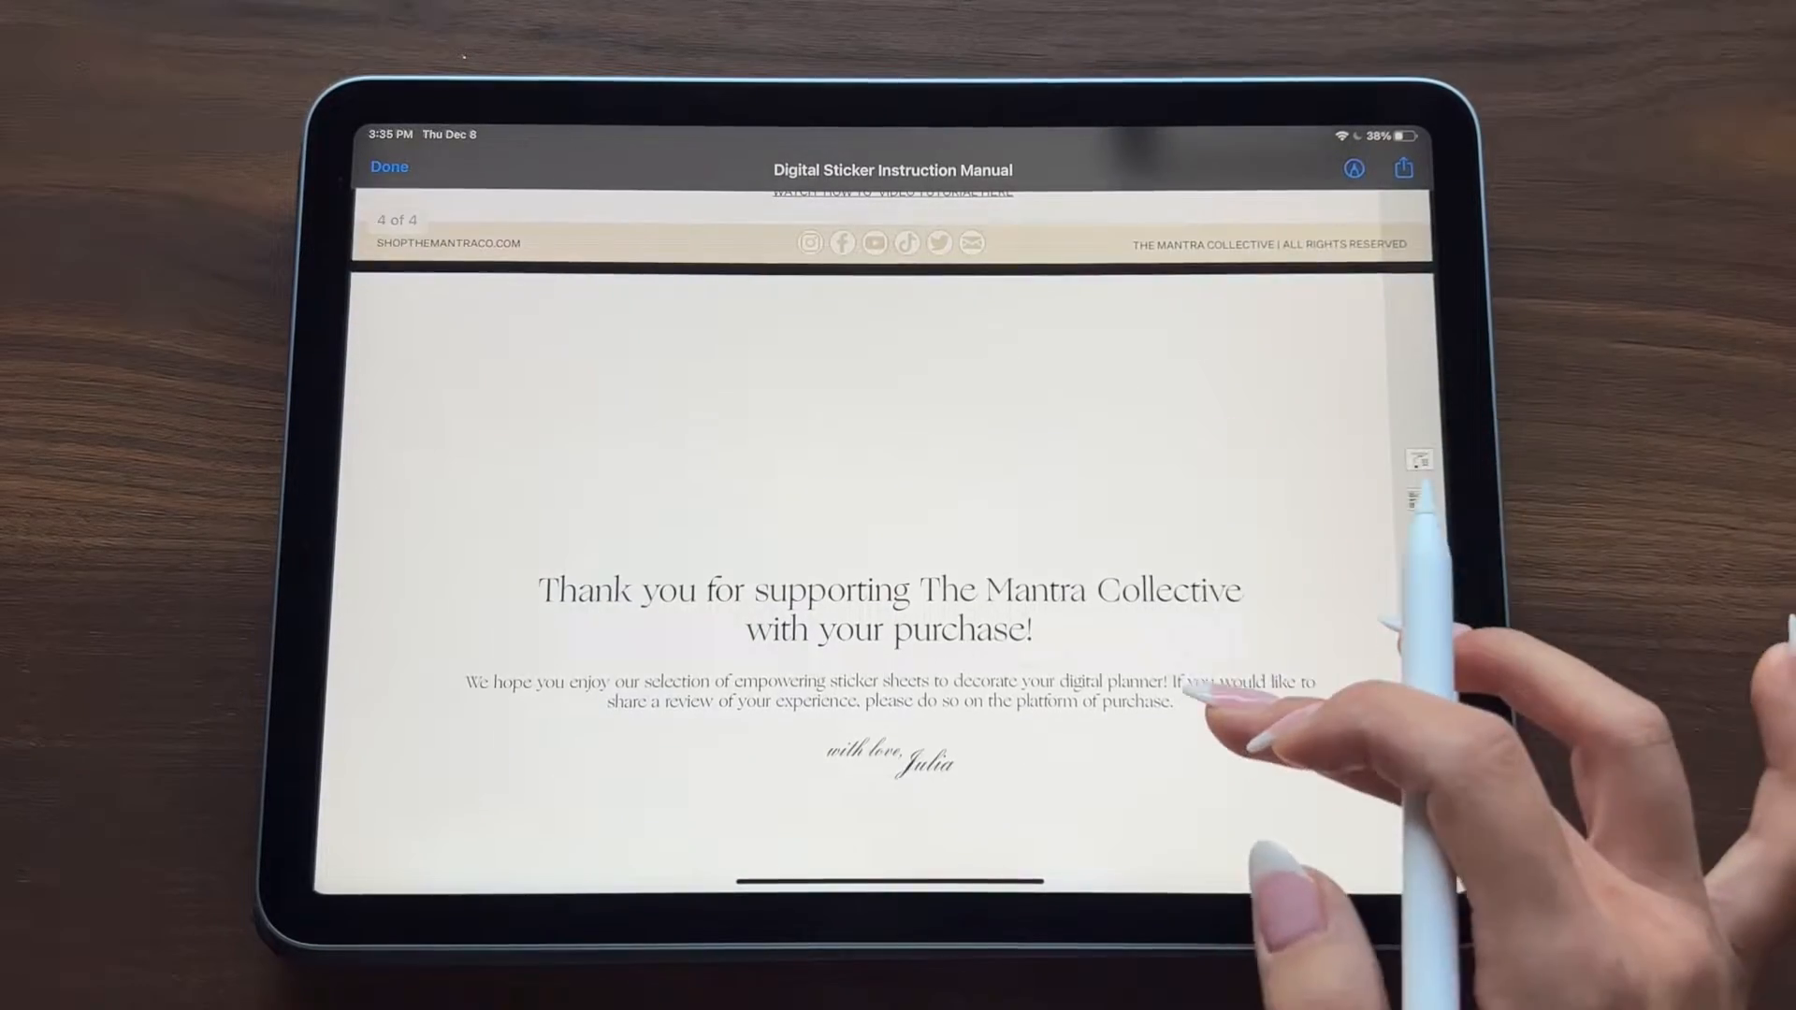
{"action": "scroll", "scroll_direction": "down", "scroll_amount": 3}
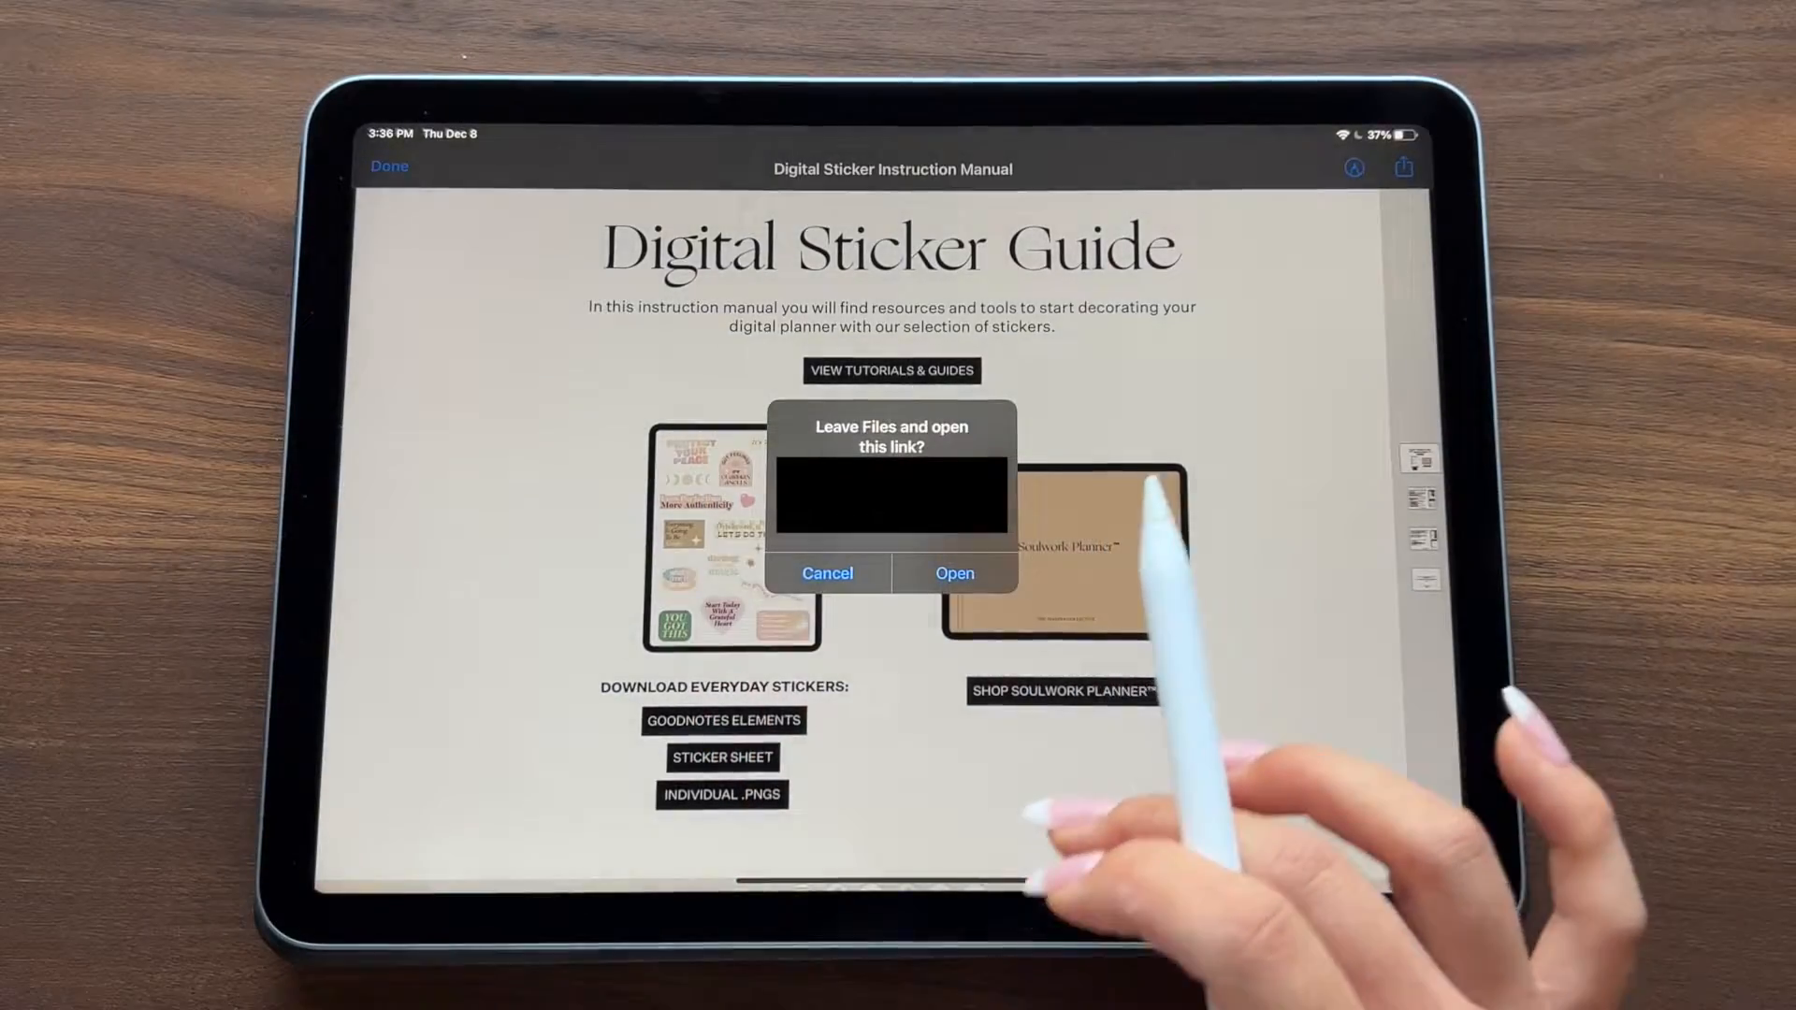
{"action": "left_click", "coordinate": [827, 573]}
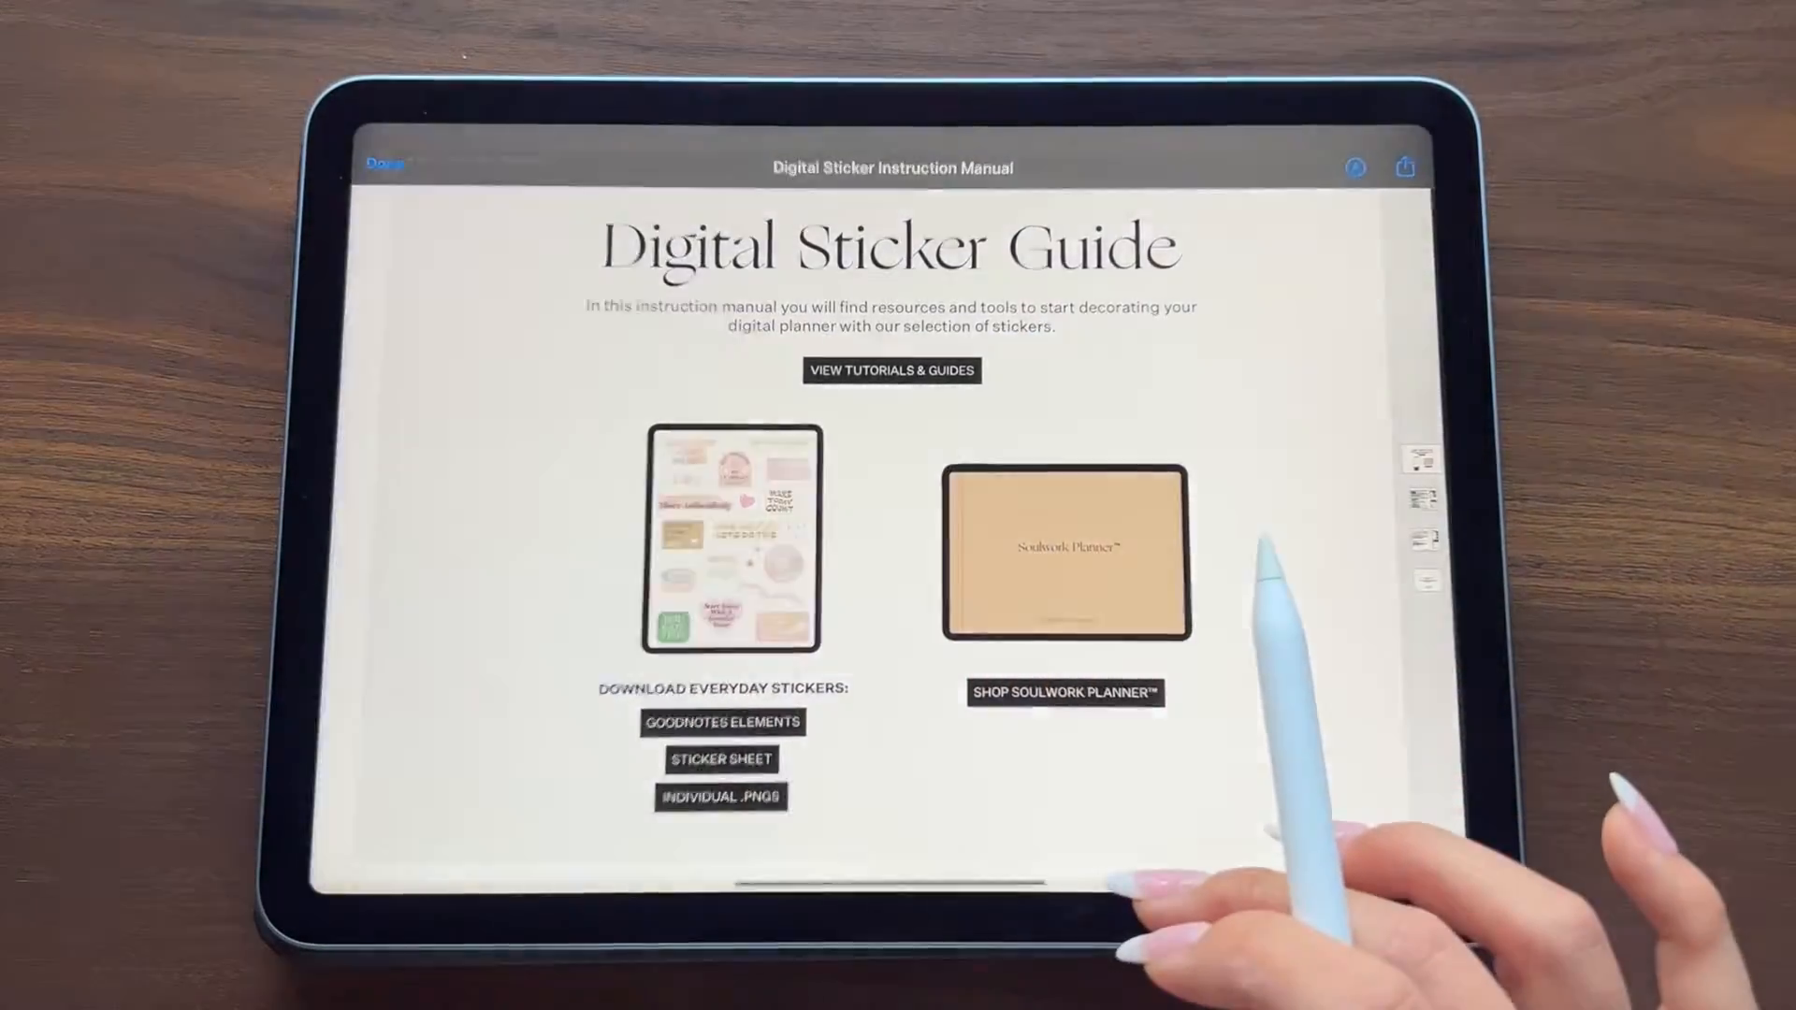
{"action": "left_click", "coordinate": [721, 722]}
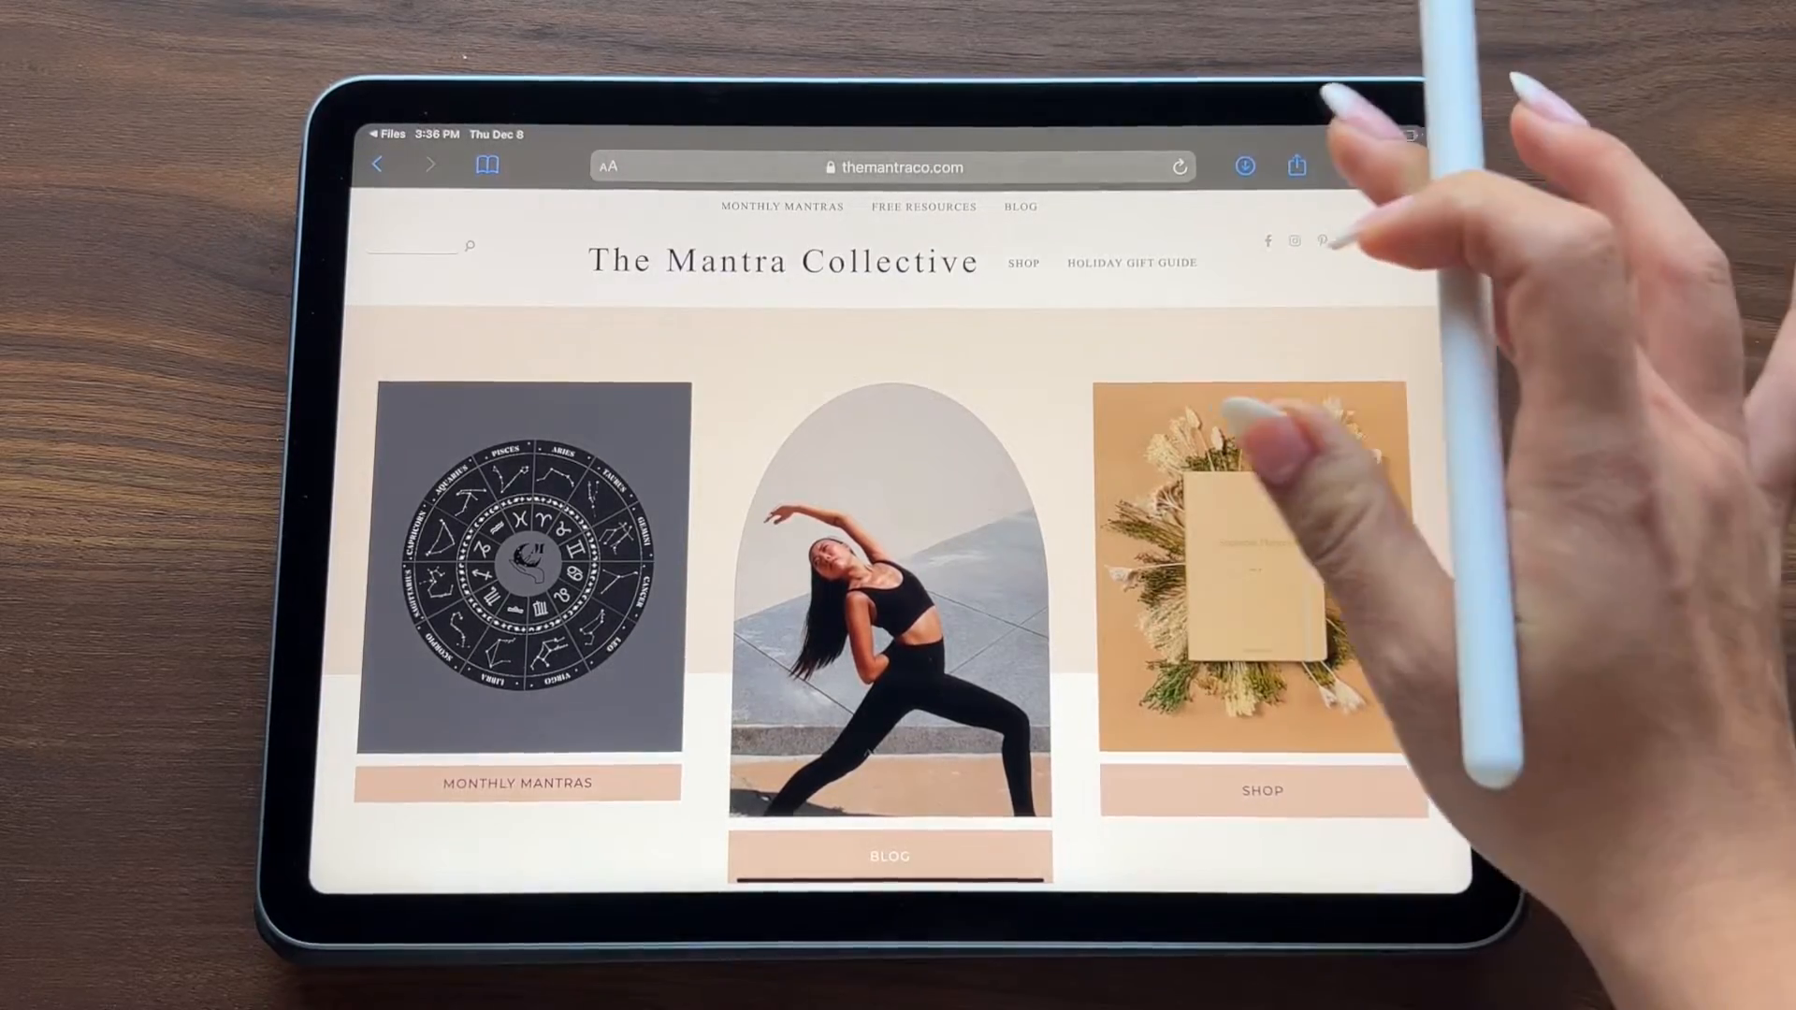
Step: Bring up the downloaded Everyday Stickers zip archive from Safari's Downloads list
{"action": "left_click", "coordinate": [1245, 167]}
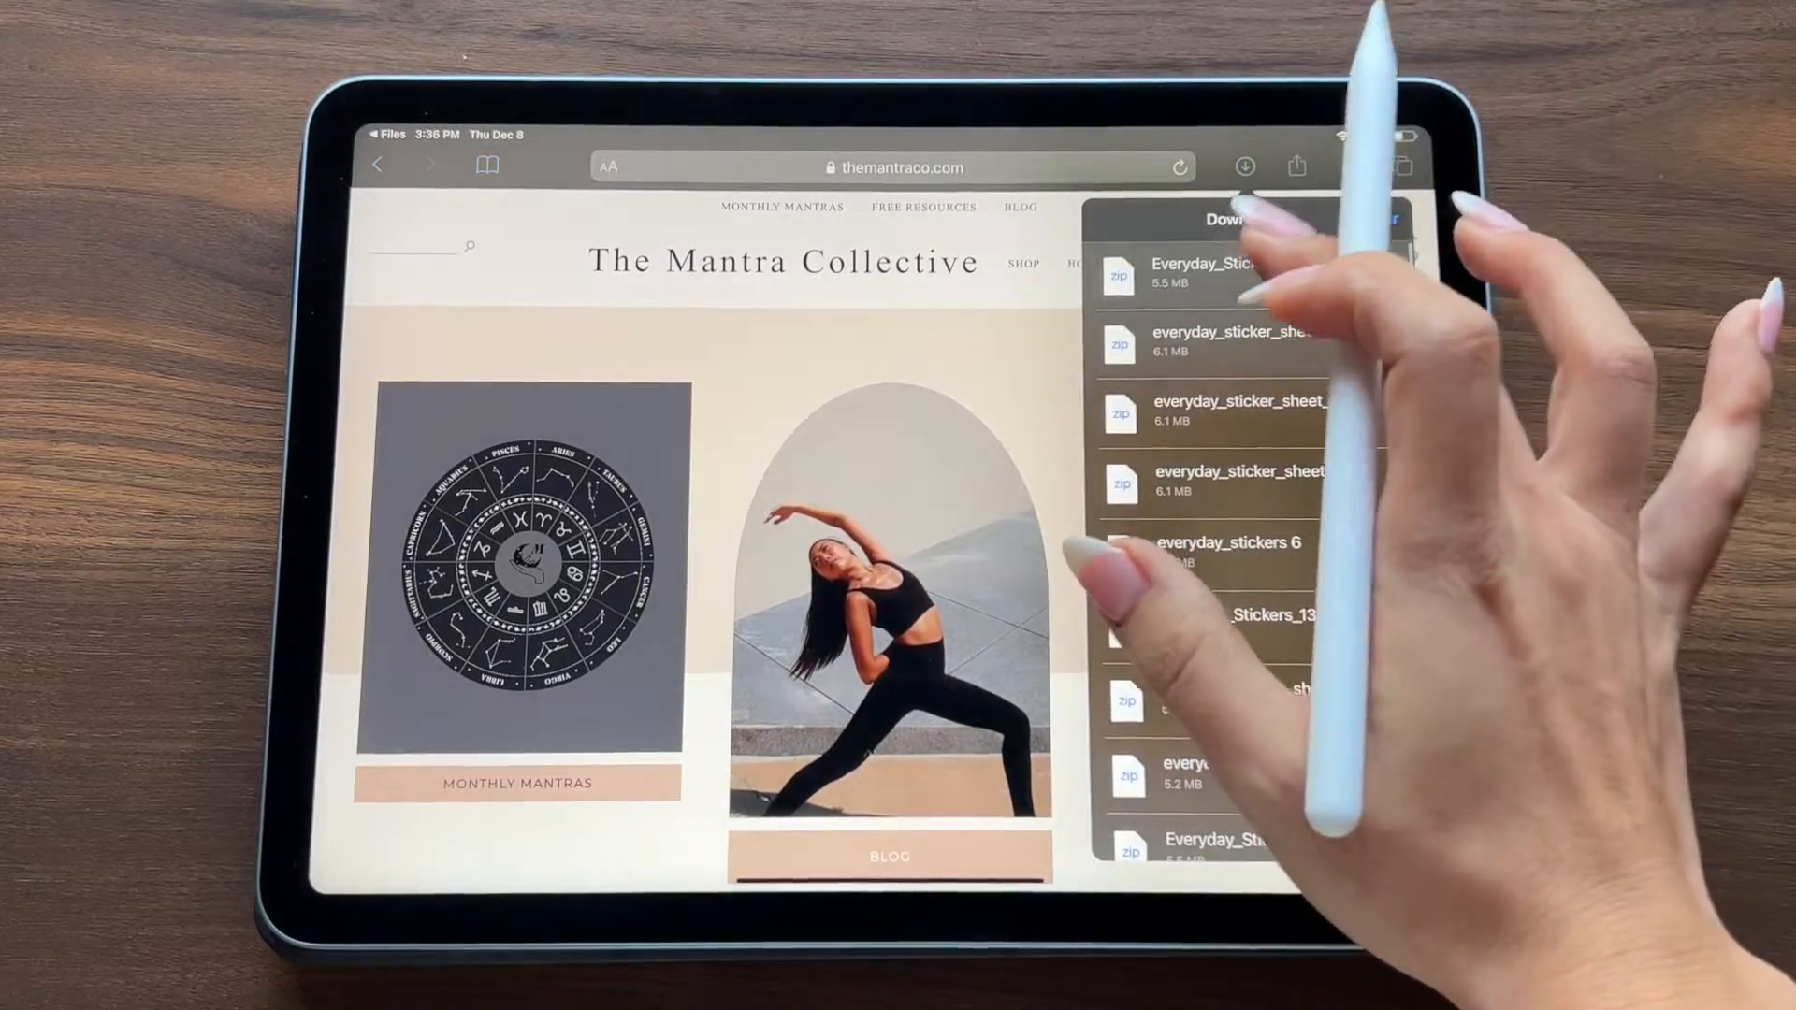
{"action": "left_click", "coordinate": [1203, 273]}
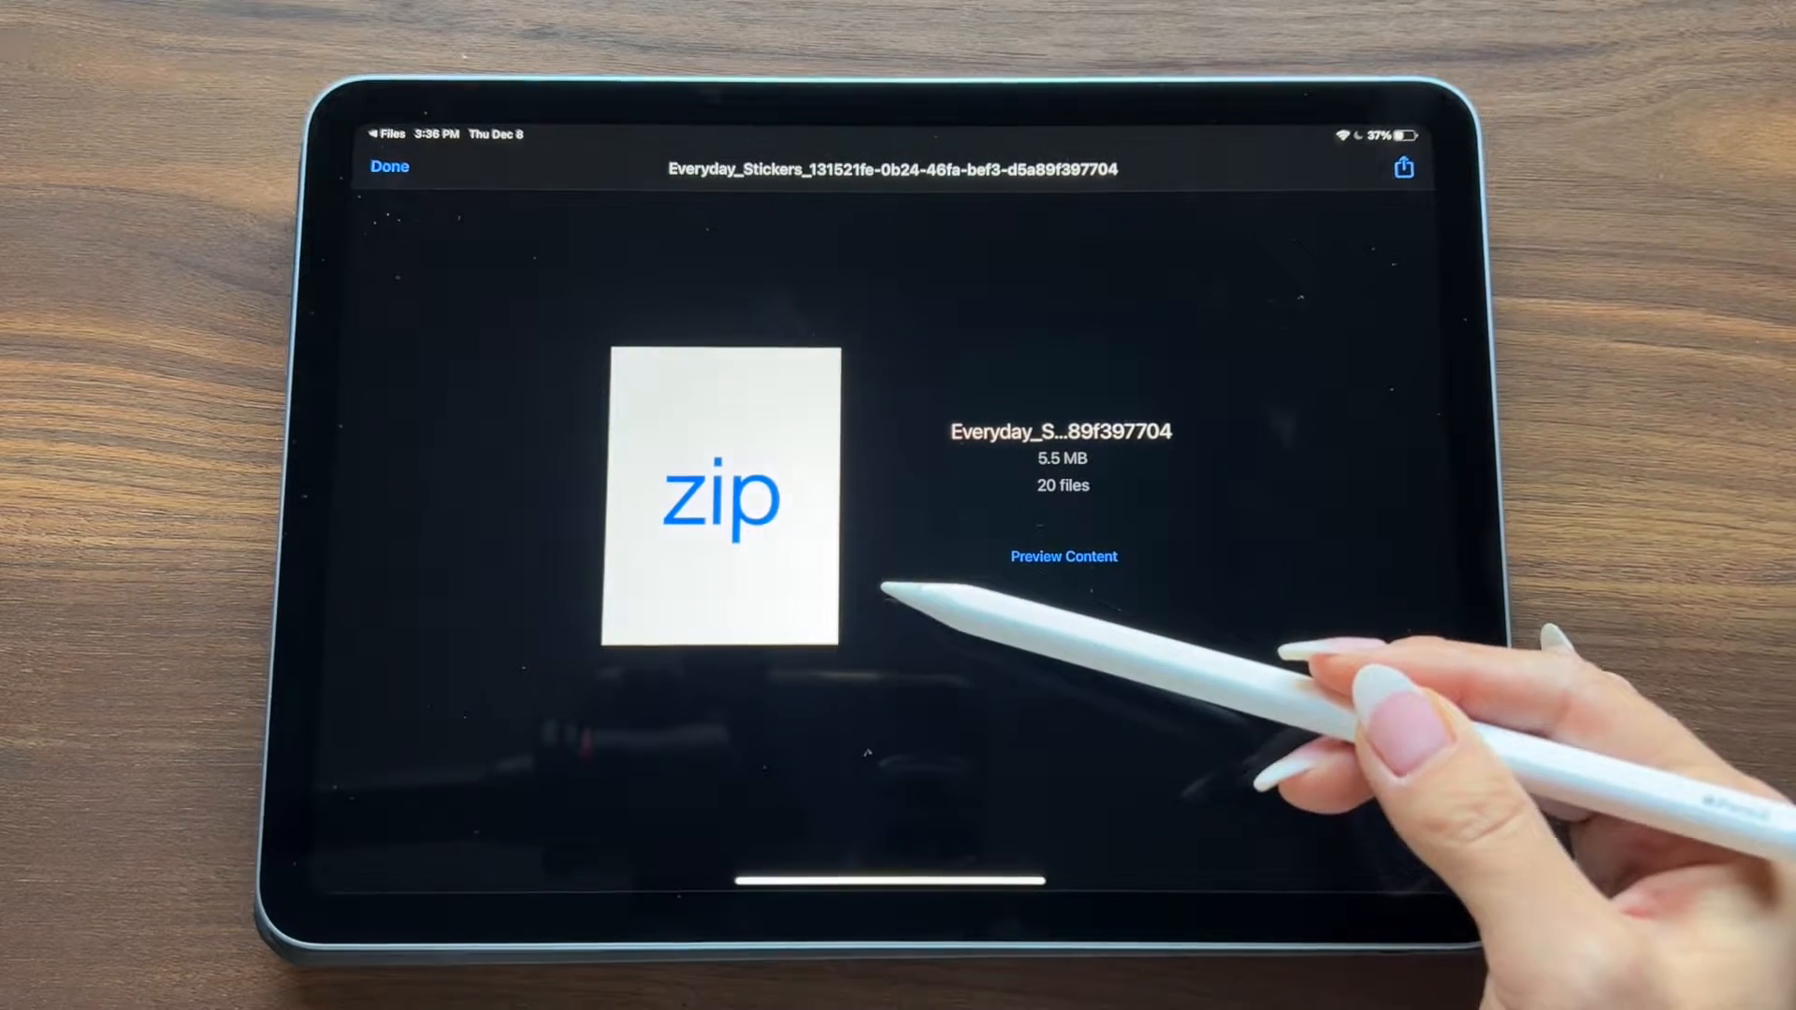
{"action": "mouse_move", "coordinate": [950, 573]}
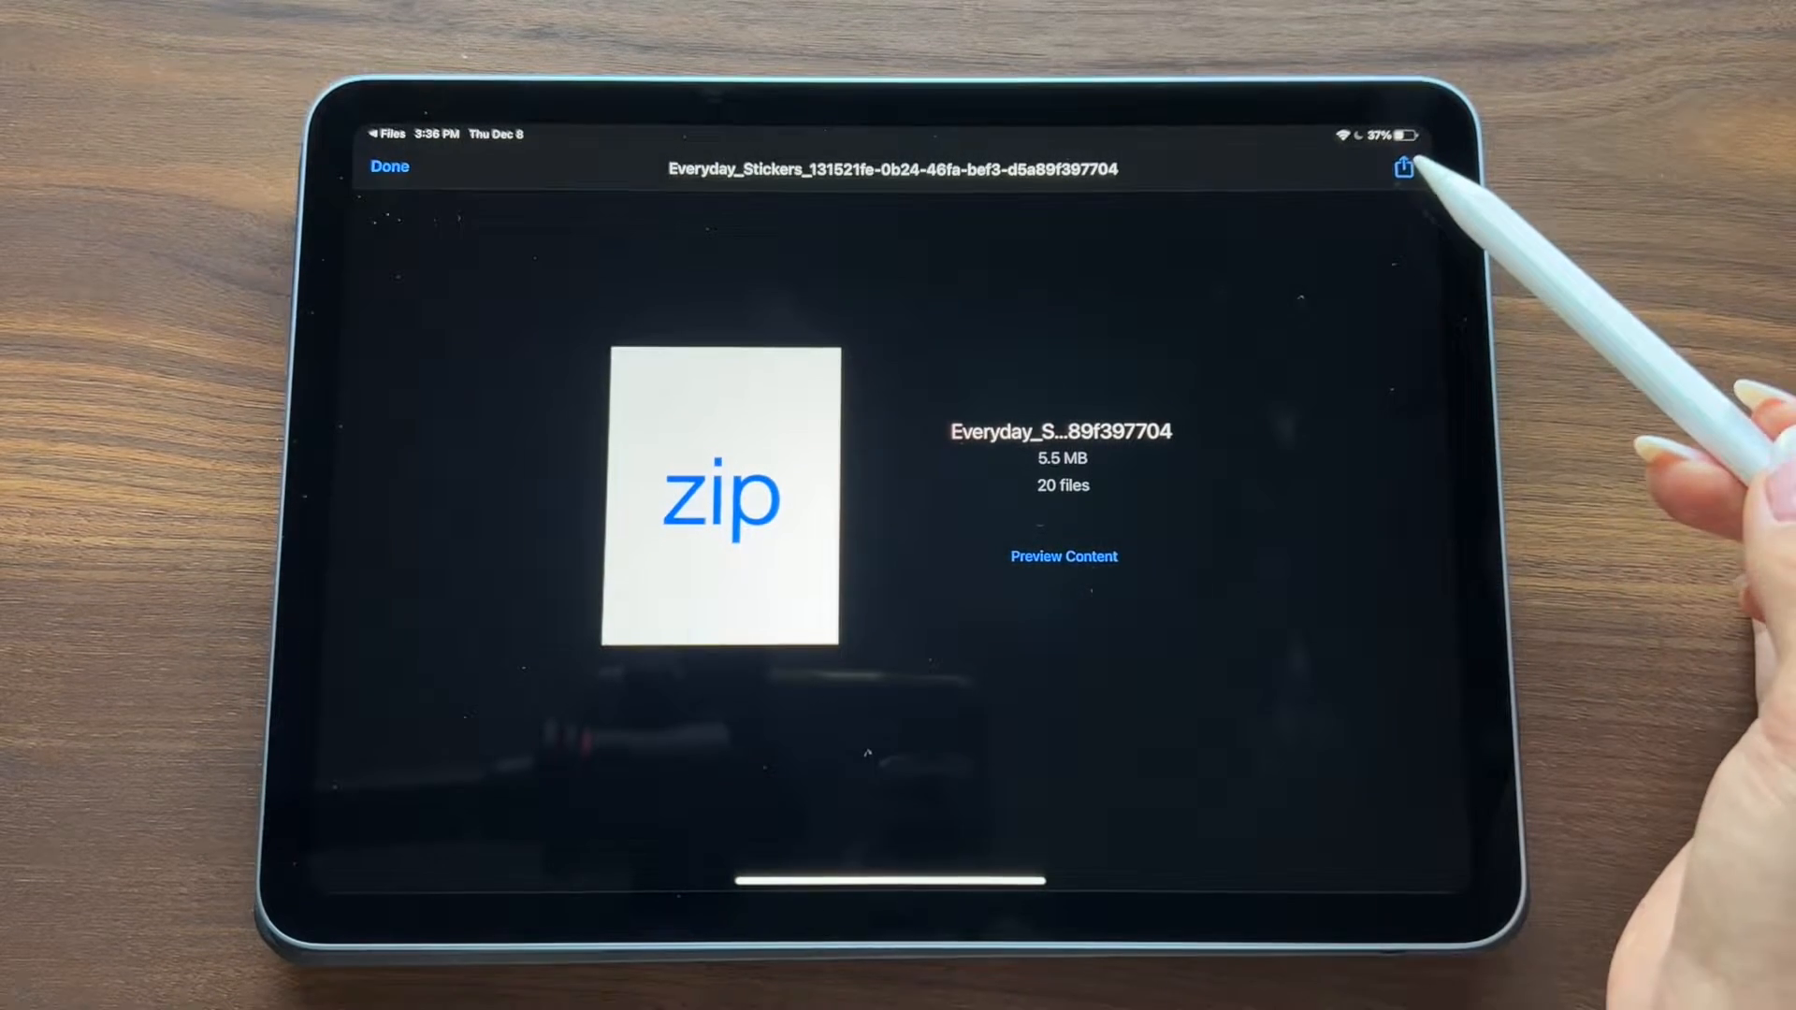
Step: Share the Everyday Stickers archive from its preview into GoodNotes as a new collection
{"action": "left_click", "coordinate": [1401, 167]}
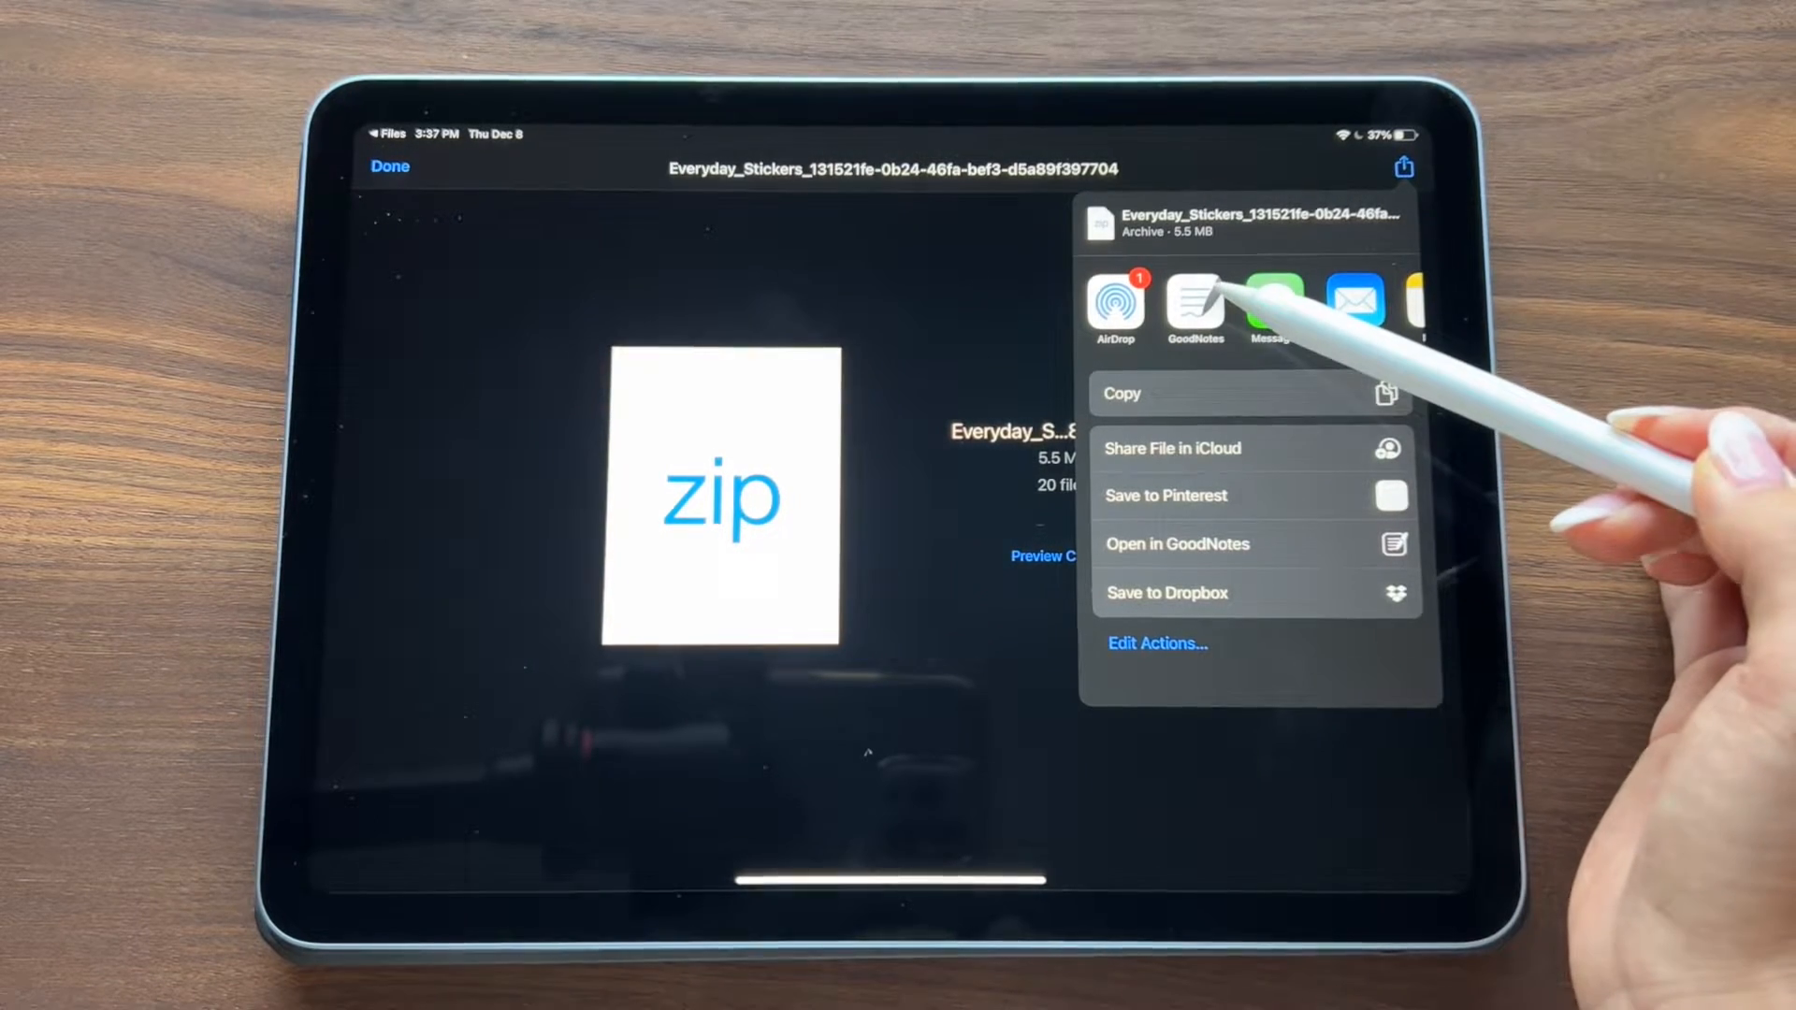
{"action": "left_click", "coordinate": [1177, 543]}
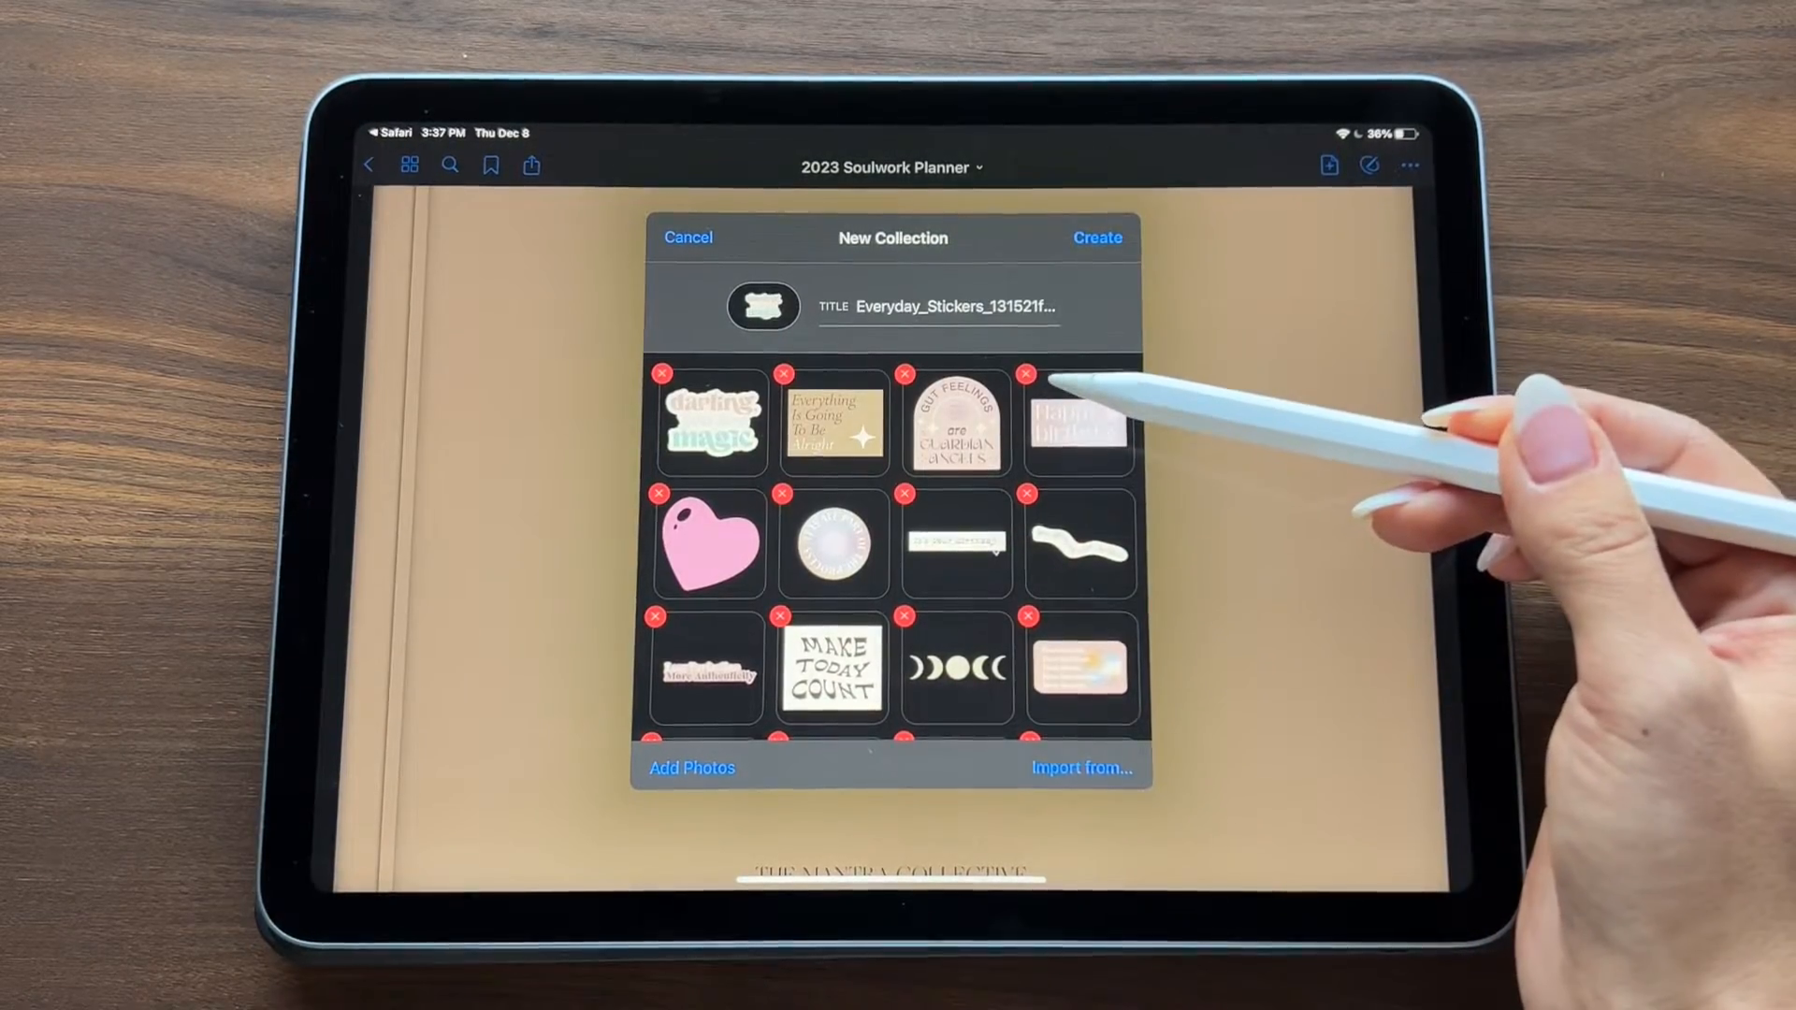
Step: Replace the default collection title with 'Everyday Stickers' and create the collection
{"action": "left_click", "coordinate": [954, 307]}
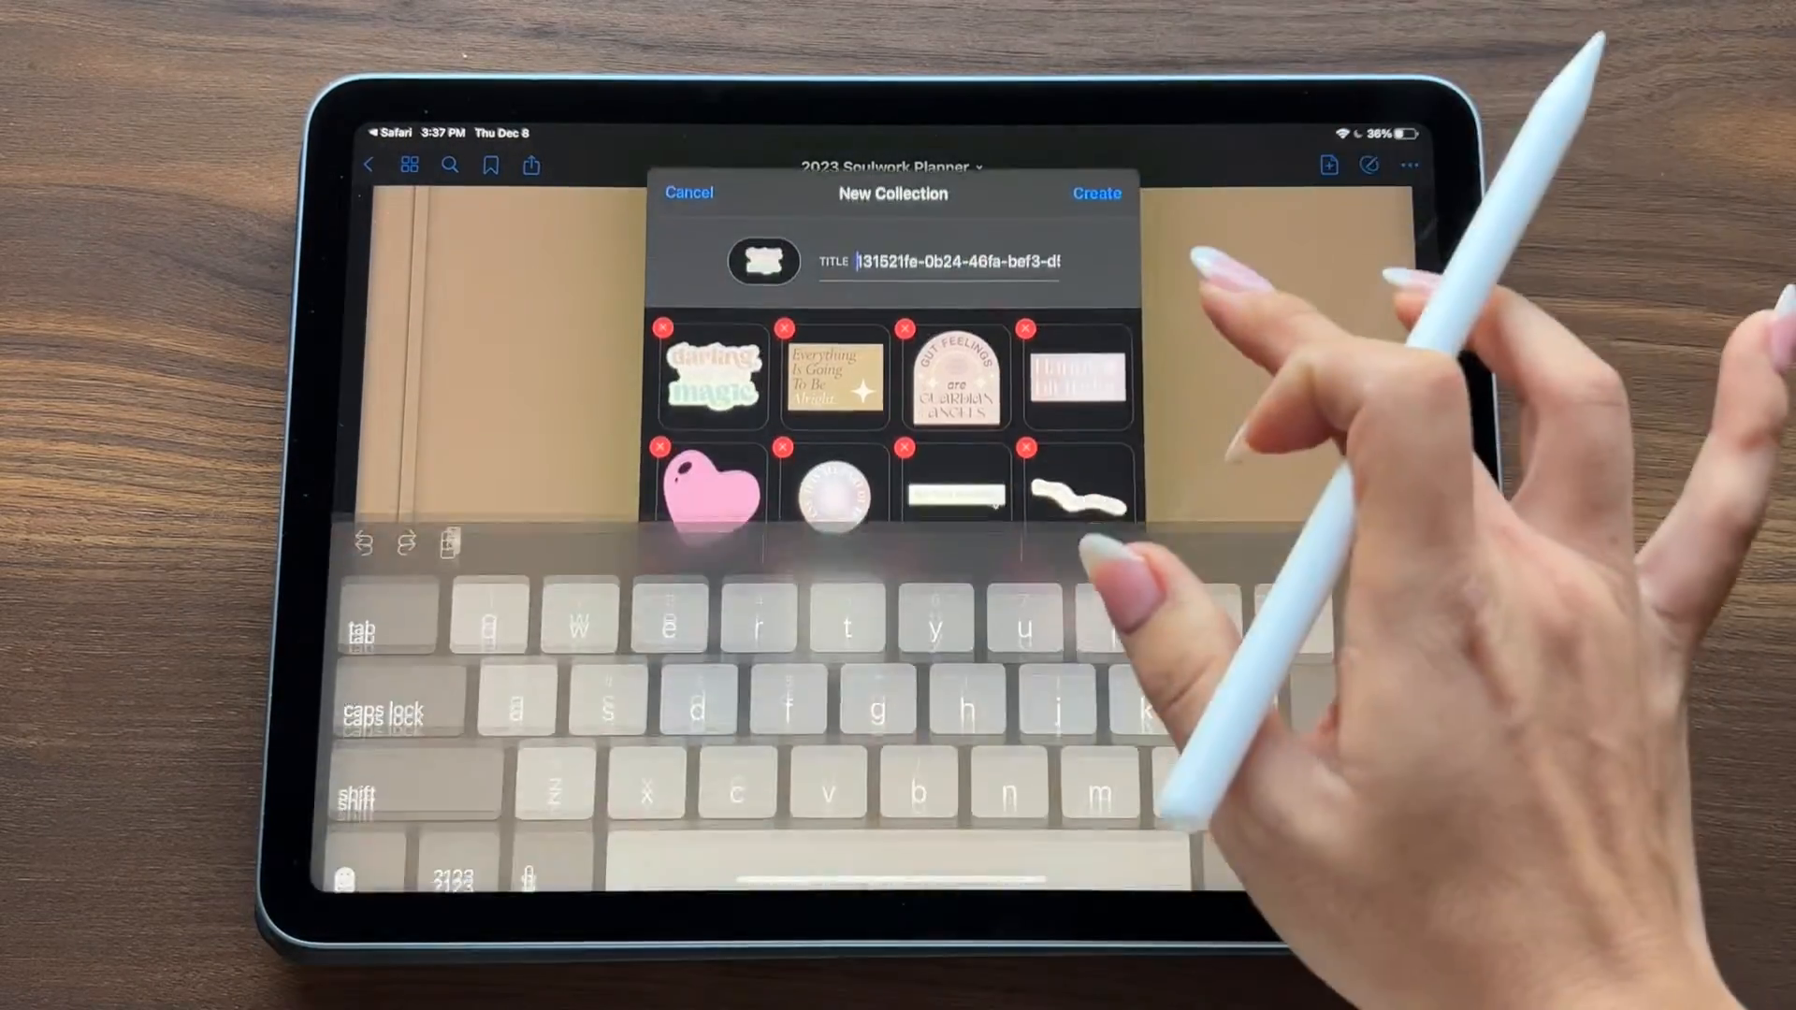
{"action": "double_click", "coordinate": [939, 262]}
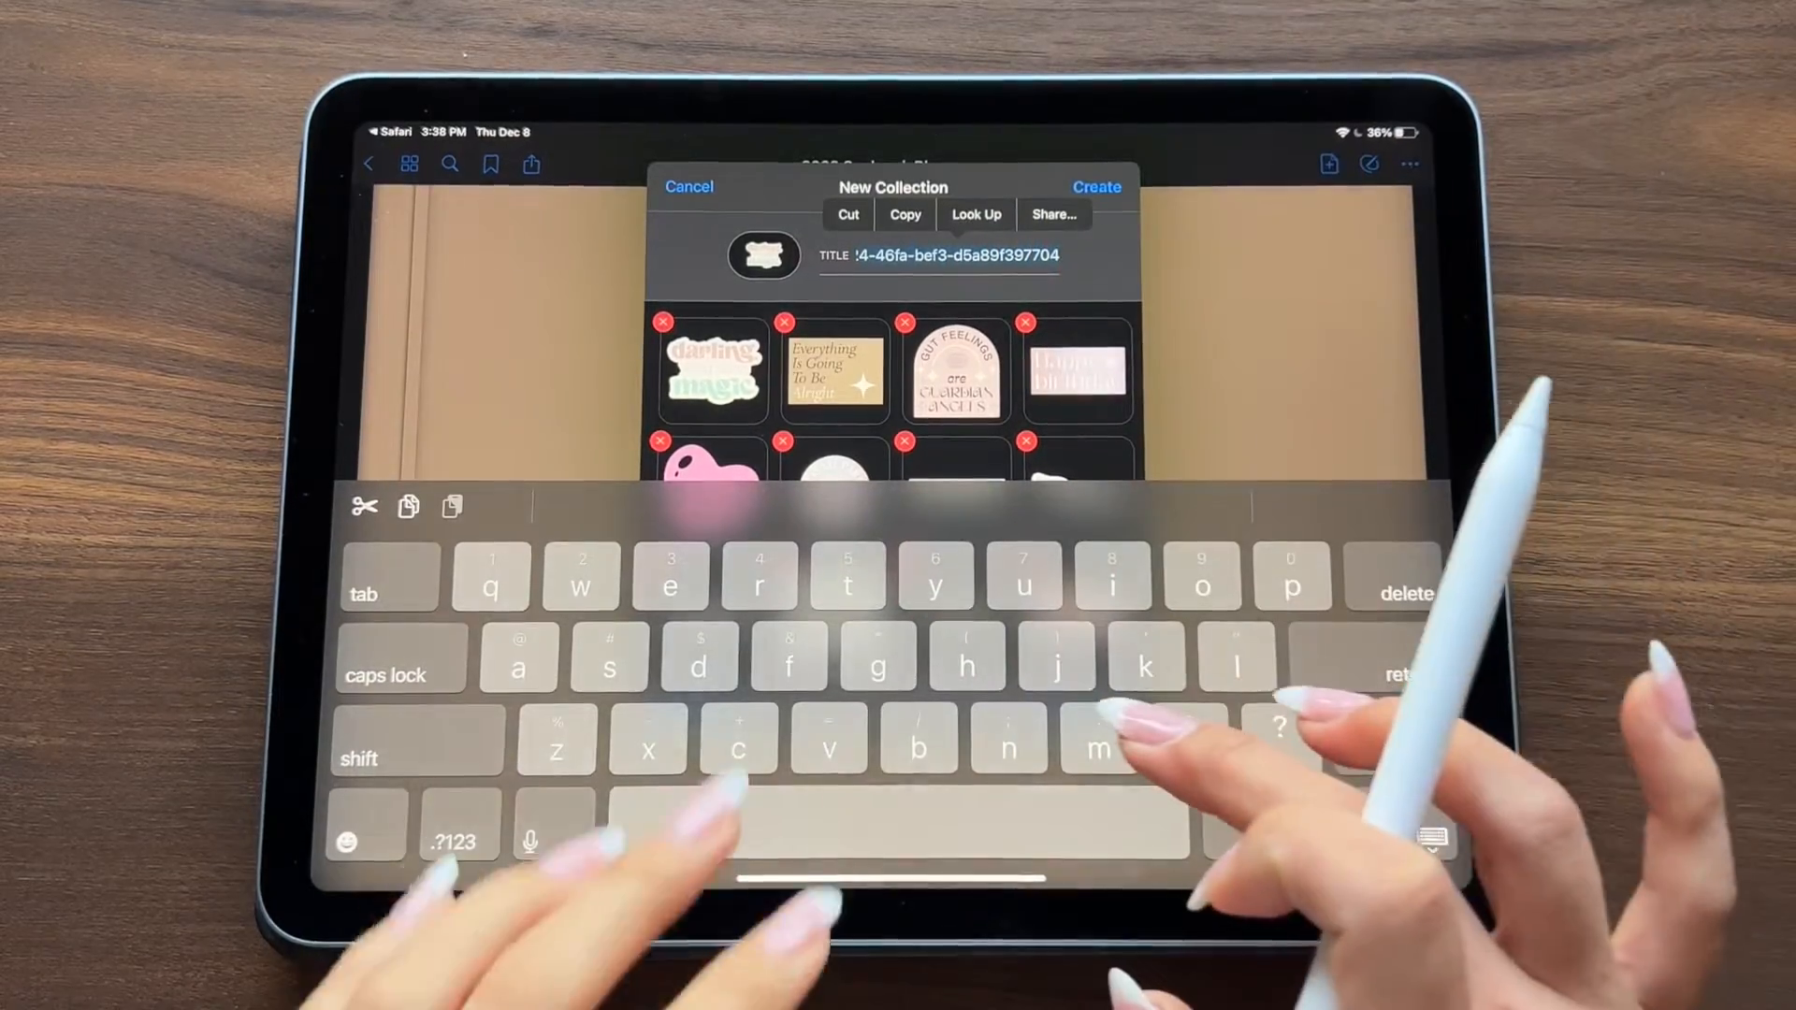
{"action": "type", "text": "Everyd"}
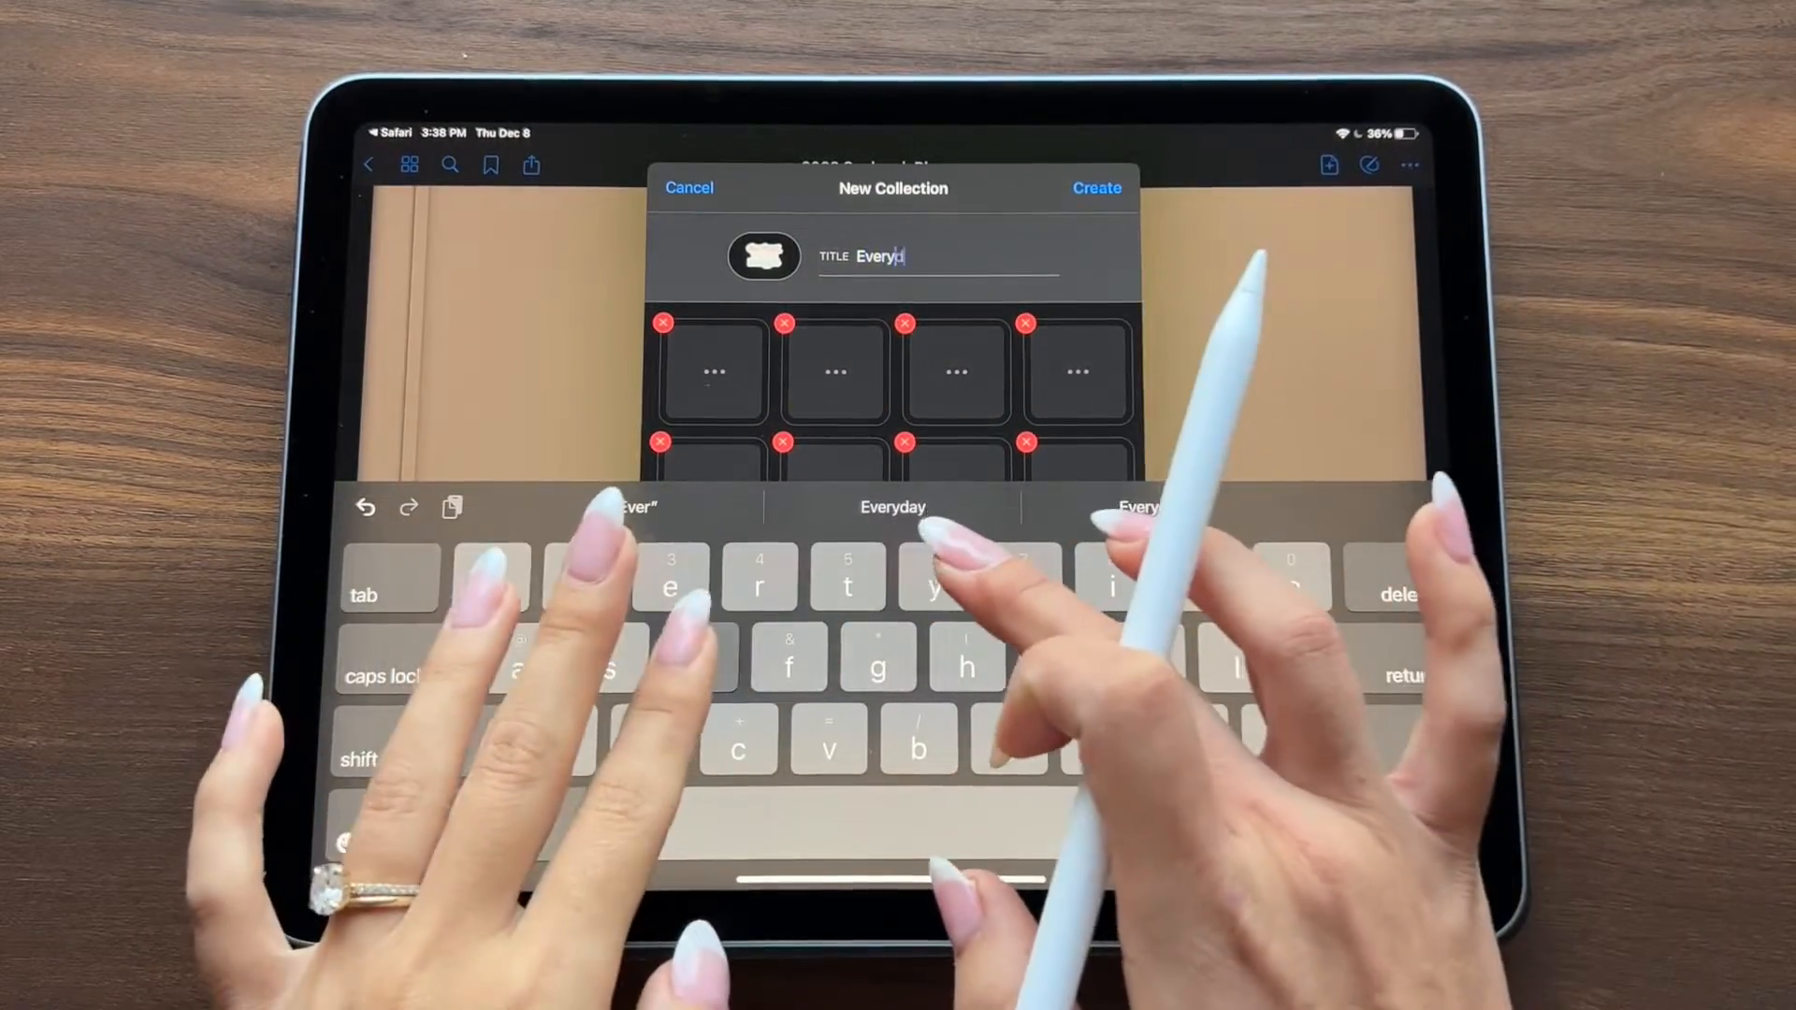
{"action": "type", "text": "ay Stickers"}
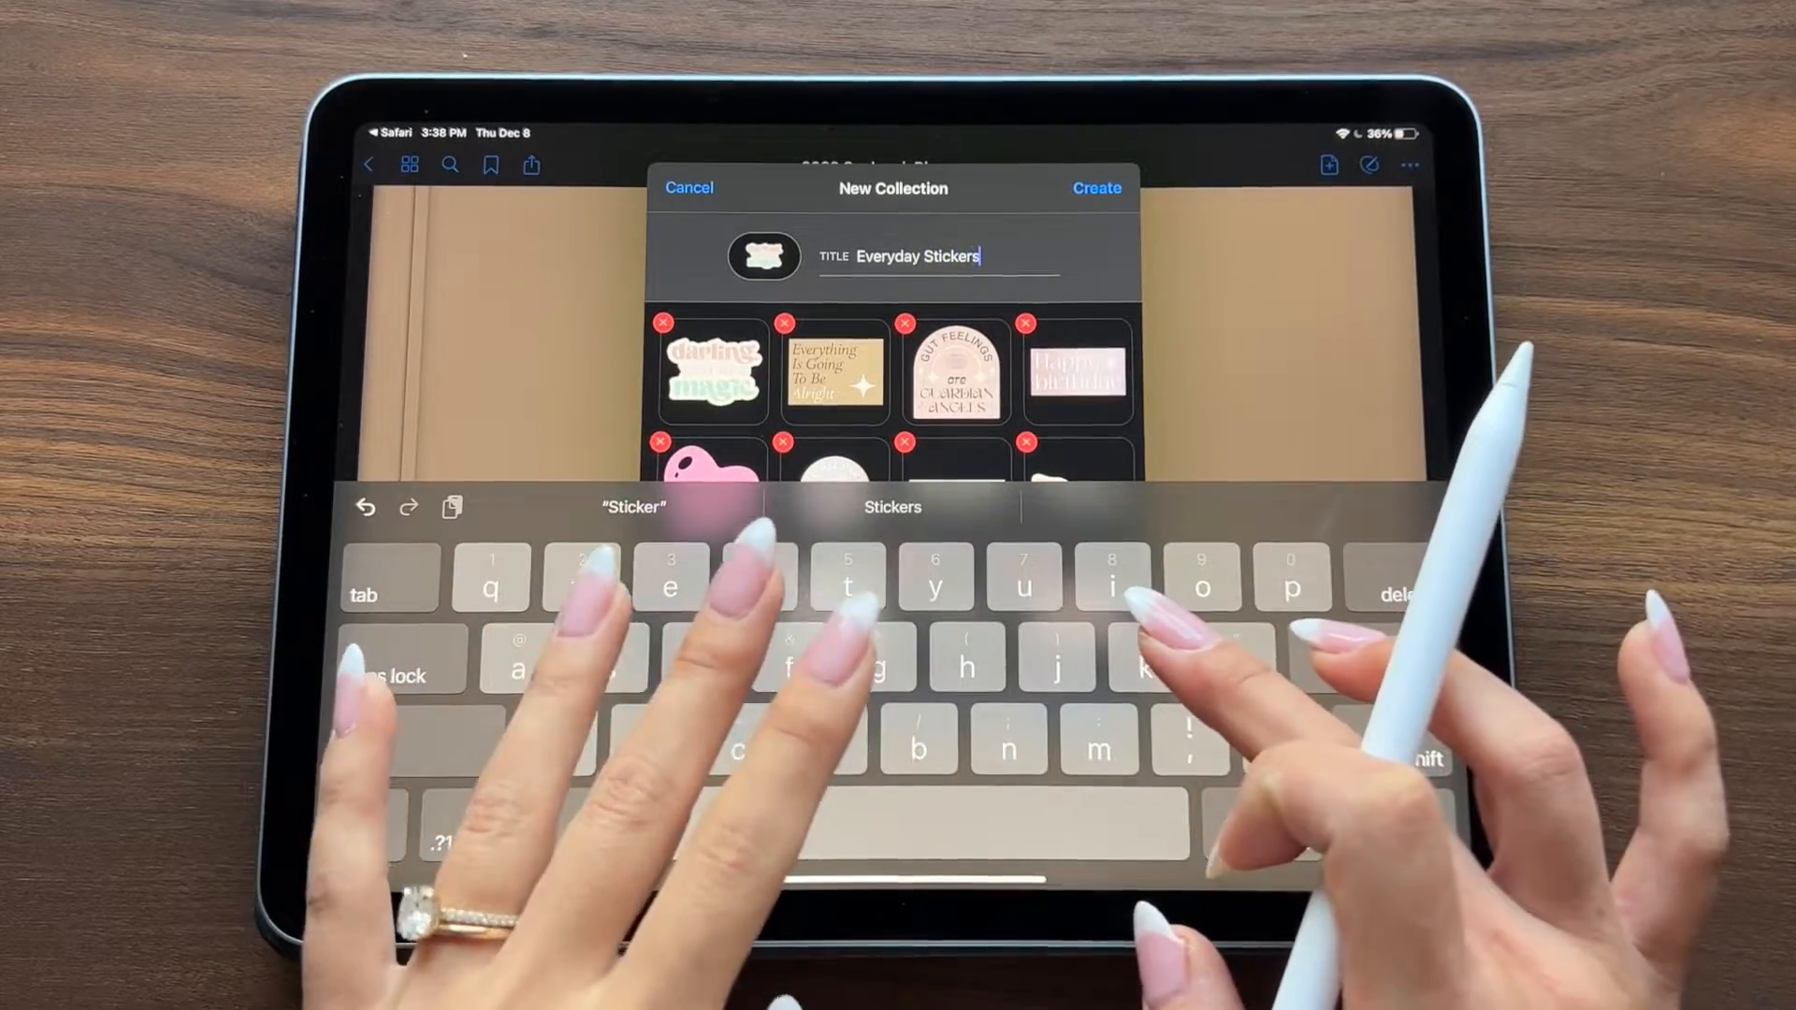
{"action": "left_click", "coordinate": [1096, 187]}
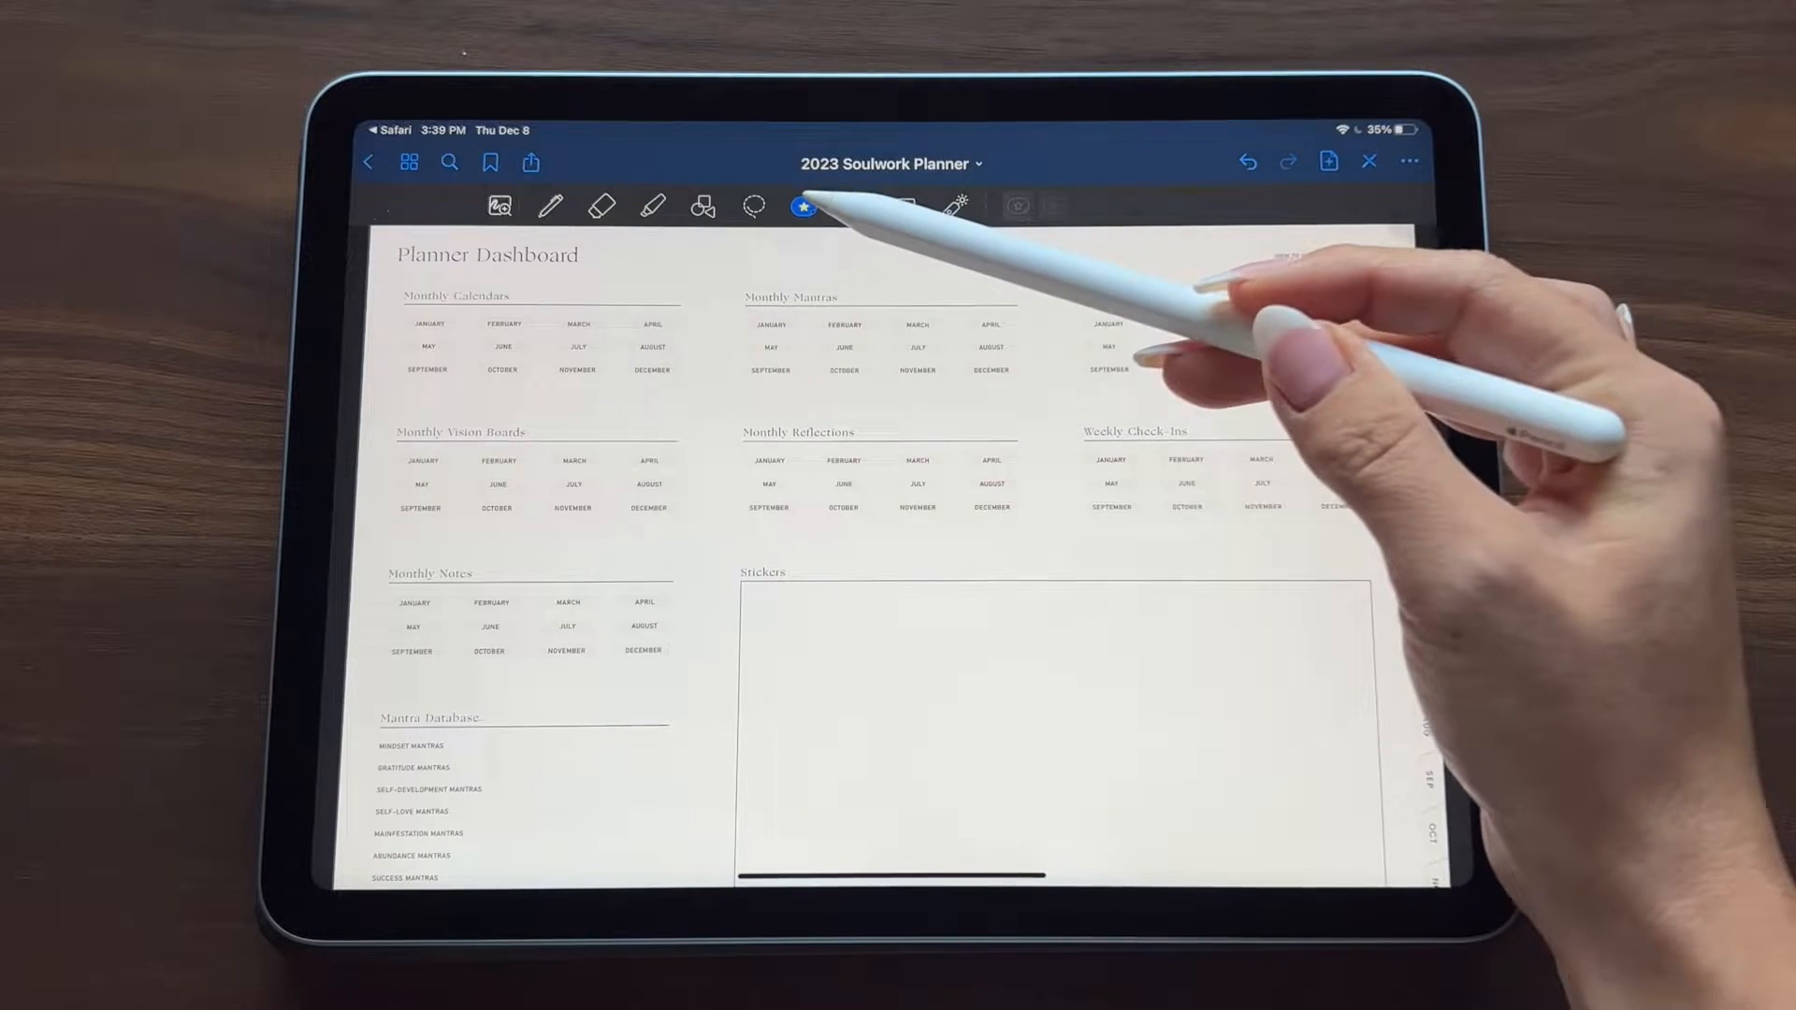
Step: Insert Protect Your Peace, Gut Feelings and pink heart stickers from Everyday Stickers into the Stickers box
{"action": "left_click", "coordinate": [803, 207]}
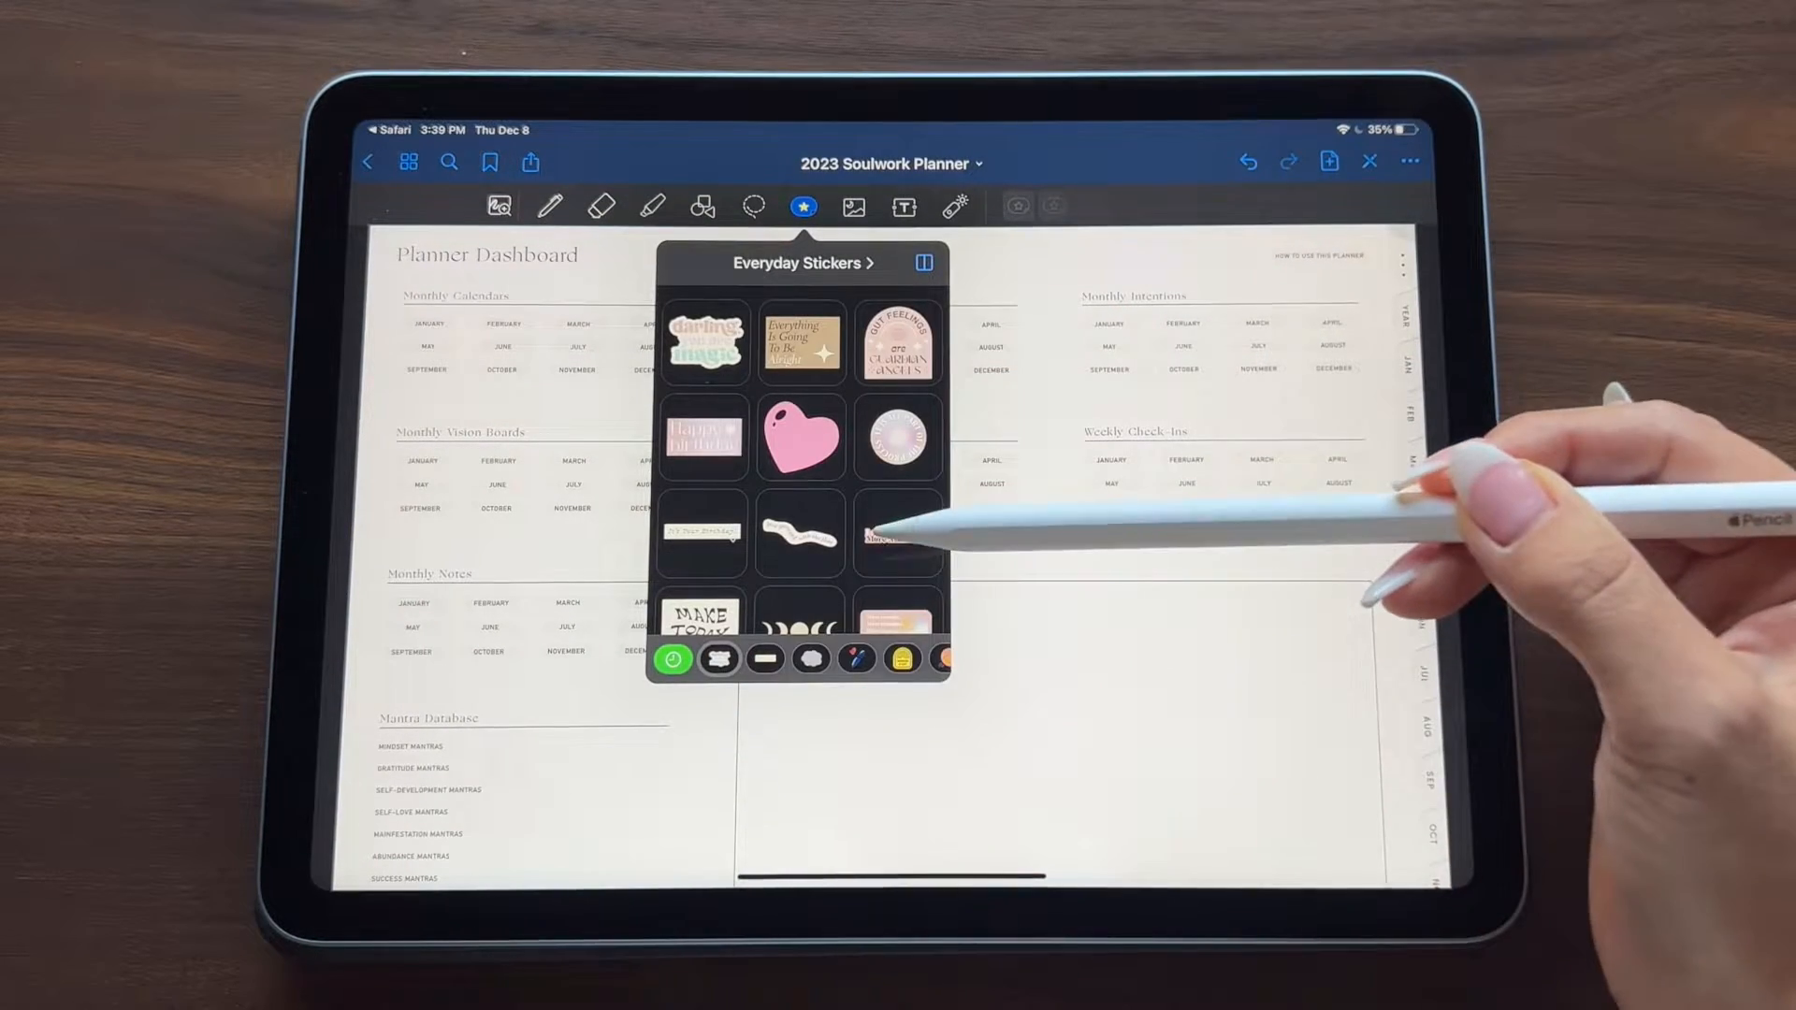
{"action": "scroll", "scroll_direction": "down", "scroll_amount": 3}
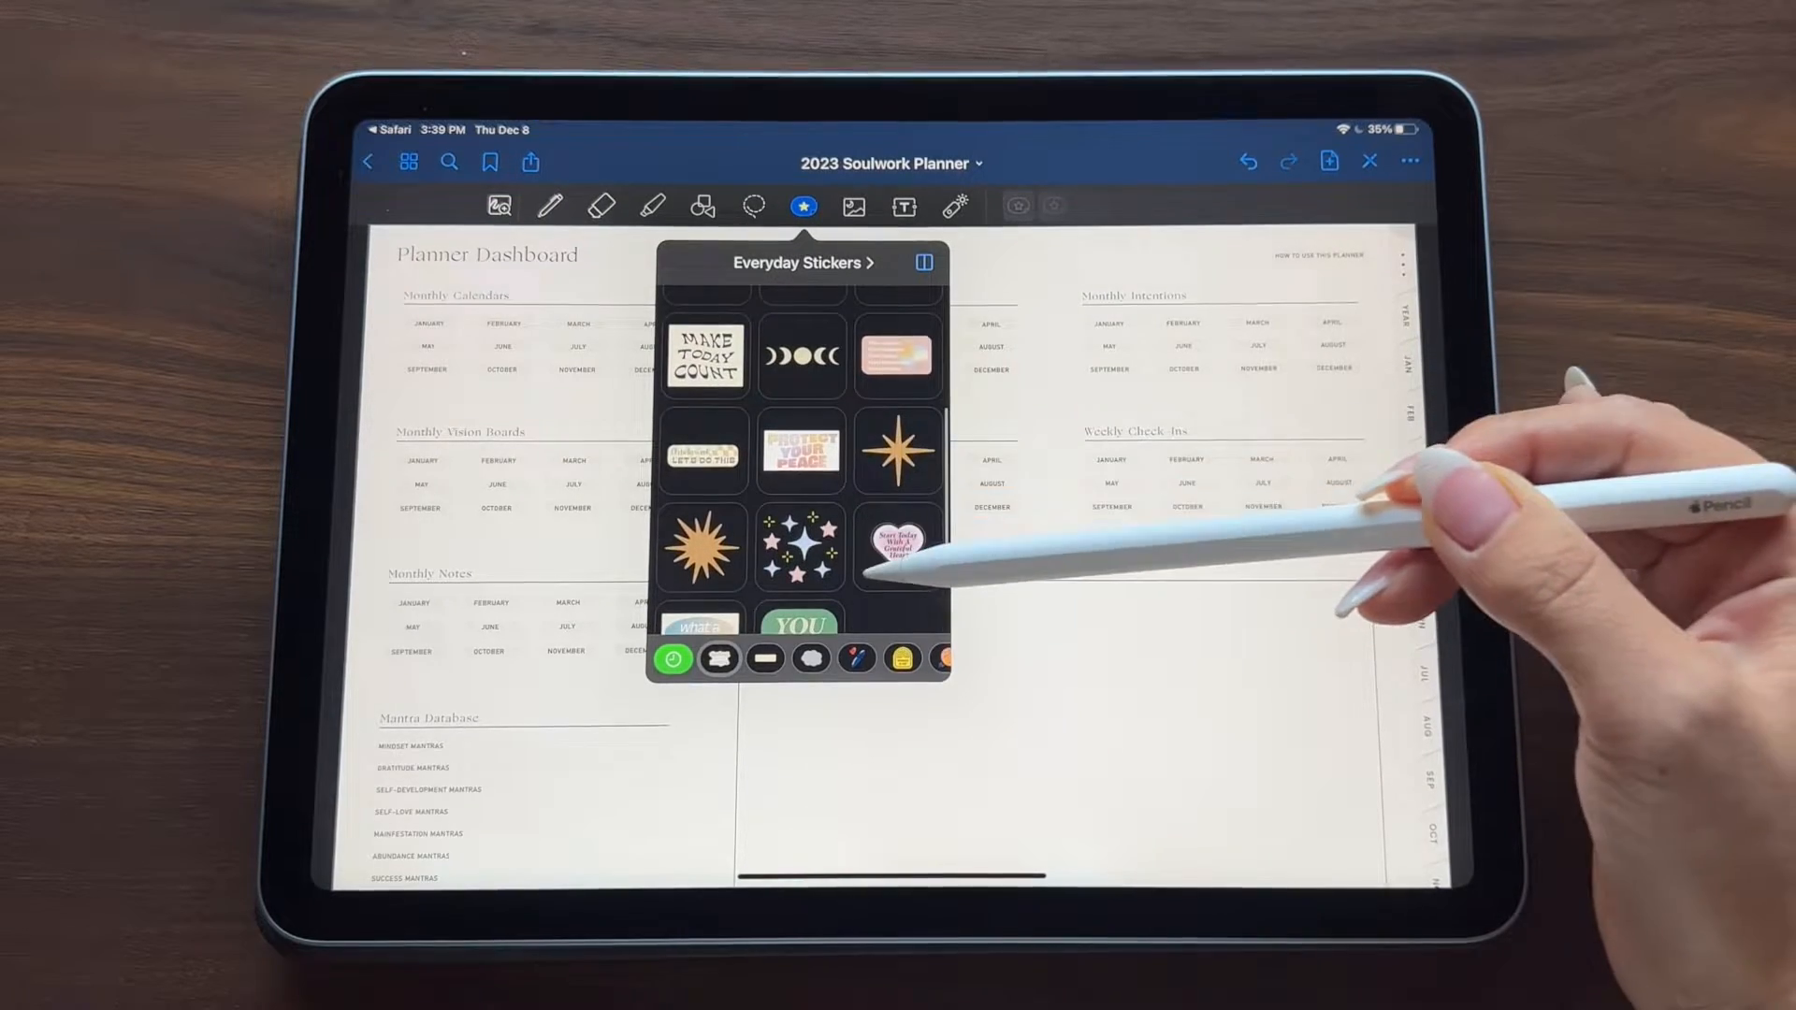
{"action": "left_click", "coordinate": [799, 451]}
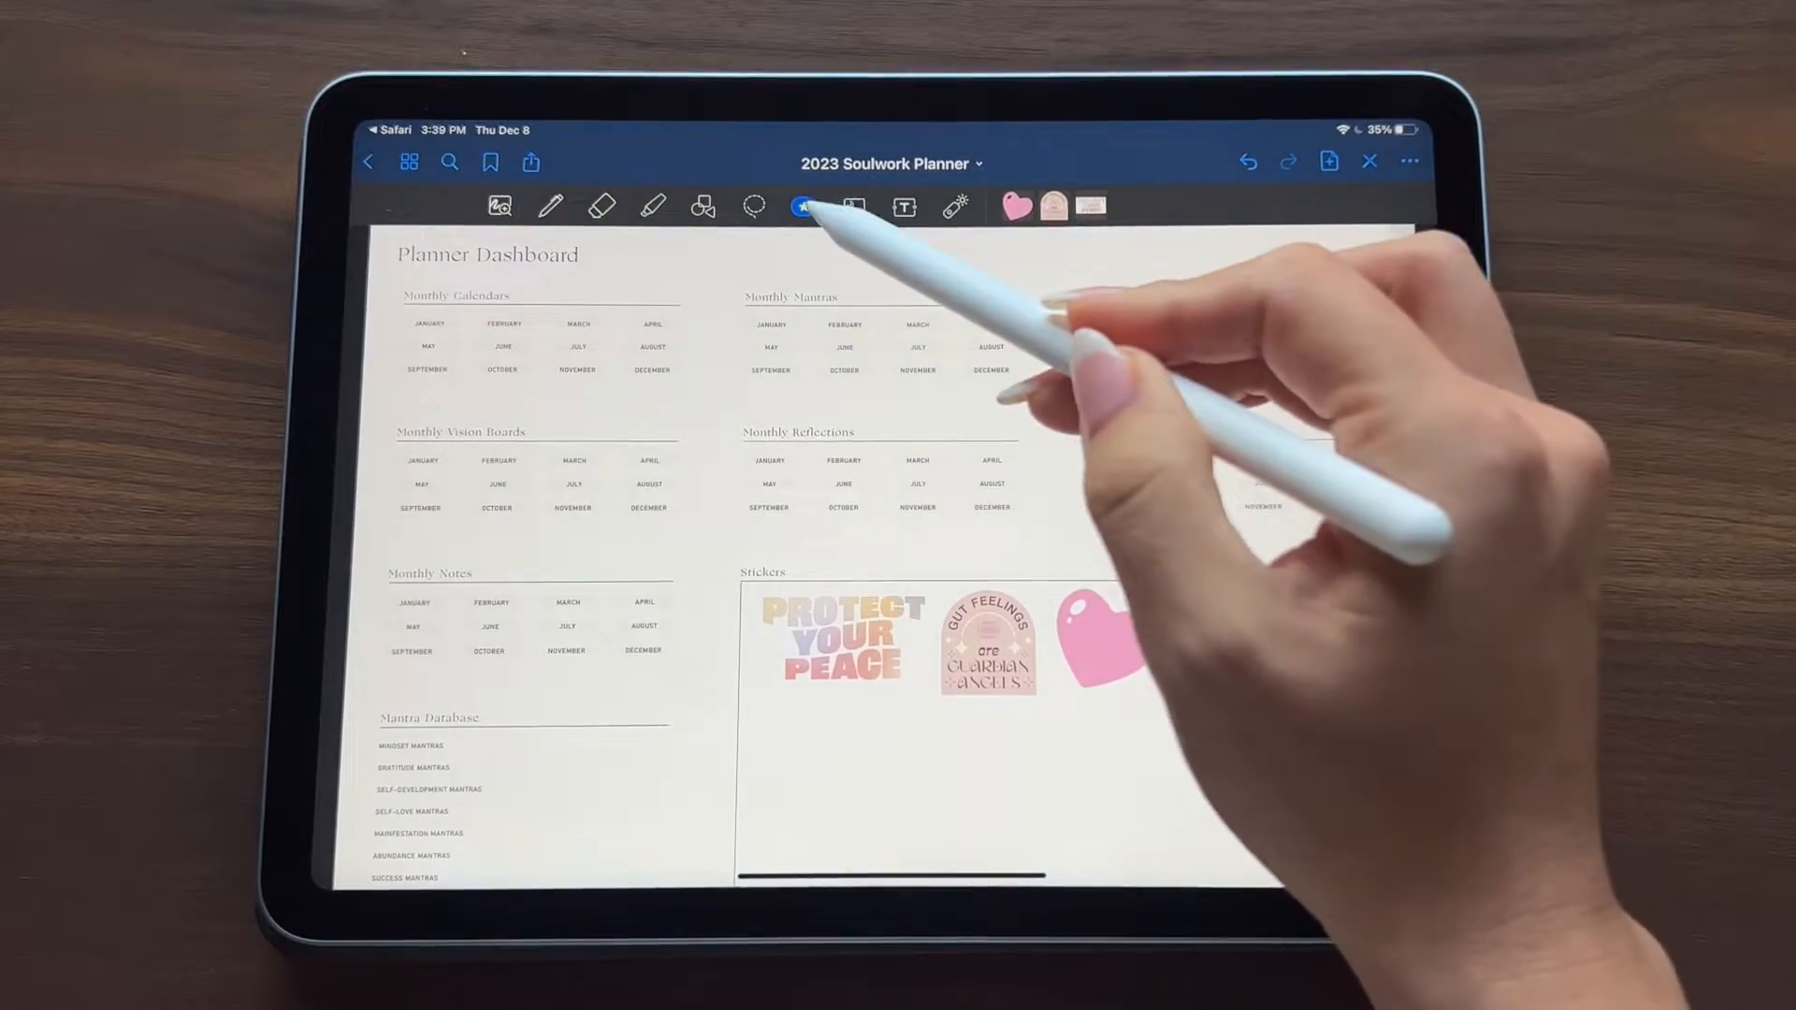
{"action": "left_click", "coordinate": [802, 208]}
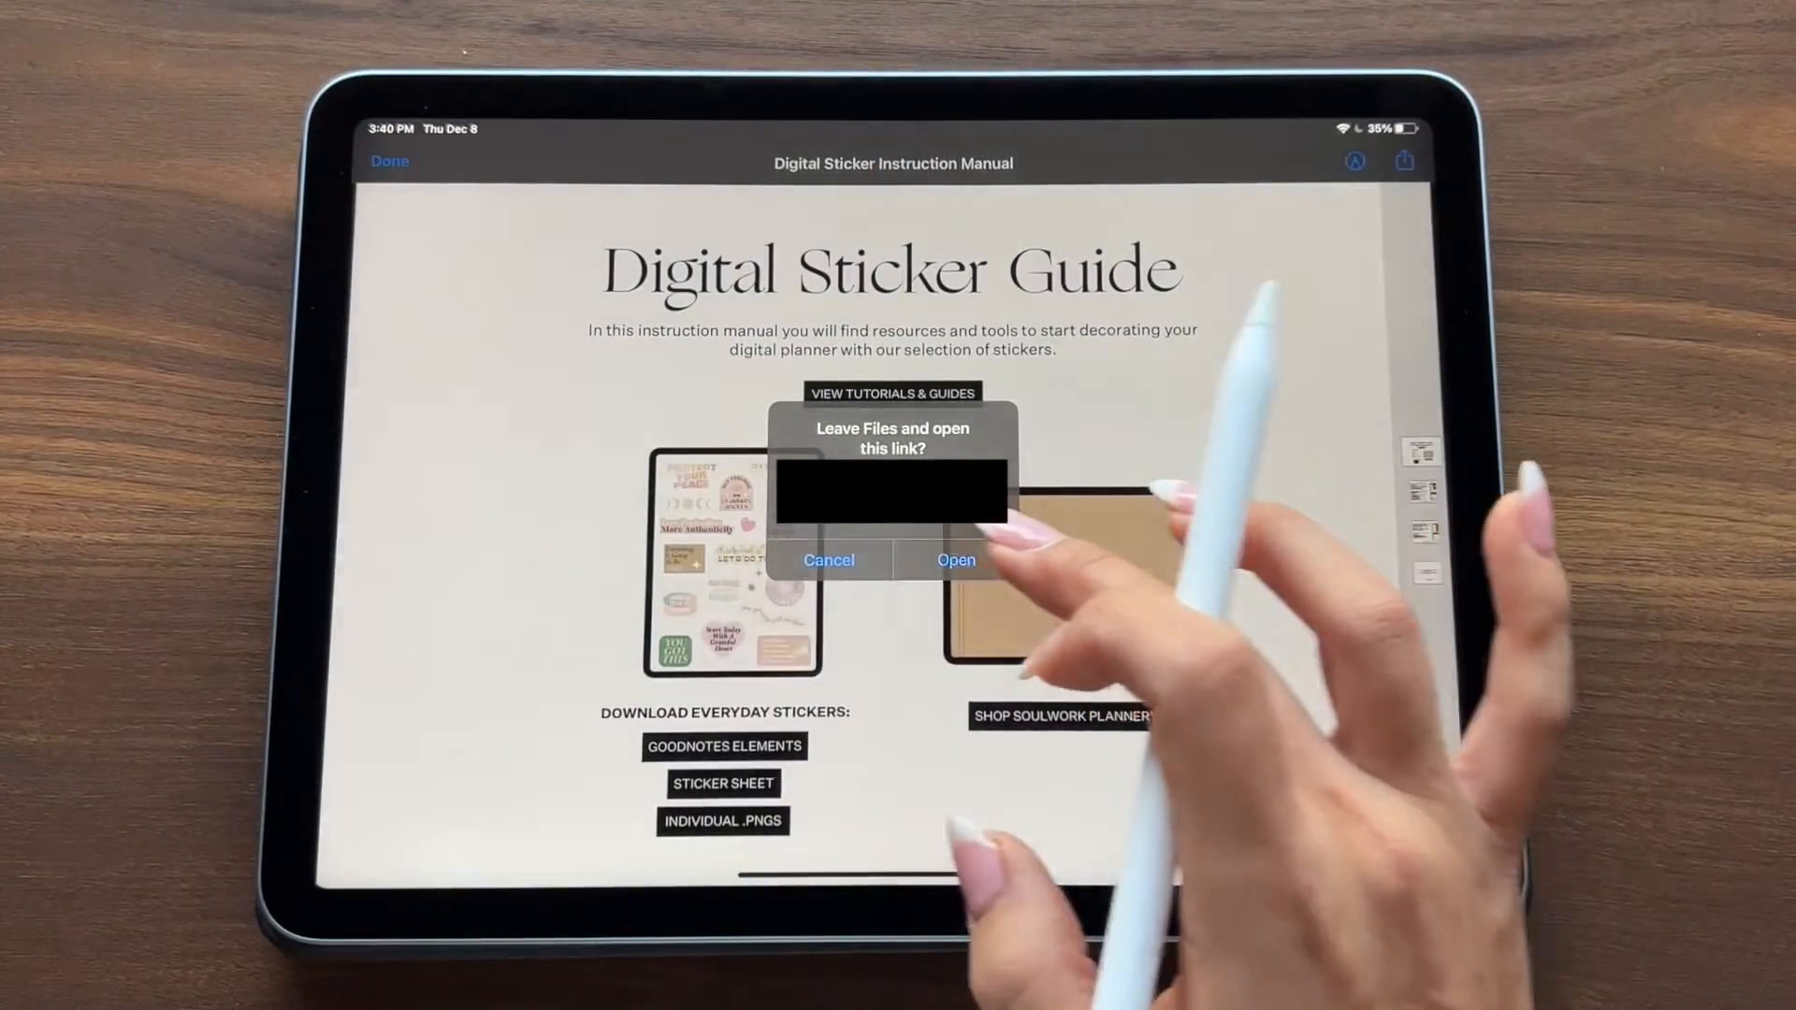
Step: Follow another guide link and bring up the everyday_stickers archive from Safari's Downloads
{"action": "left_click", "coordinate": [956, 559]}
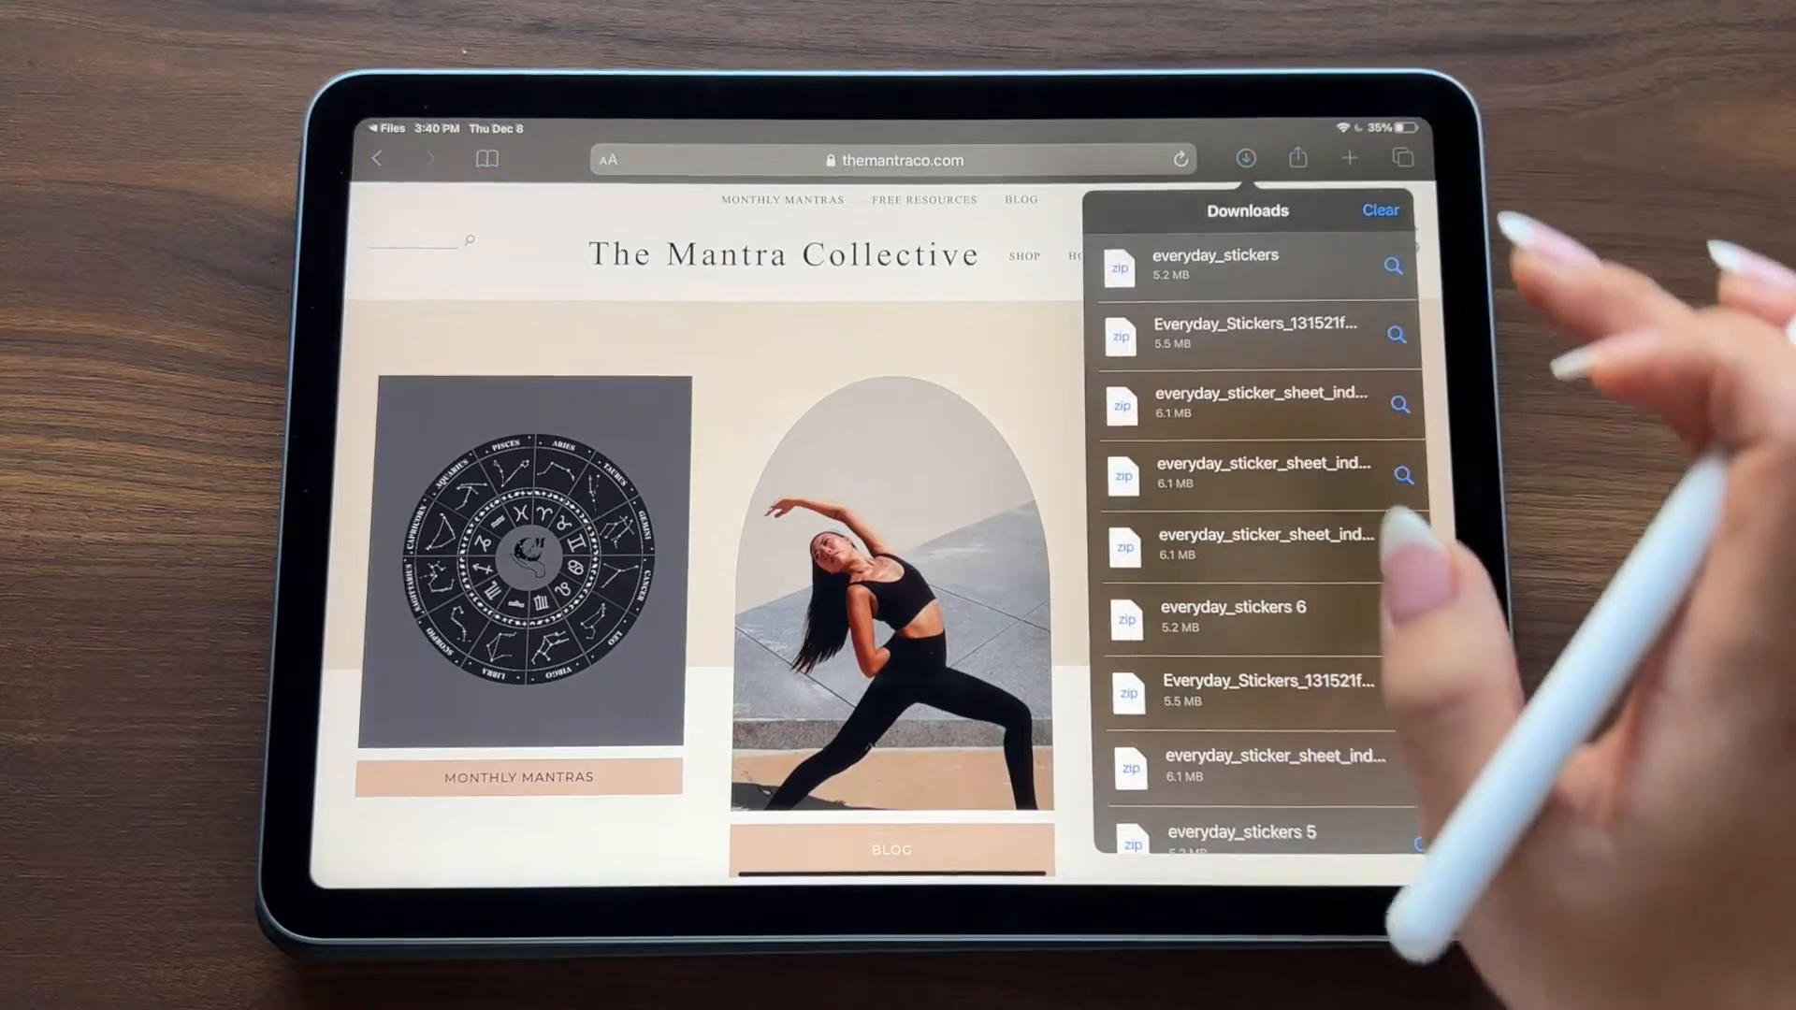
{"action": "left_click", "coordinate": [1214, 264]}
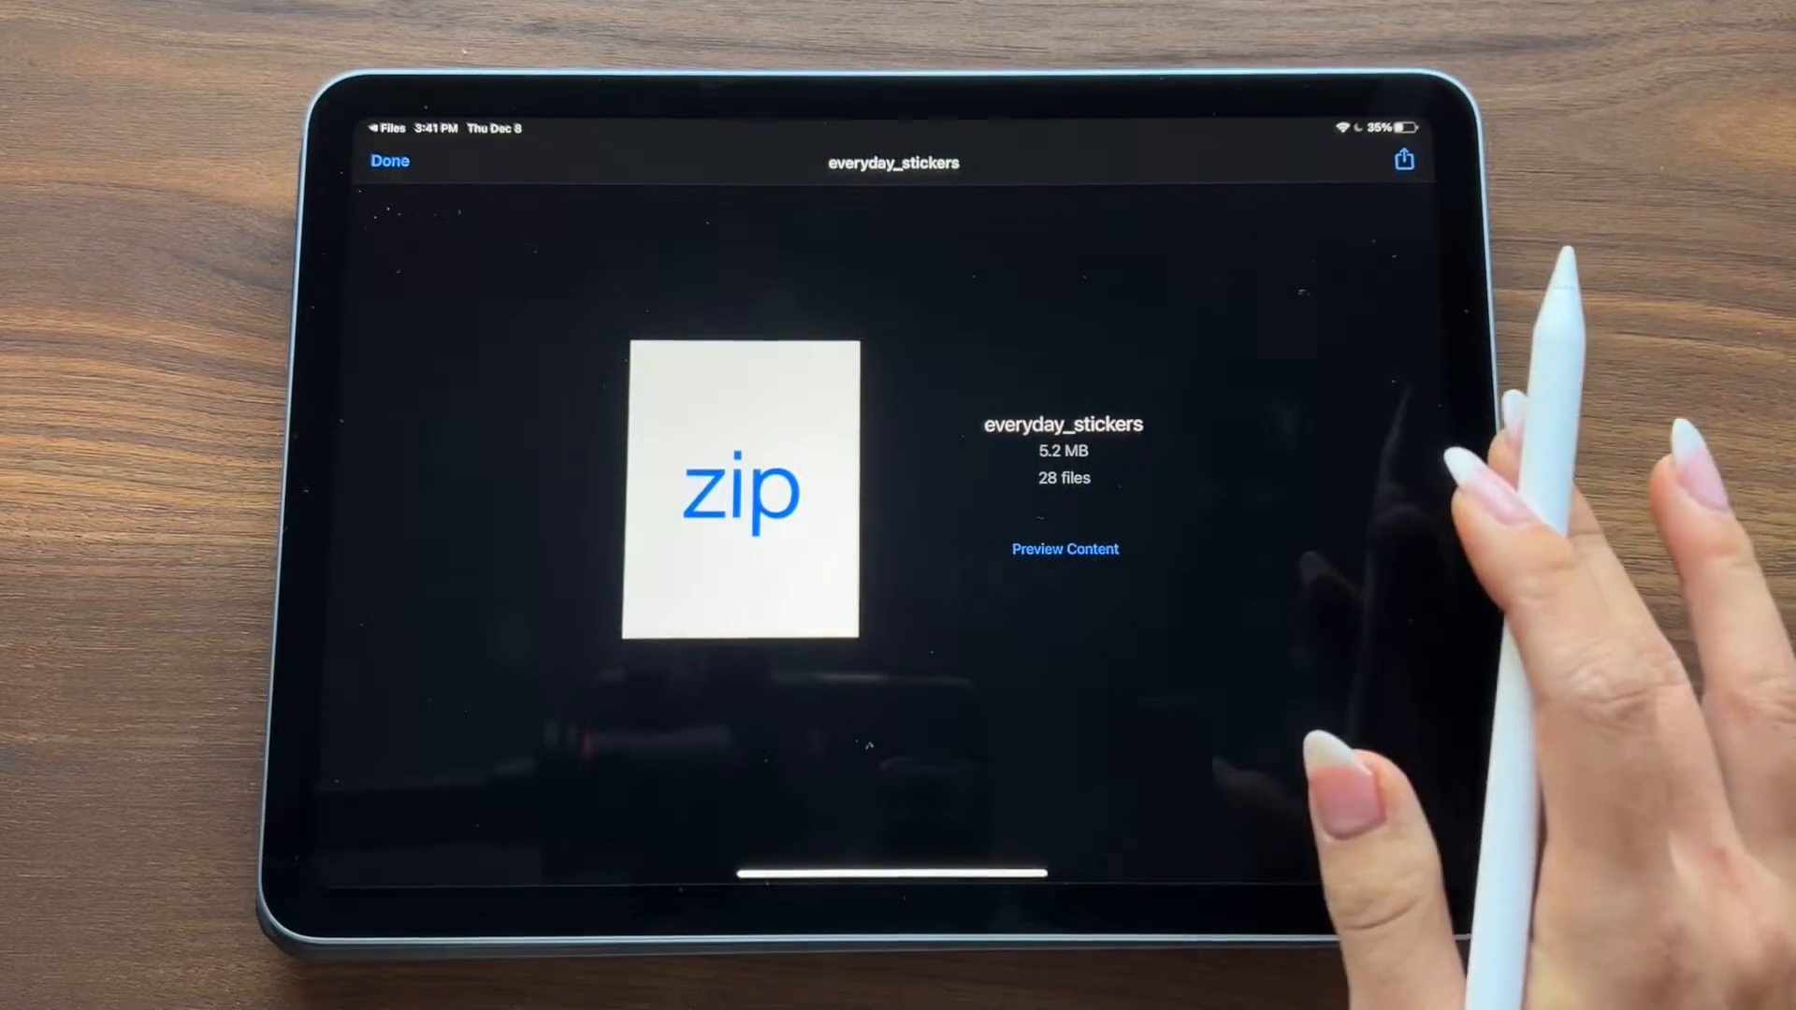
{"action": "left_click", "coordinate": [1403, 159]}
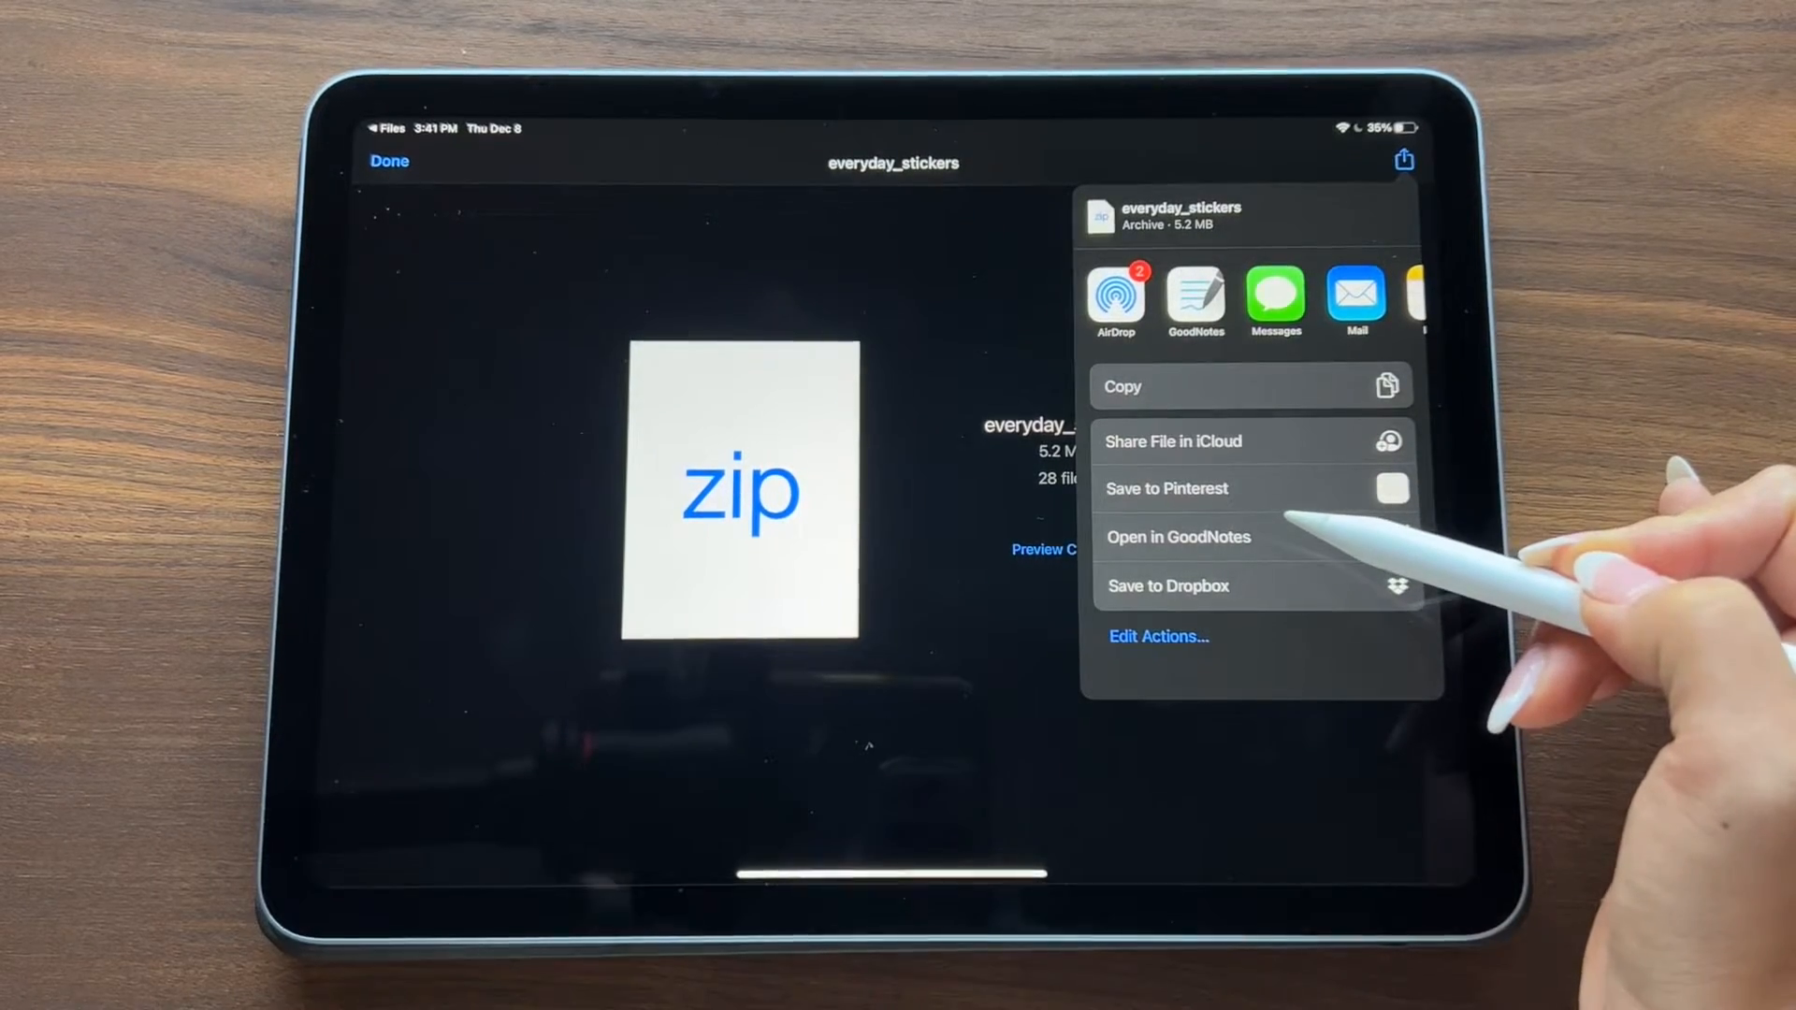
Step: Send the everyday_stickers archive to GoodNotes as a new document saved in Documents
{"action": "left_click", "coordinate": [1176, 537]}
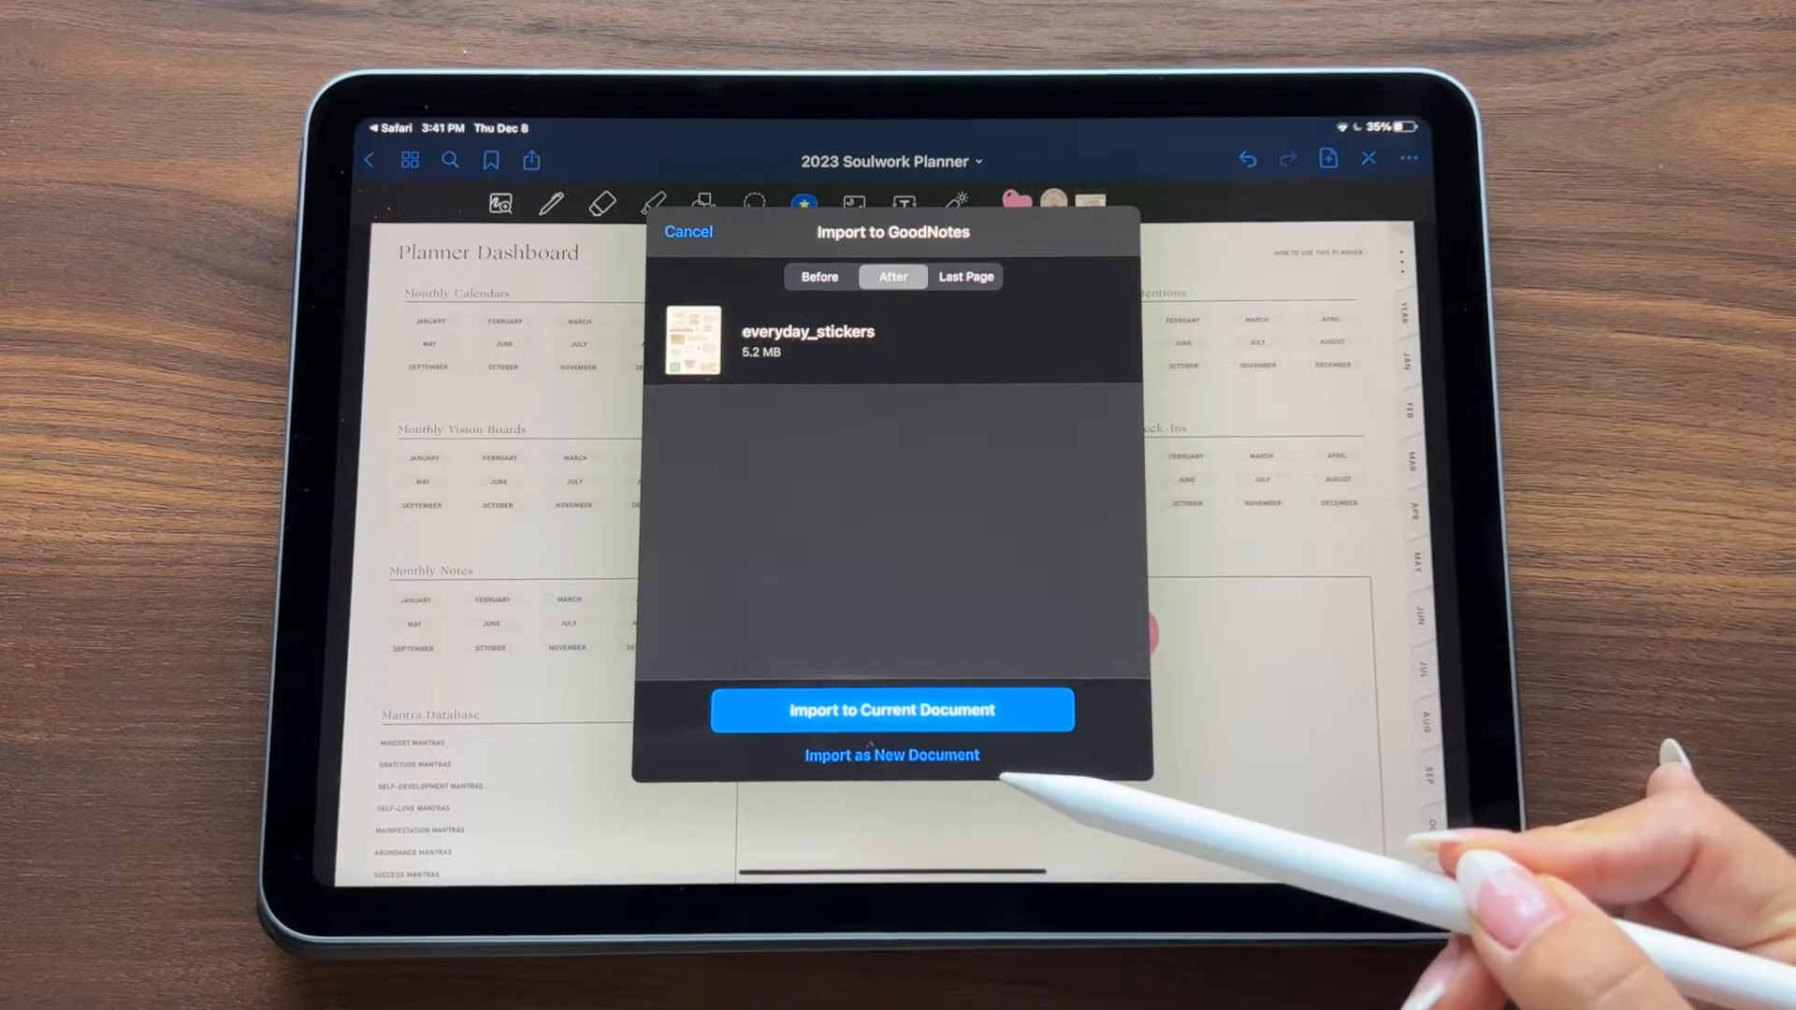
{"action": "mouse_move", "coordinate": [1295, 503]}
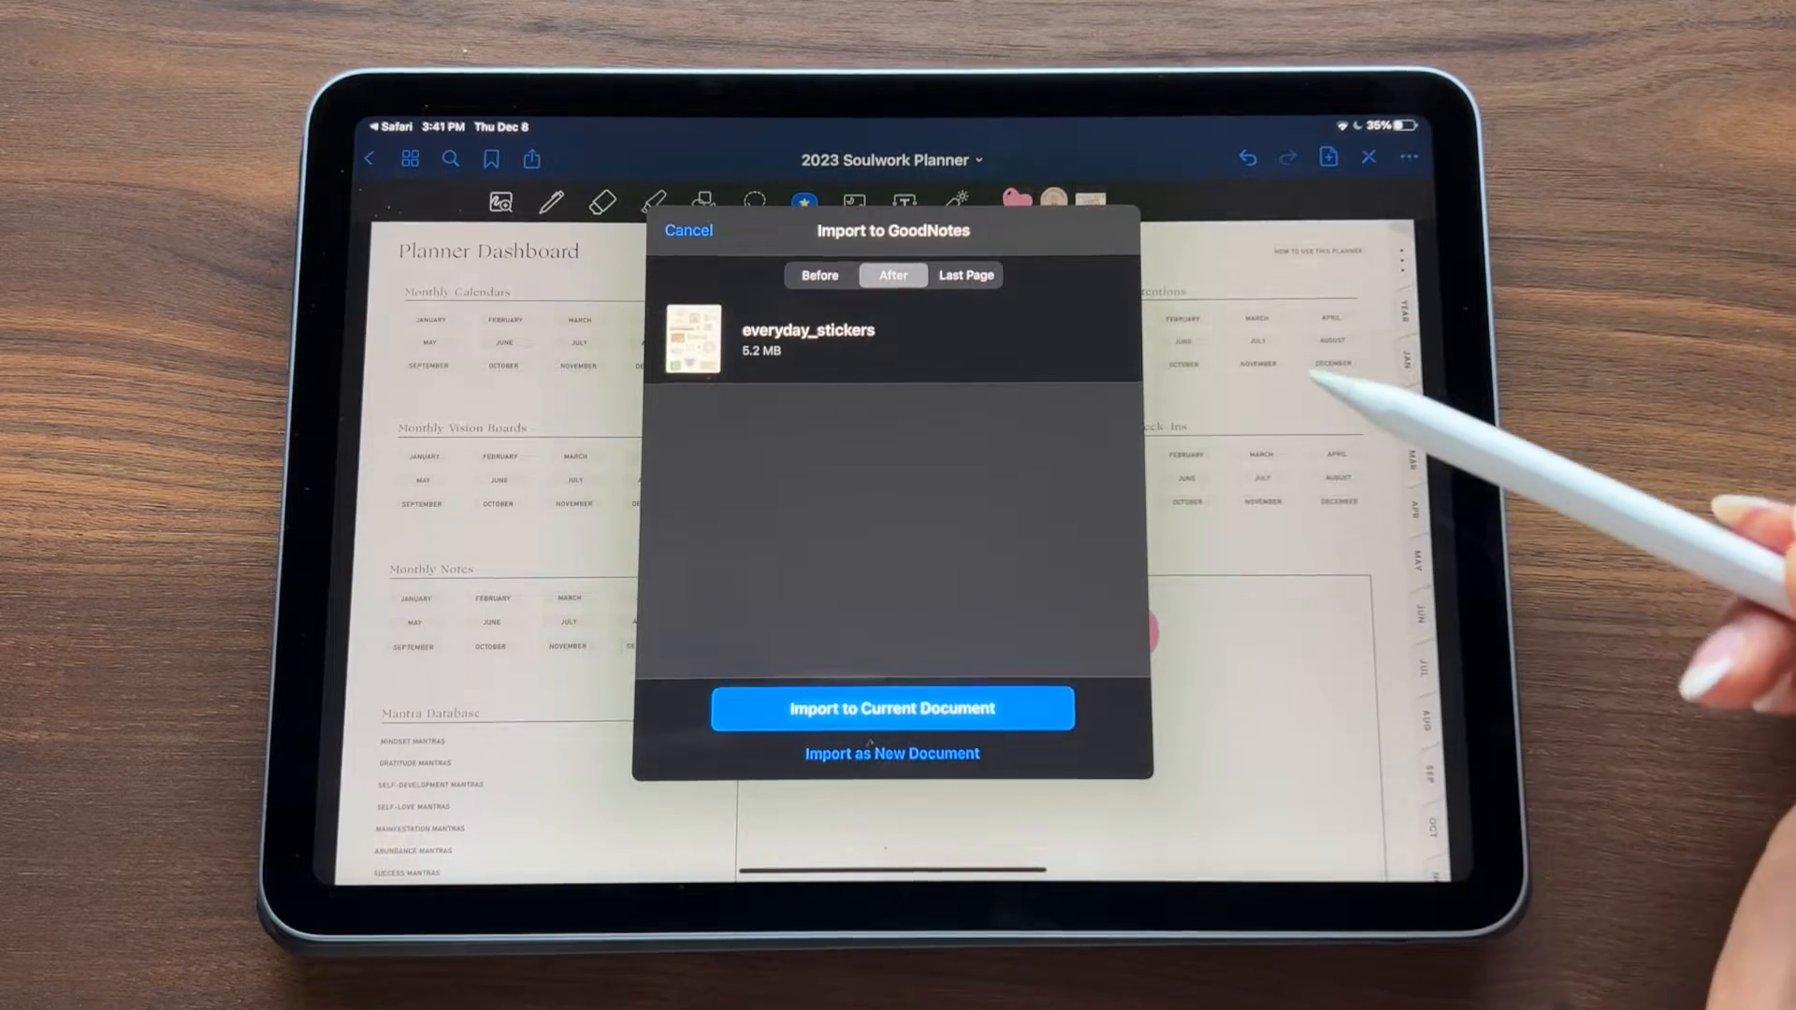
{"action": "mouse_move", "coordinate": [1351, 492]}
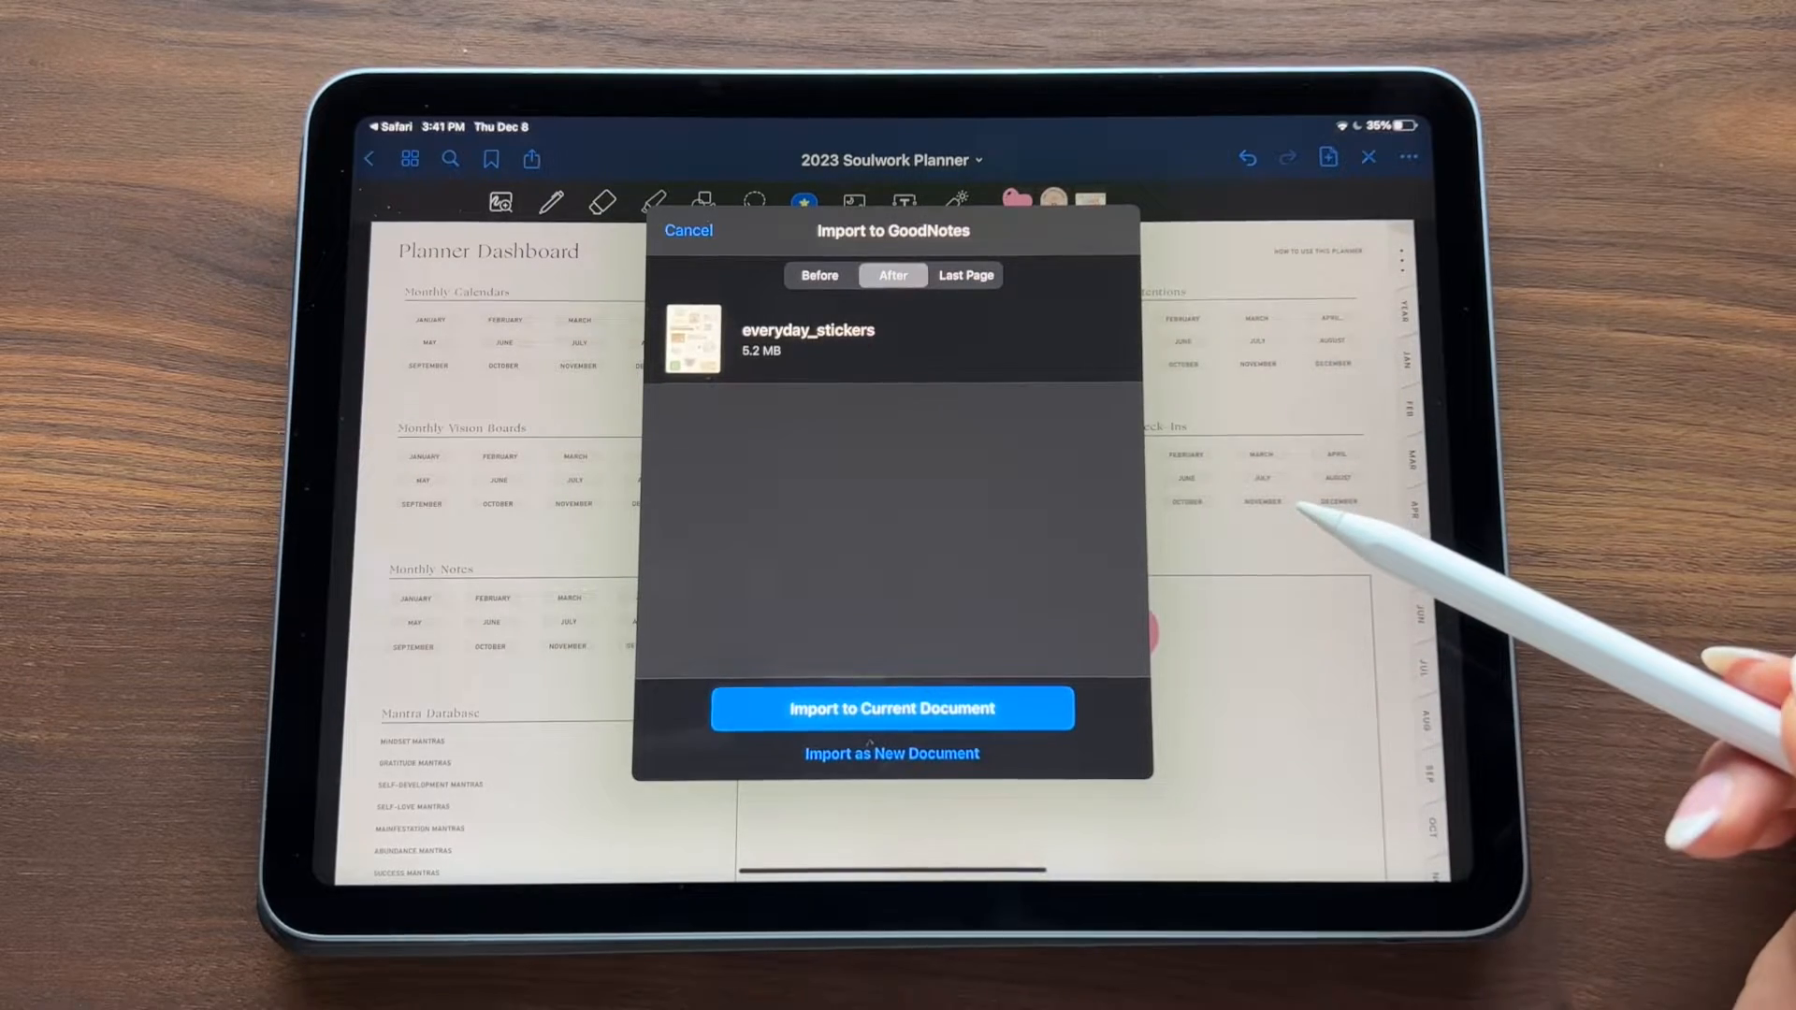
{"action": "left_click", "coordinate": [891, 753]}
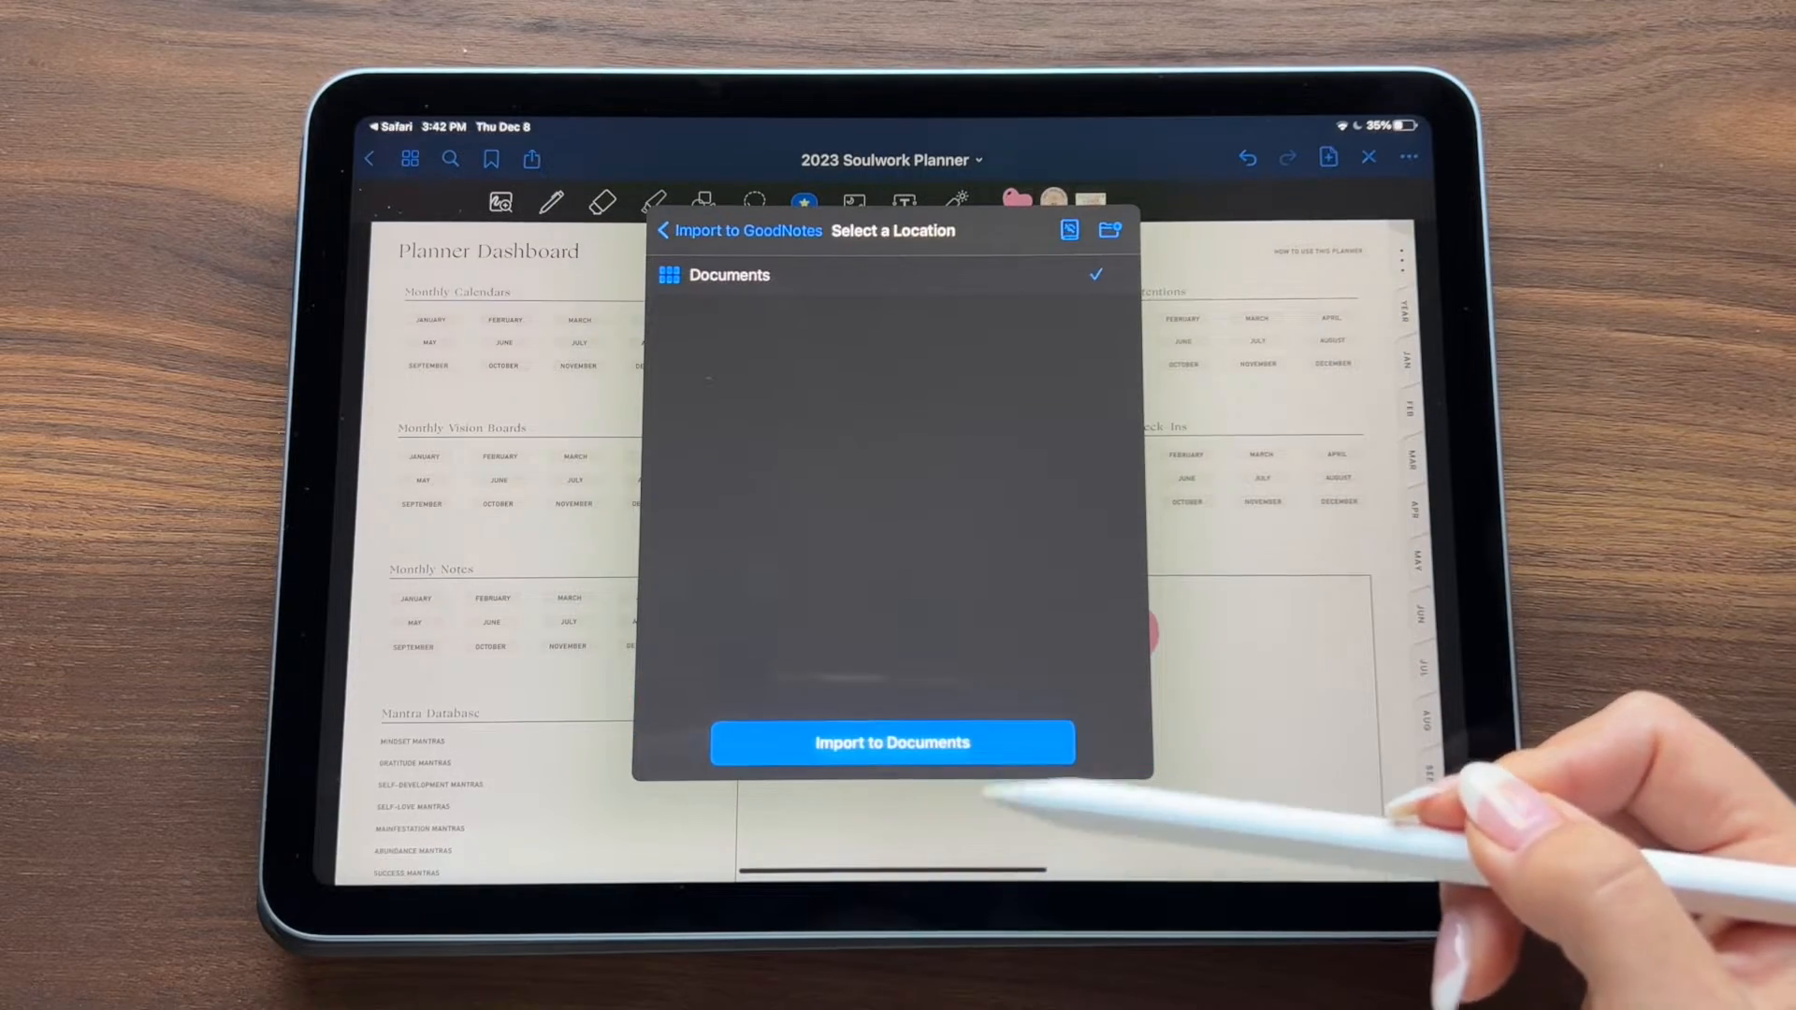
{"action": "left_click", "coordinate": [890, 743]}
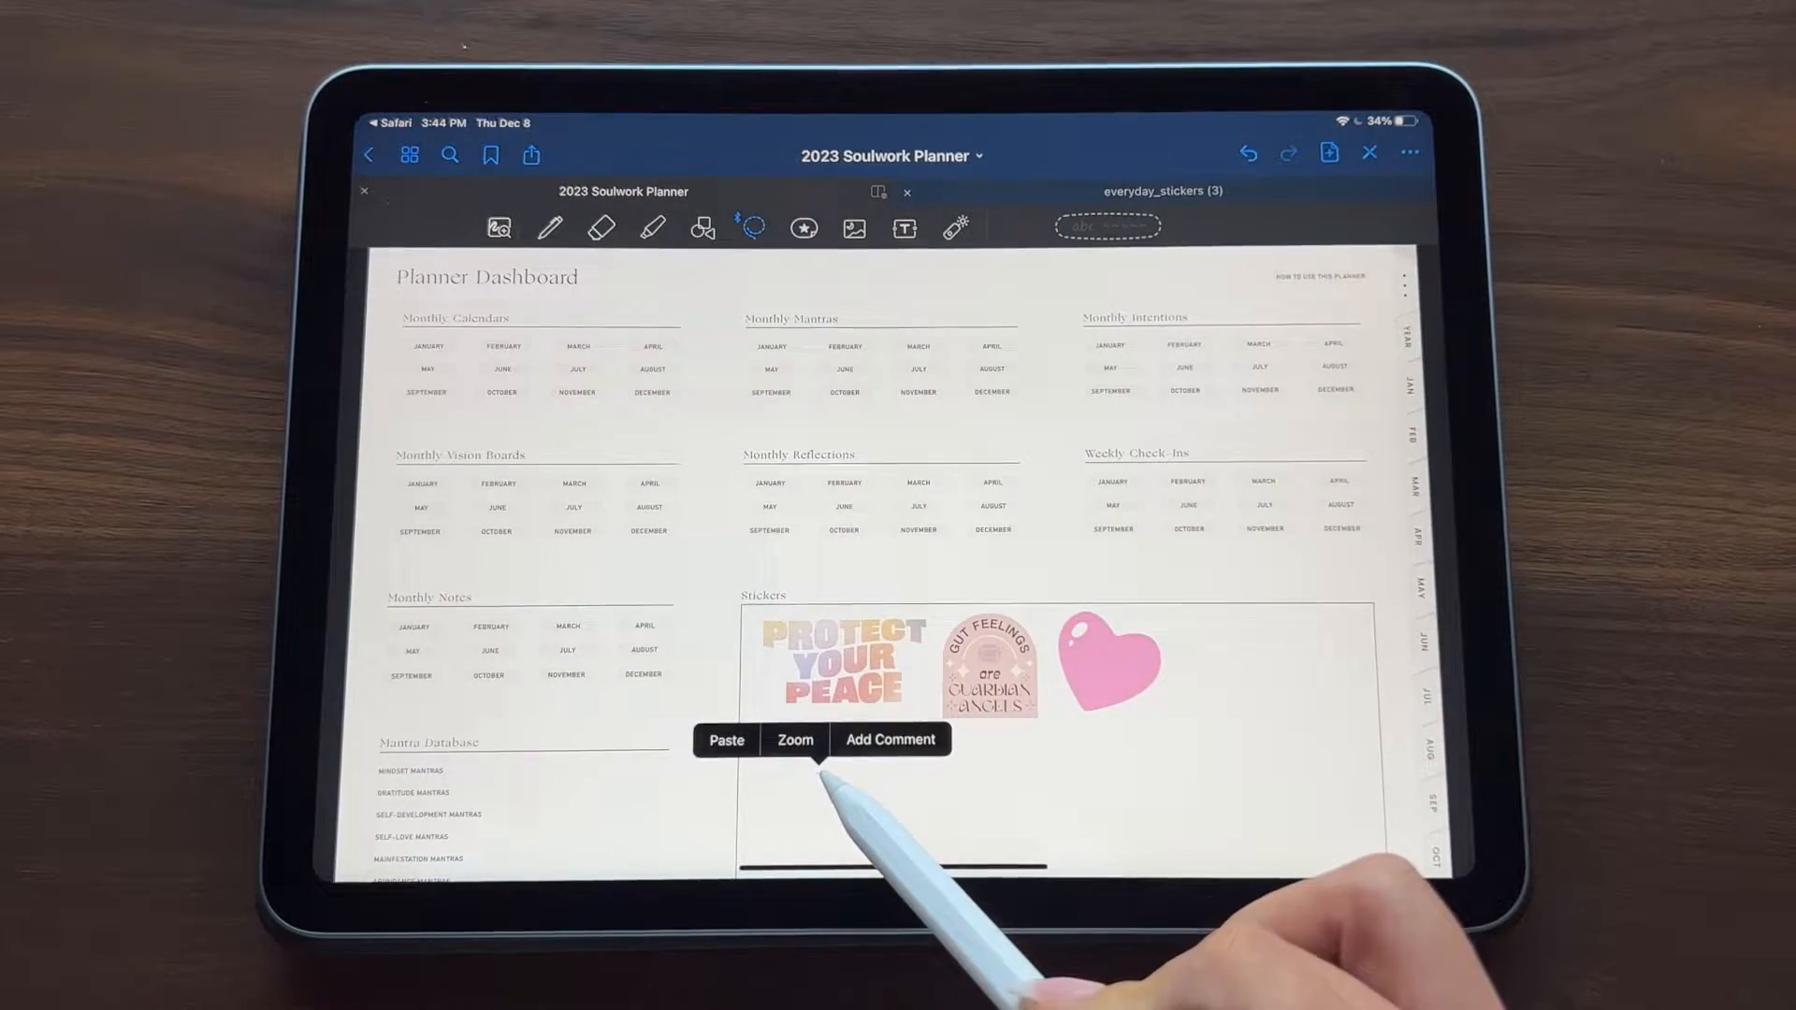
Step: Paste the Everything Is Going To Be Alright and round process stickers into the Stickers box
{"action": "left_click", "coordinate": [726, 739]}
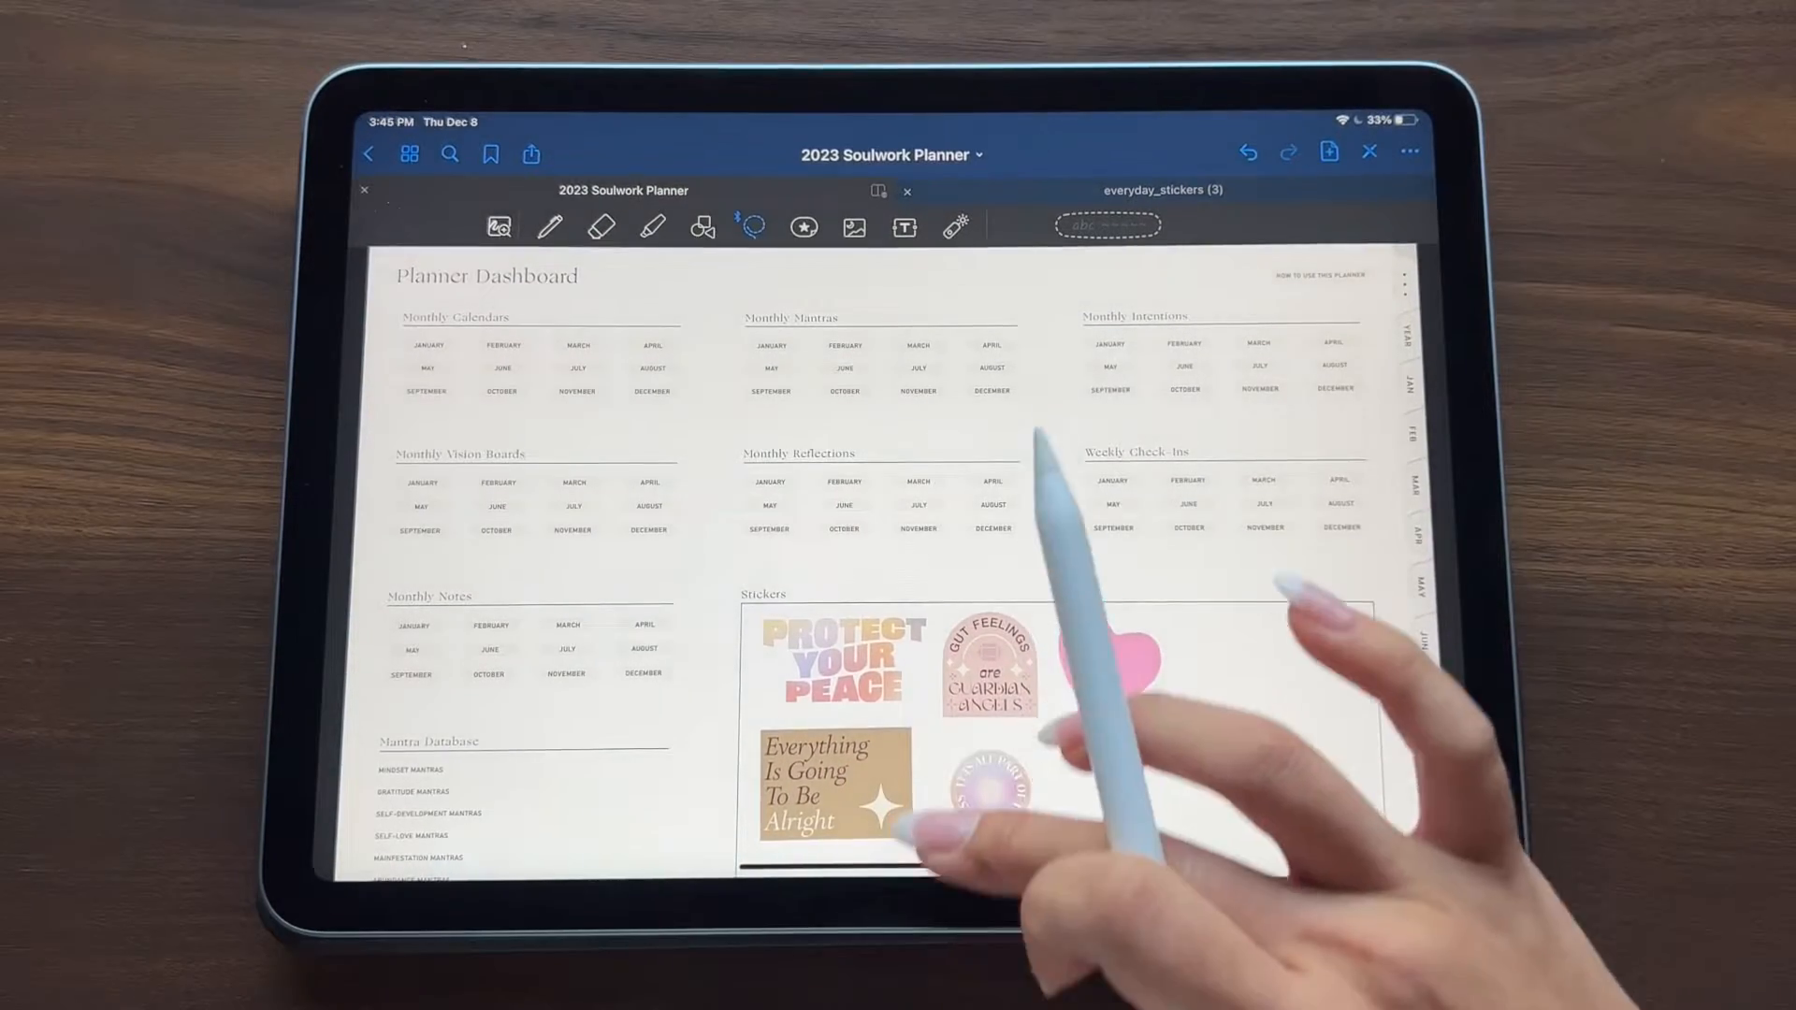
{"action": "left_click", "coordinate": [1308, 276]}
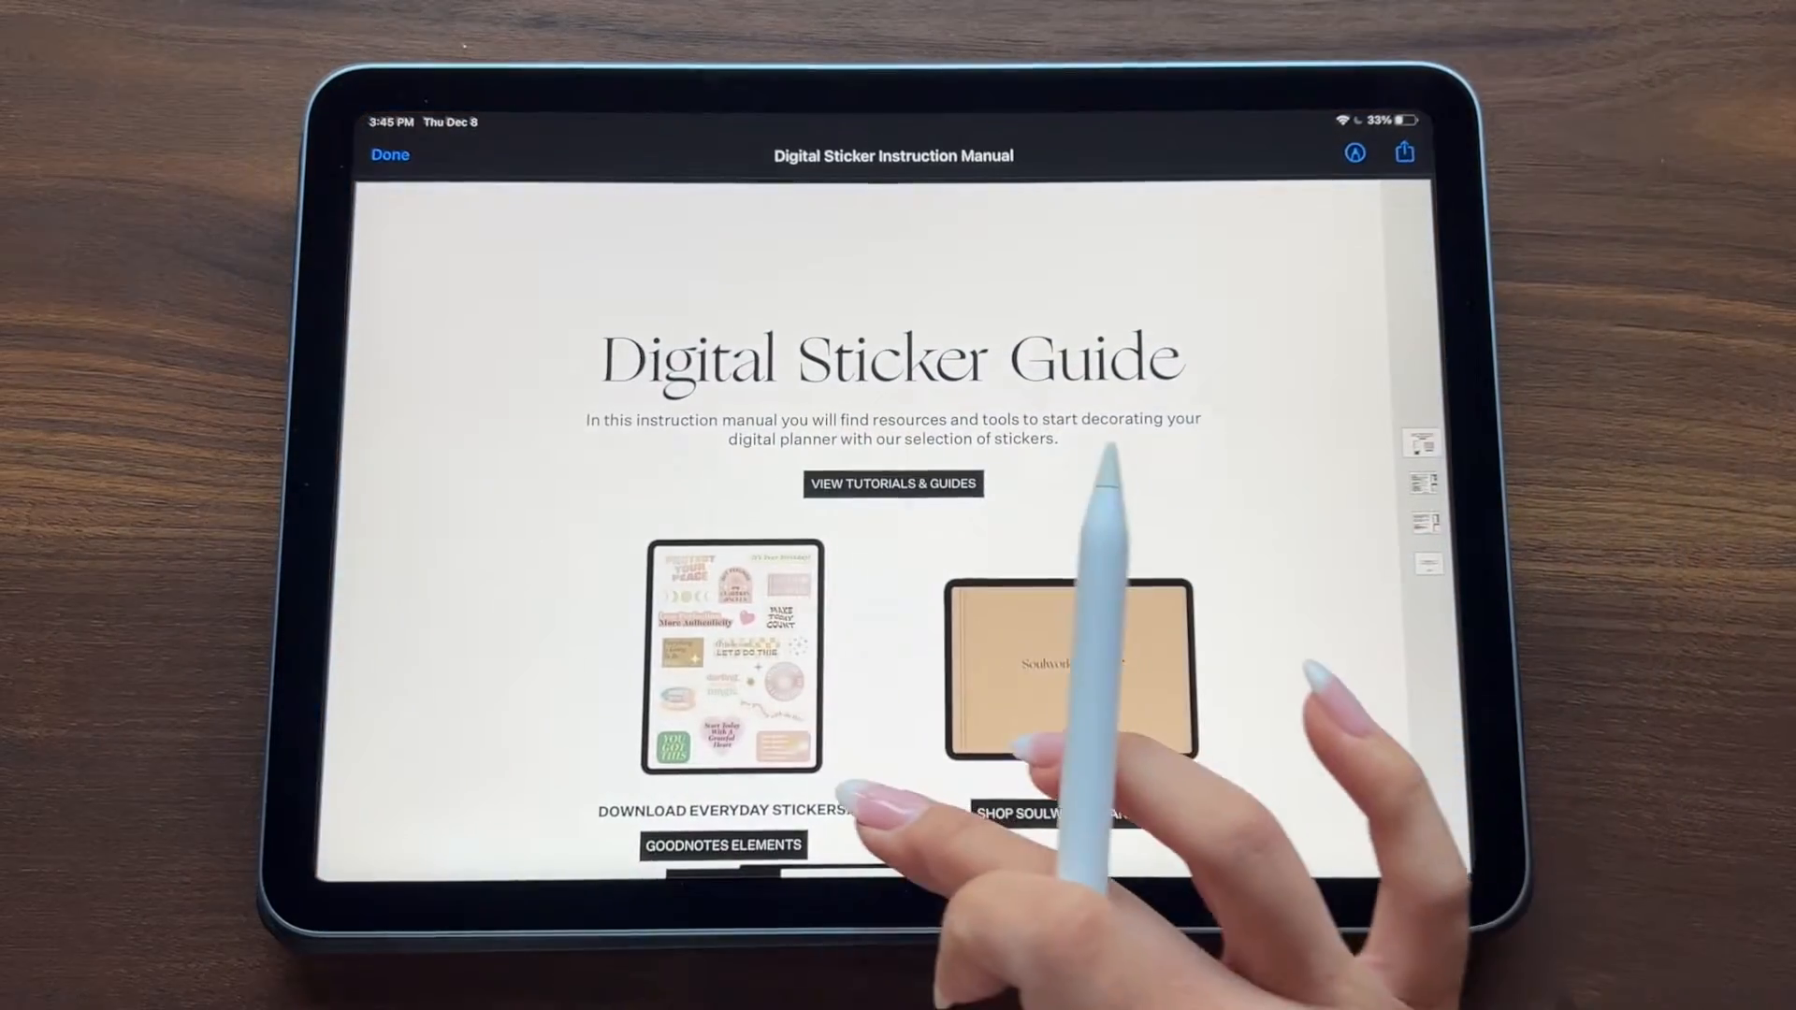
Step: Reach the INDIVIDUAL .PNGS link and show the individual assets folder beside the planner
{"action": "scroll", "scroll_direction": "up", "scroll_amount": 3}
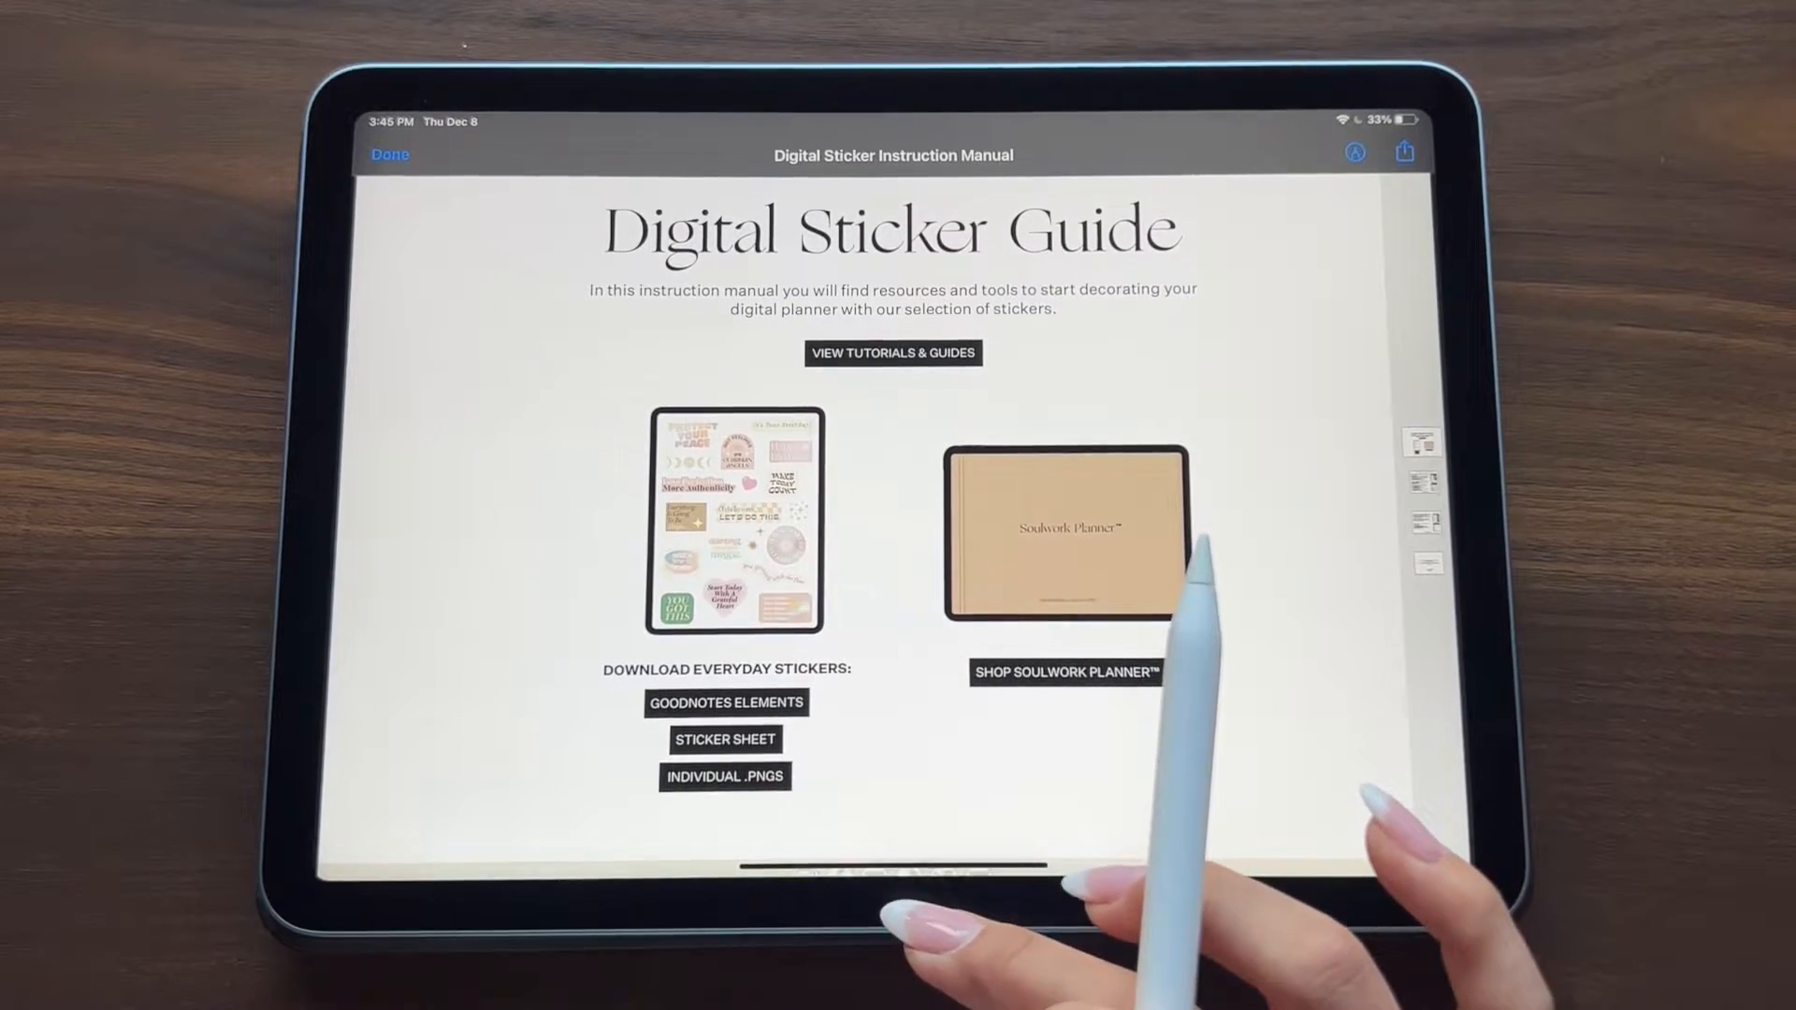
{"action": "mouse_move", "coordinate": [1064, 539]}
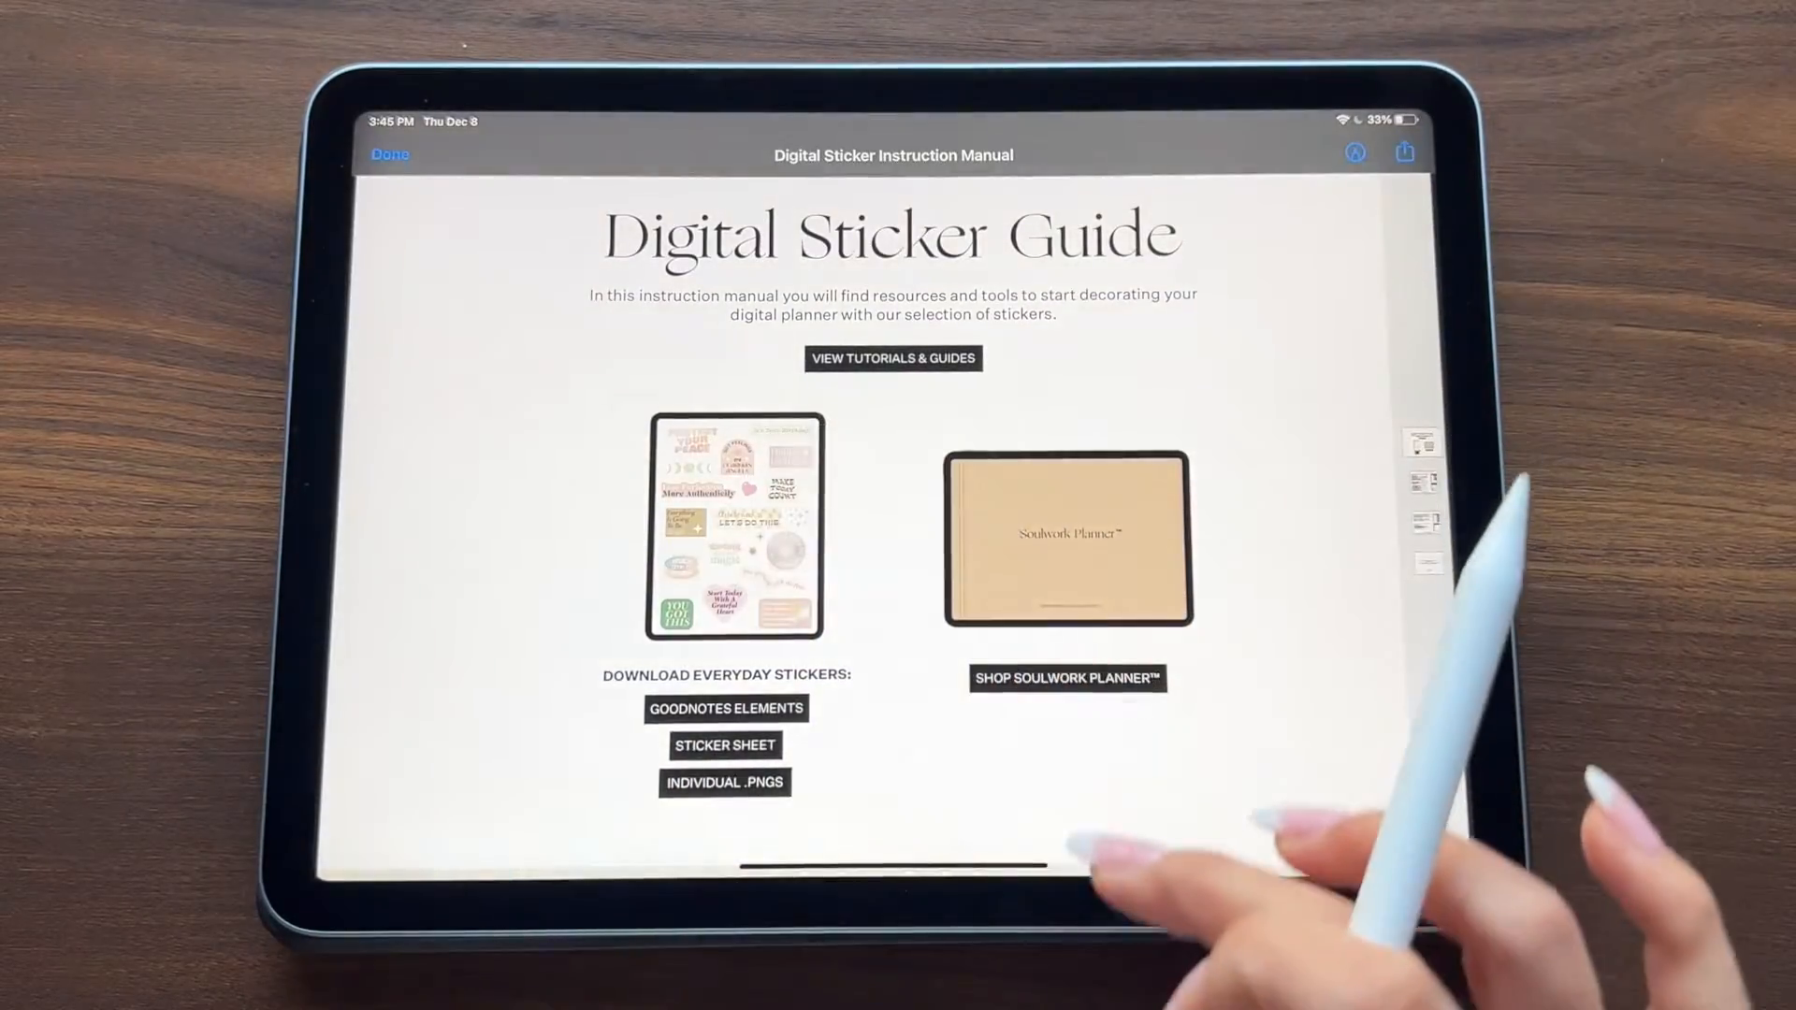
{"action": "left_click", "coordinate": [724, 782]}
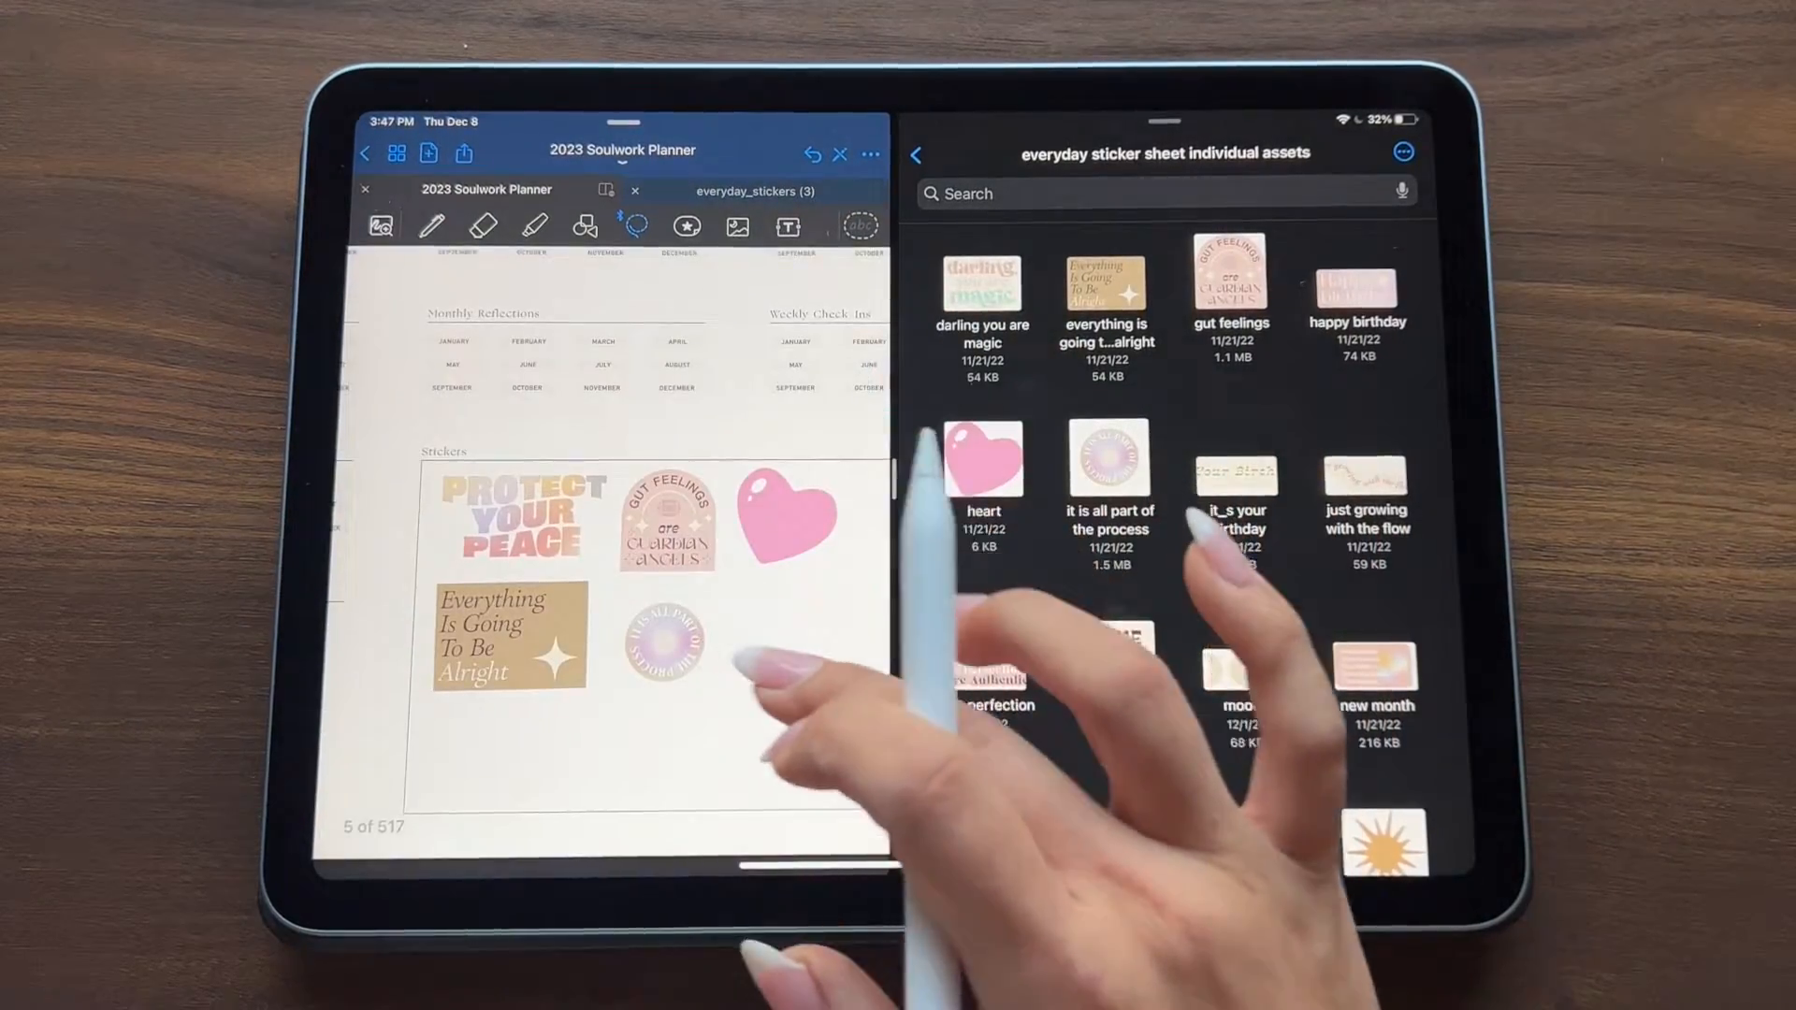
Step: Drag the Make Today Count PNG from the assets folder into the dashboard's Stickers box
{"action": "scroll", "scroll_direction": "down", "scroll_amount": 3}
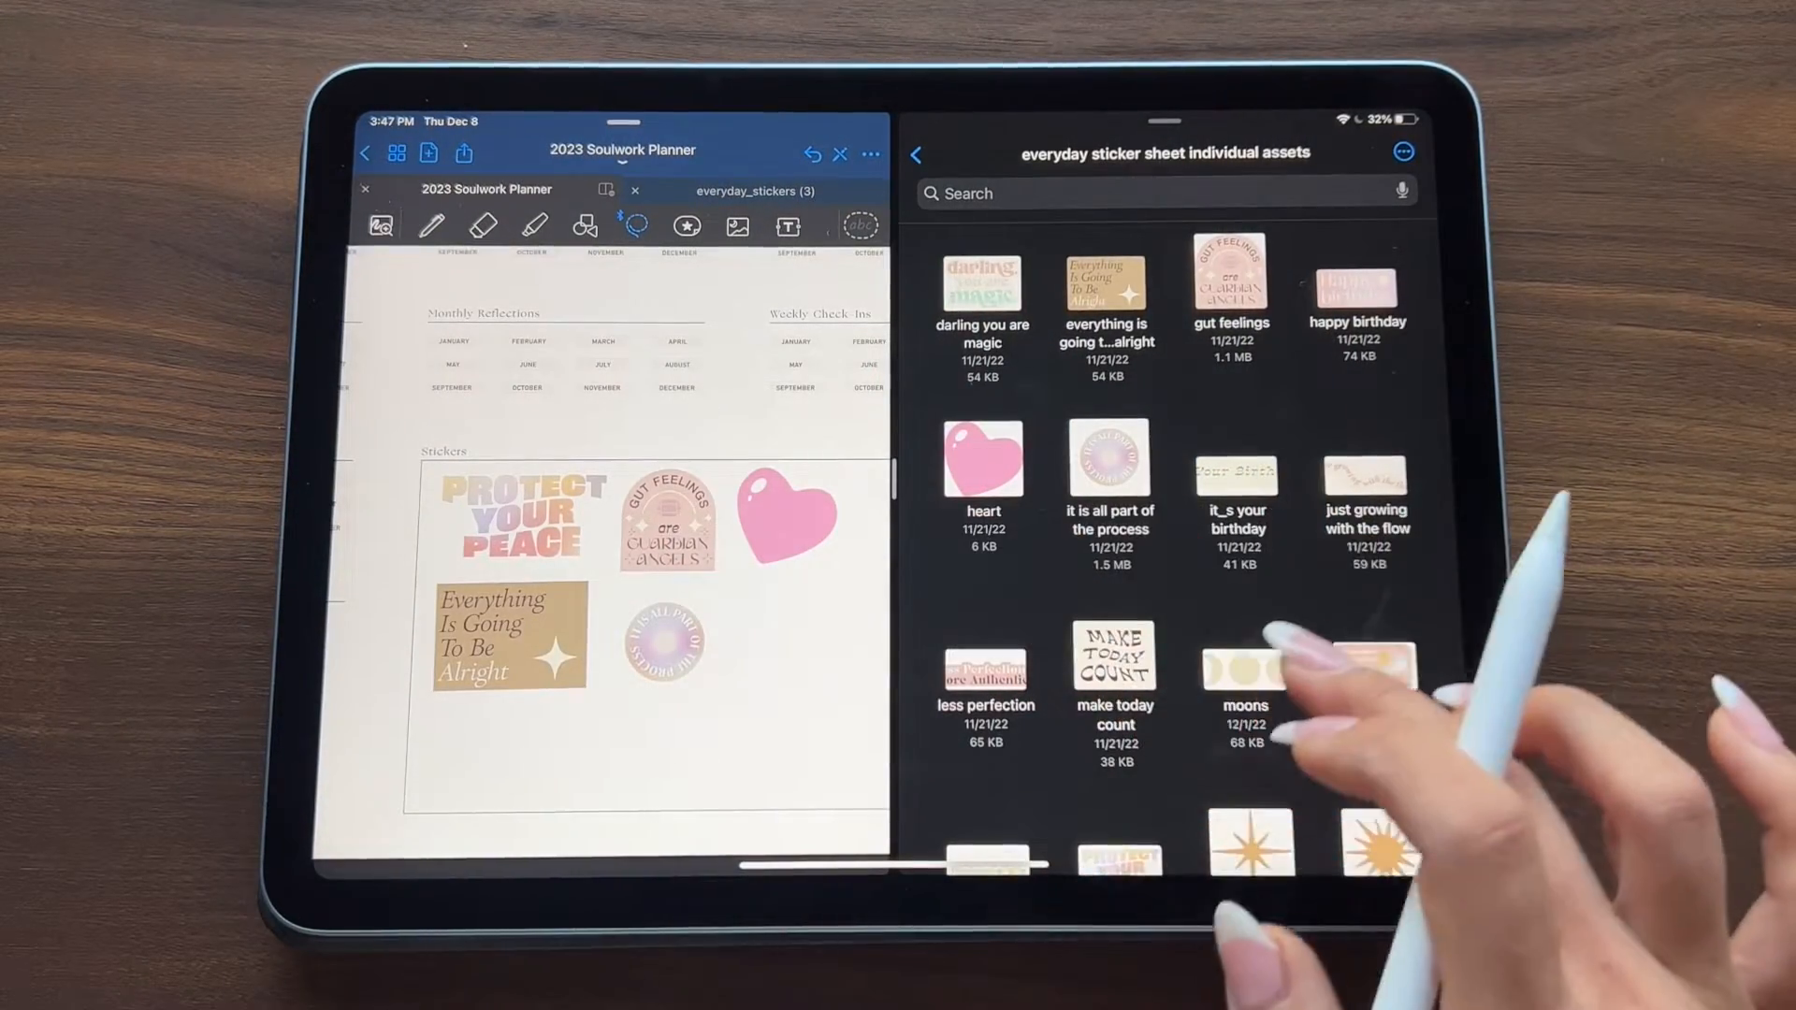
{"action": "scroll", "scroll_direction": "down", "scroll_amount": 3}
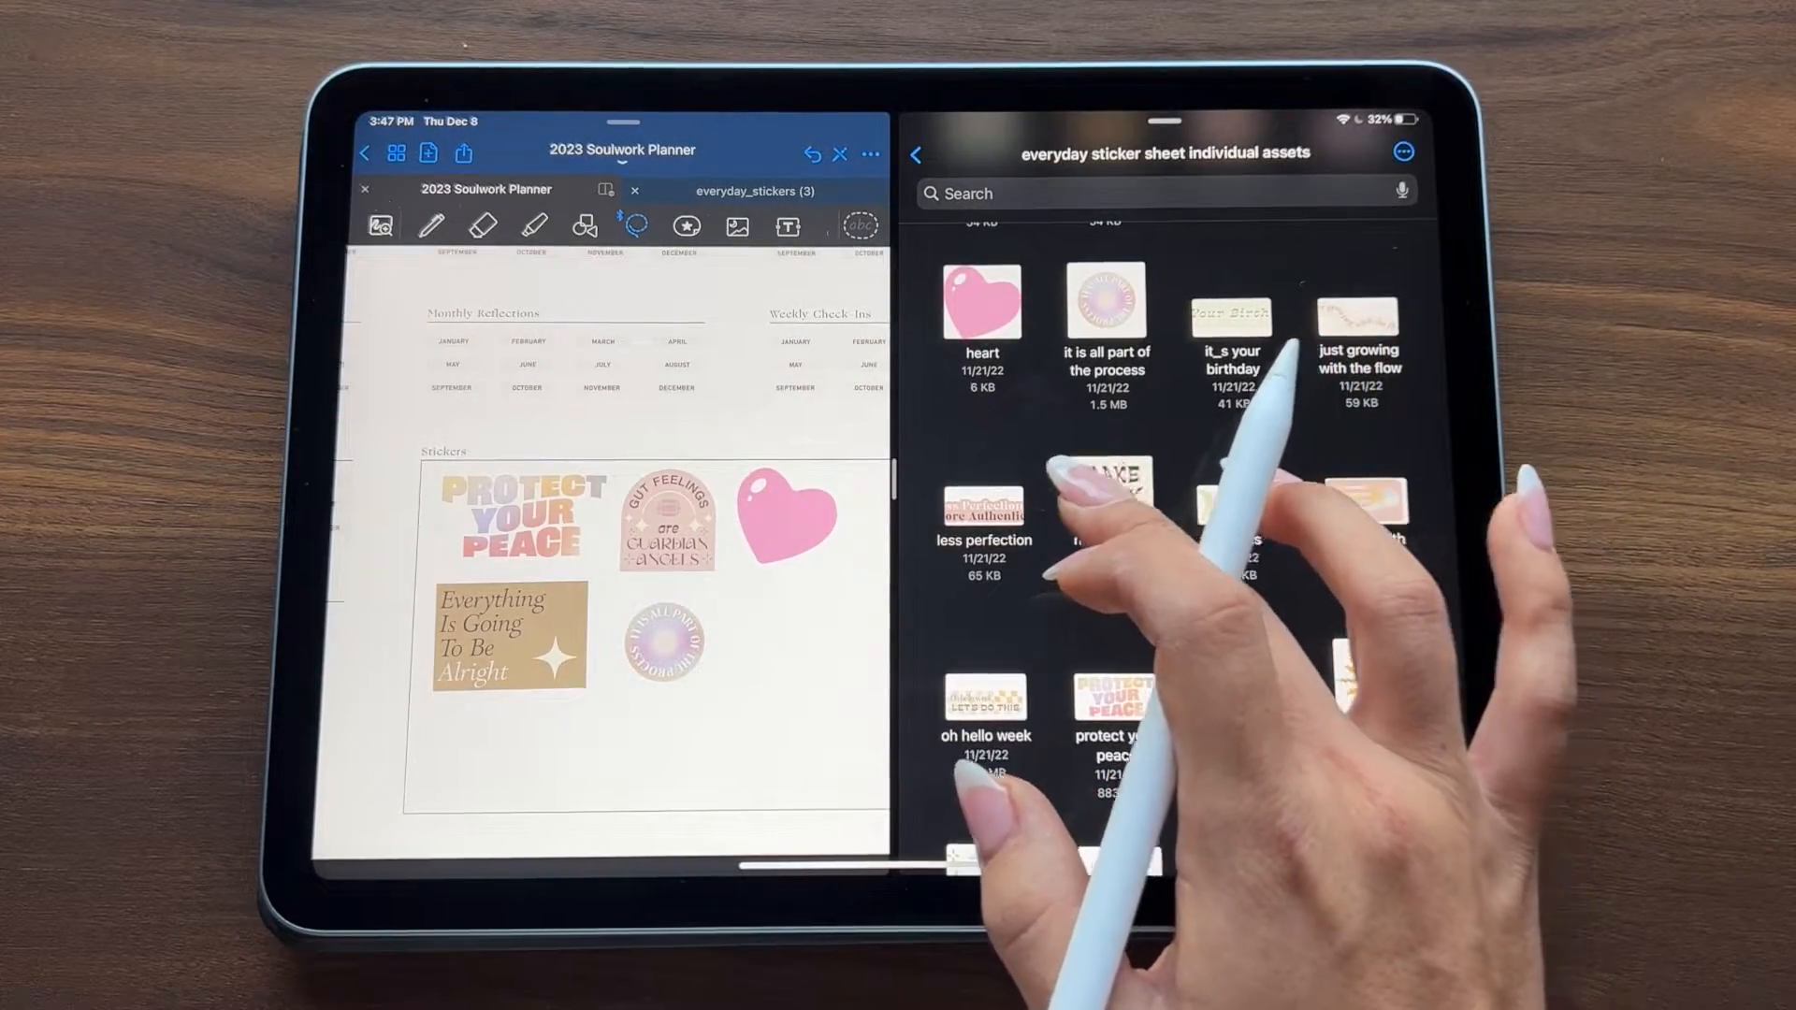
{"action": "scroll", "scroll_direction": "down", "scroll_amount": 3}
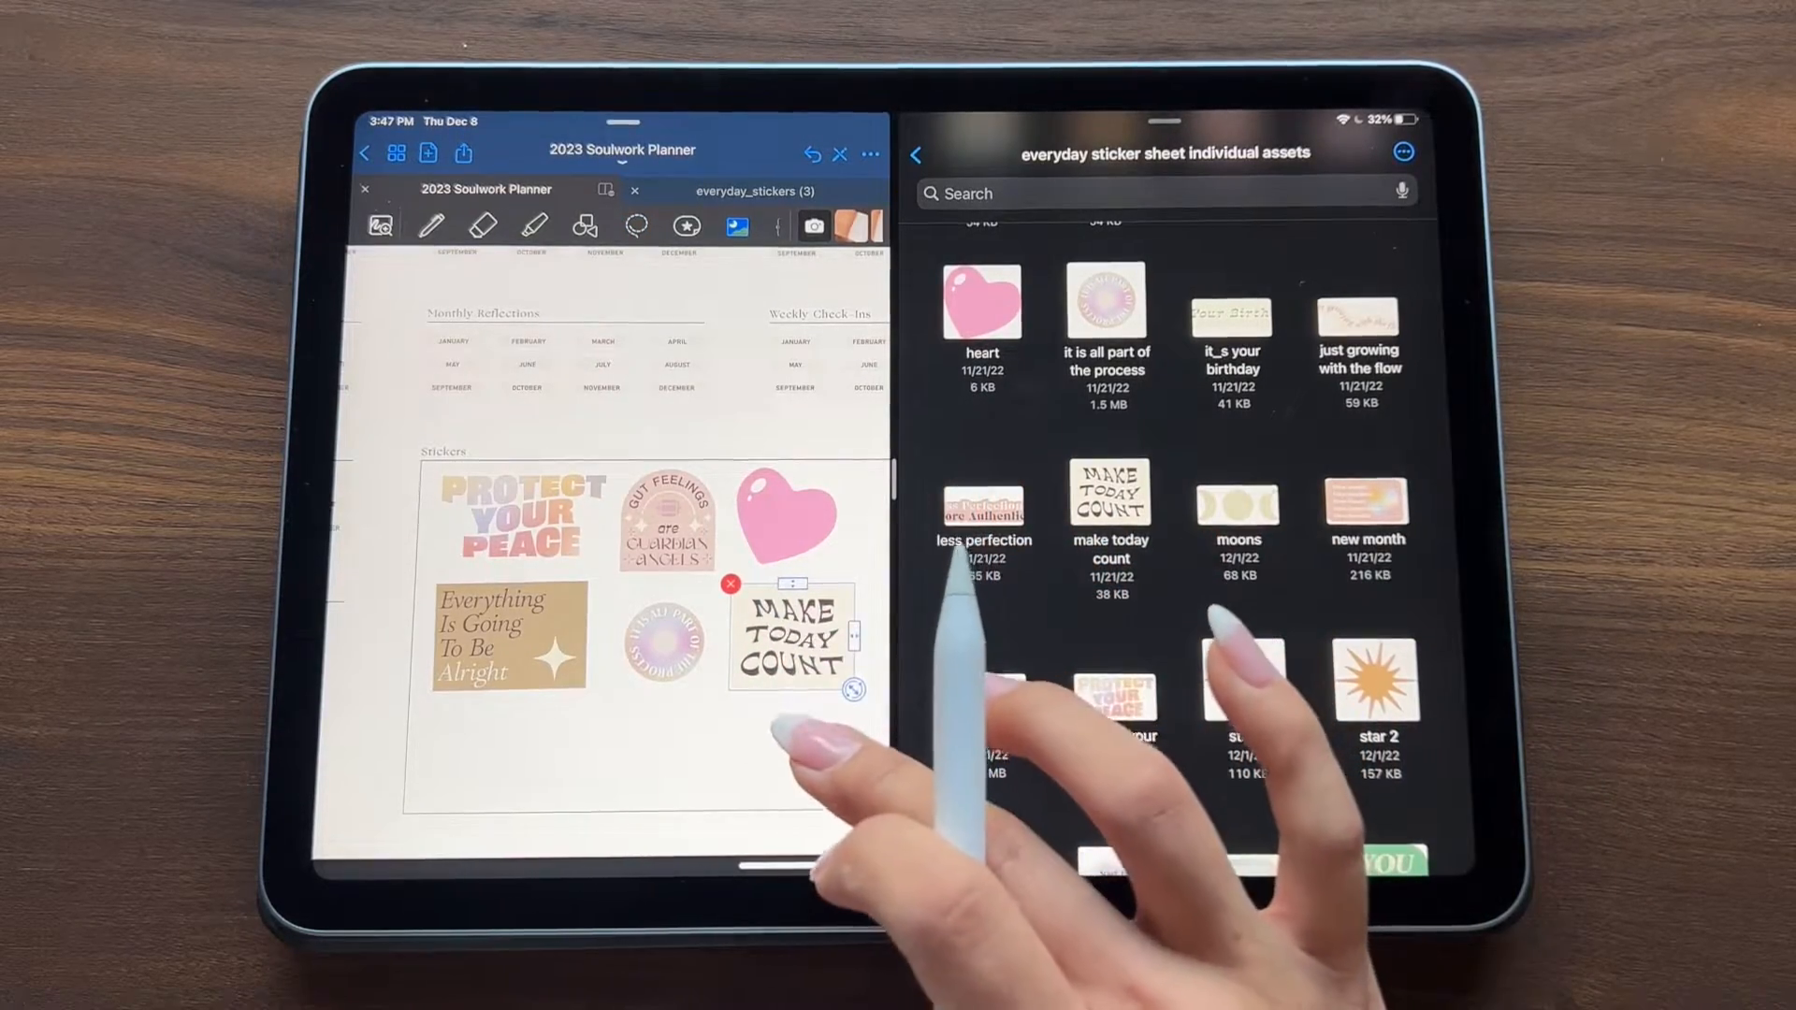
{"action": "scroll", "scroll_direction": "down", "scroll_amount": 3}
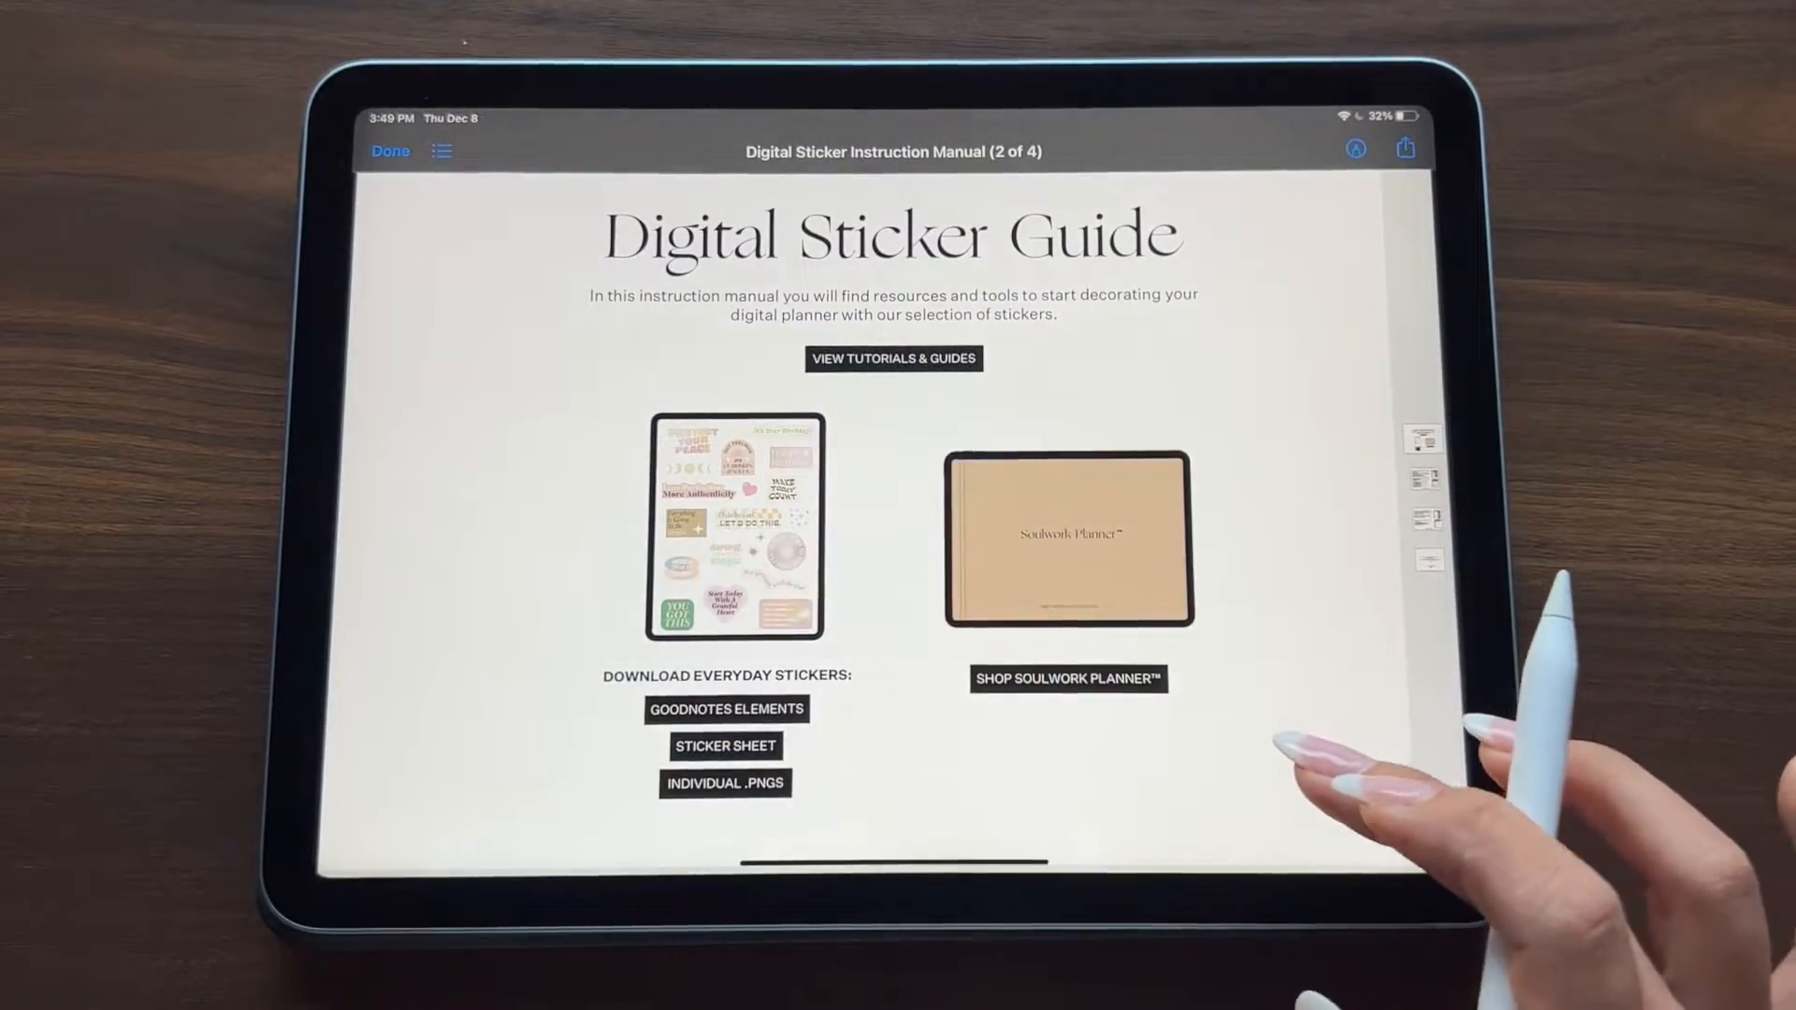
Step: Read through the sticker guide's import pages down to the final thank-you page
{"action": "scroll", "scroll_direction": "down", "scroll_amount": 3}
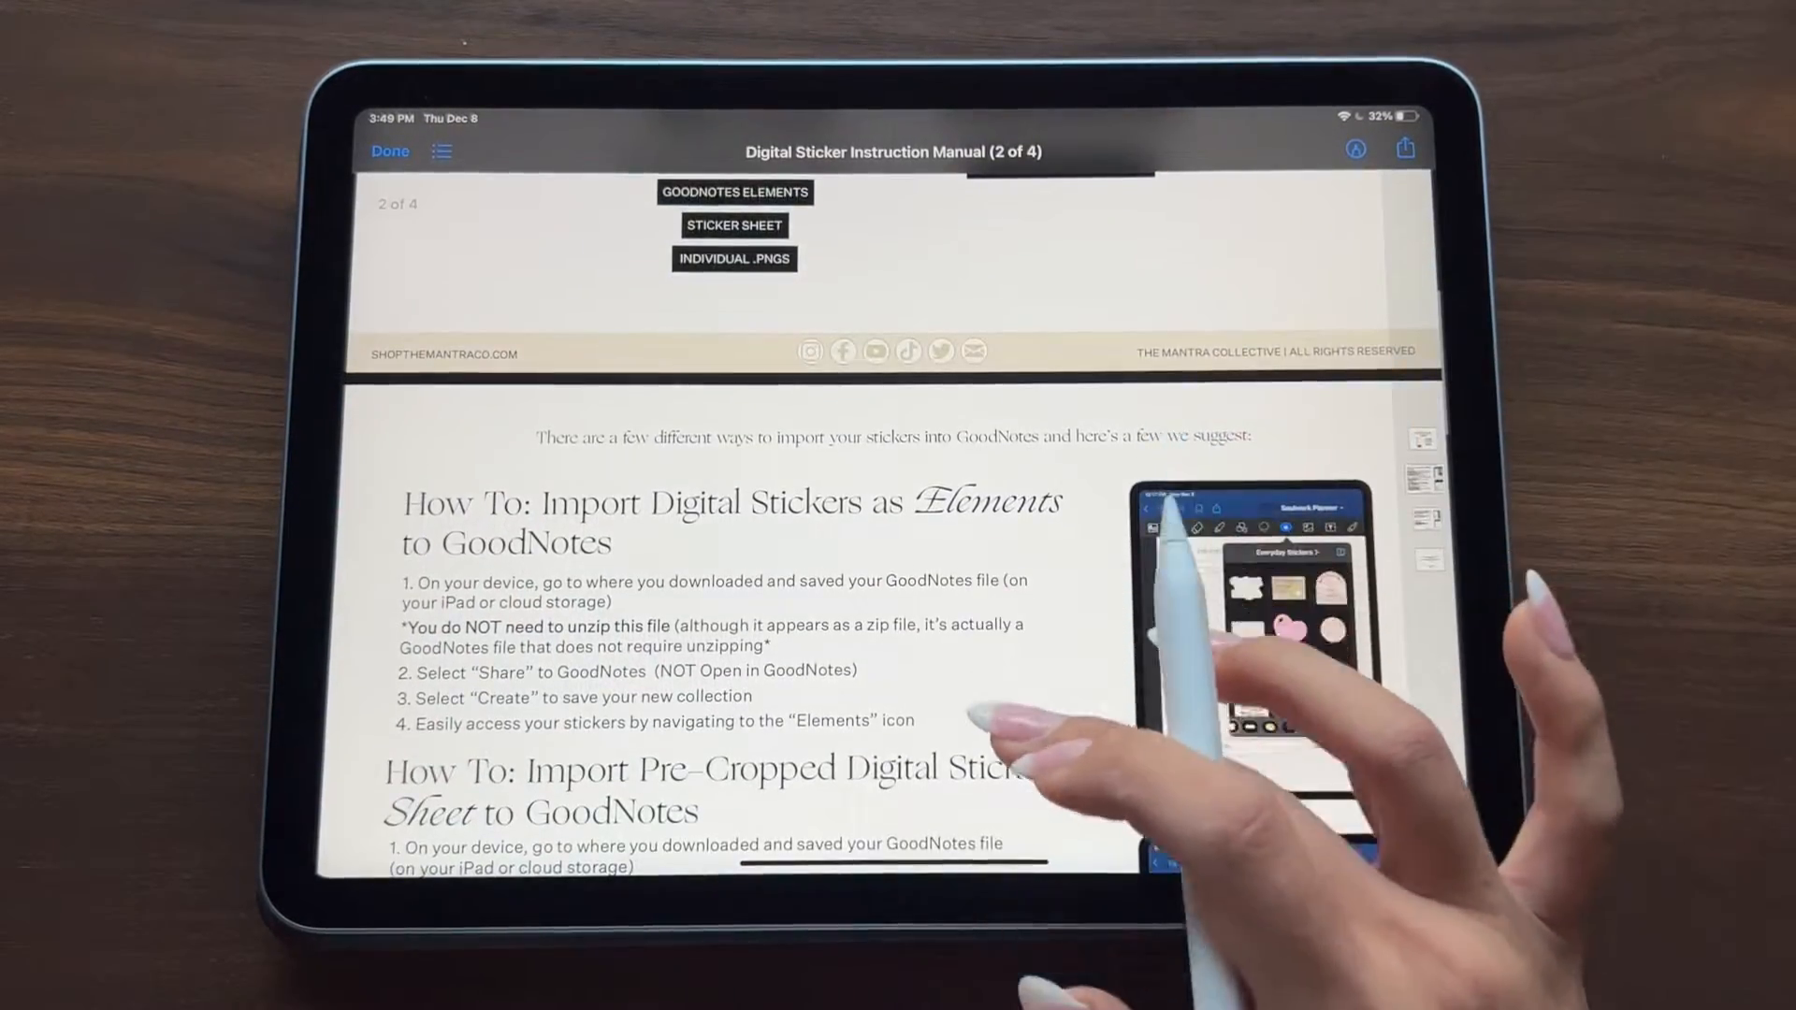
{"action": "scroll", "scroll_direction": "up", "scroll_amount": 3}
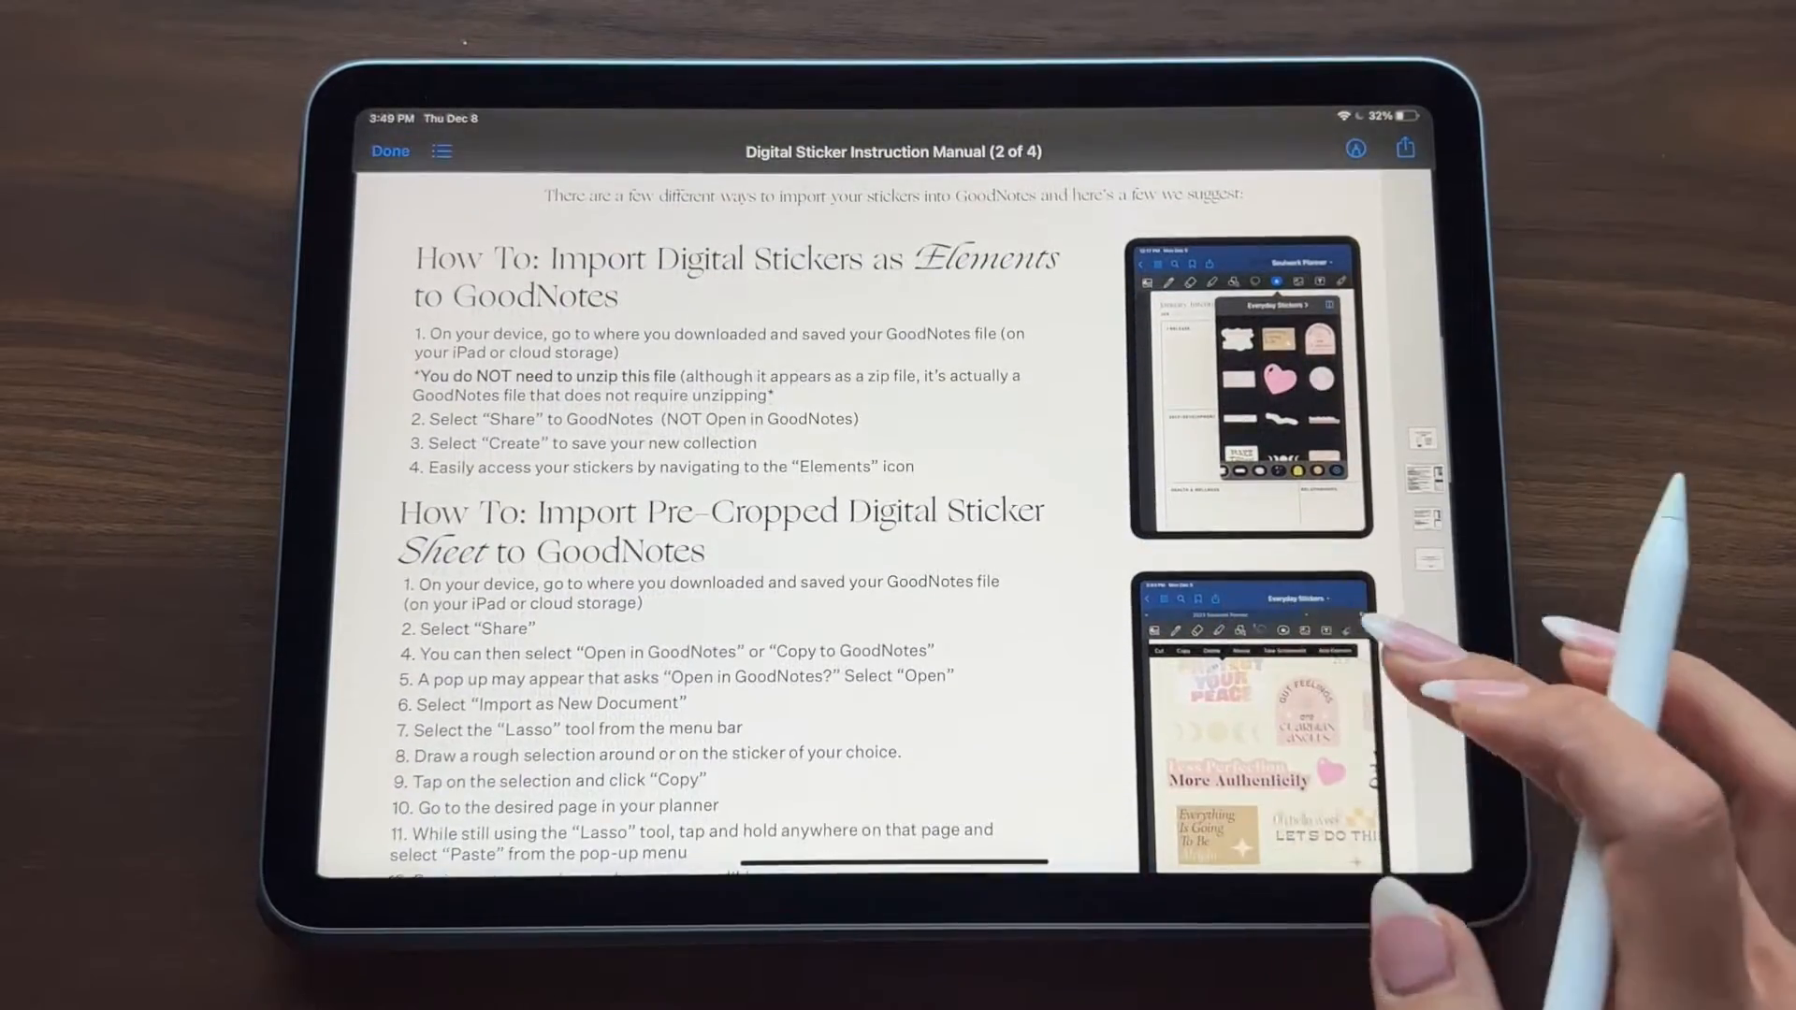
{"action": "scroll", "scroll_direction": "down", "scroll_amount": 3}
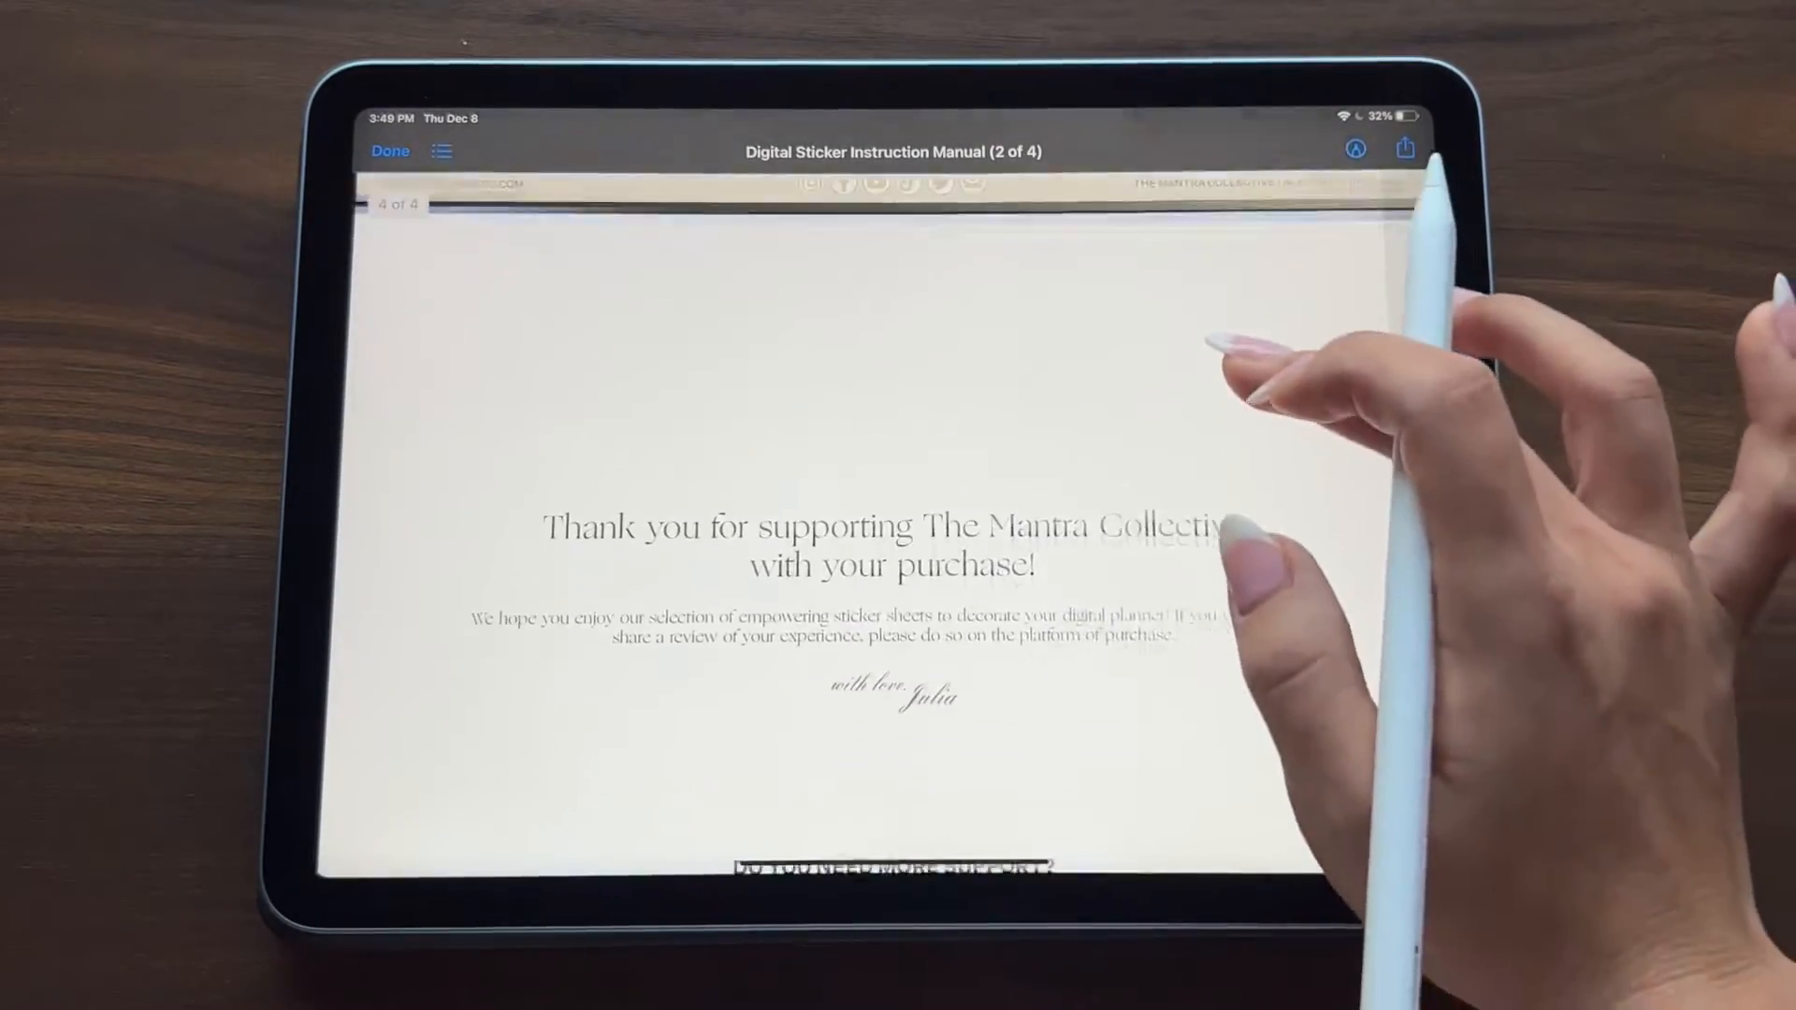
{"action": "scroll", "scroll_direction": "down", "scroll_amount": 3}
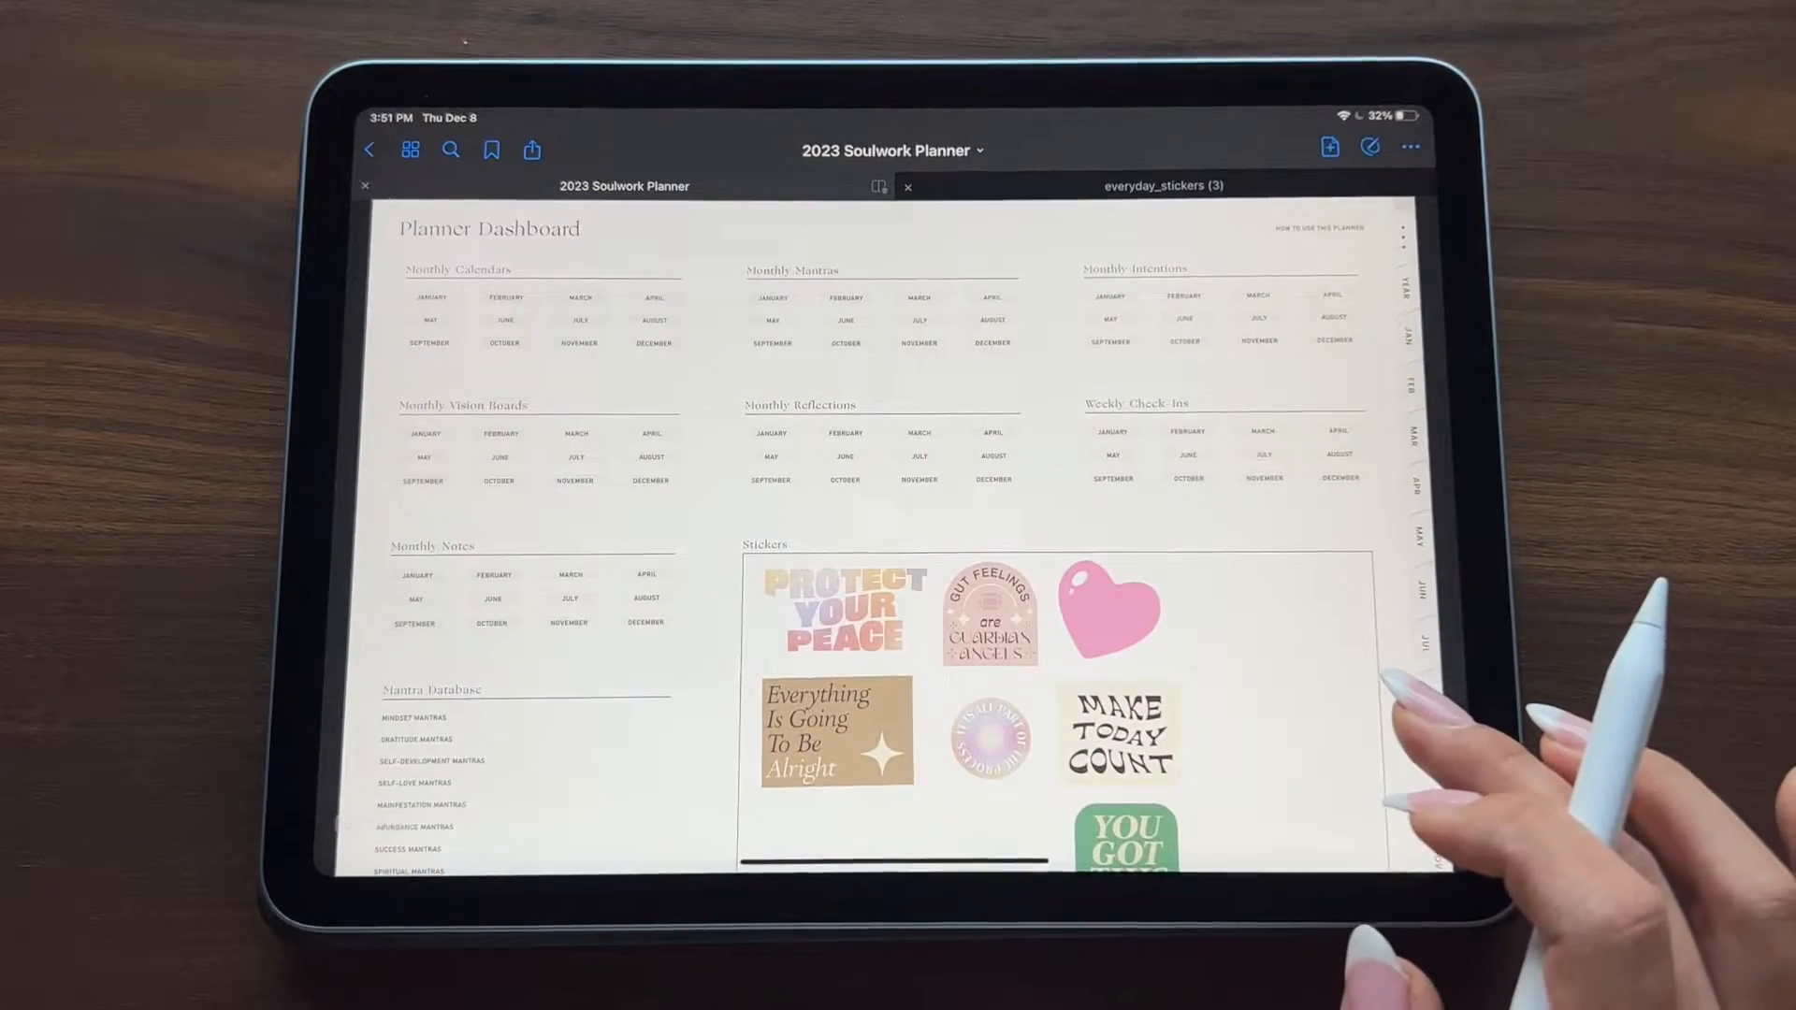
Step: Follow the Mantra Database link to reach the Mindset Mantras page (508 of 517)
{"action": "left_click", "coordinate": [1110, 297]}
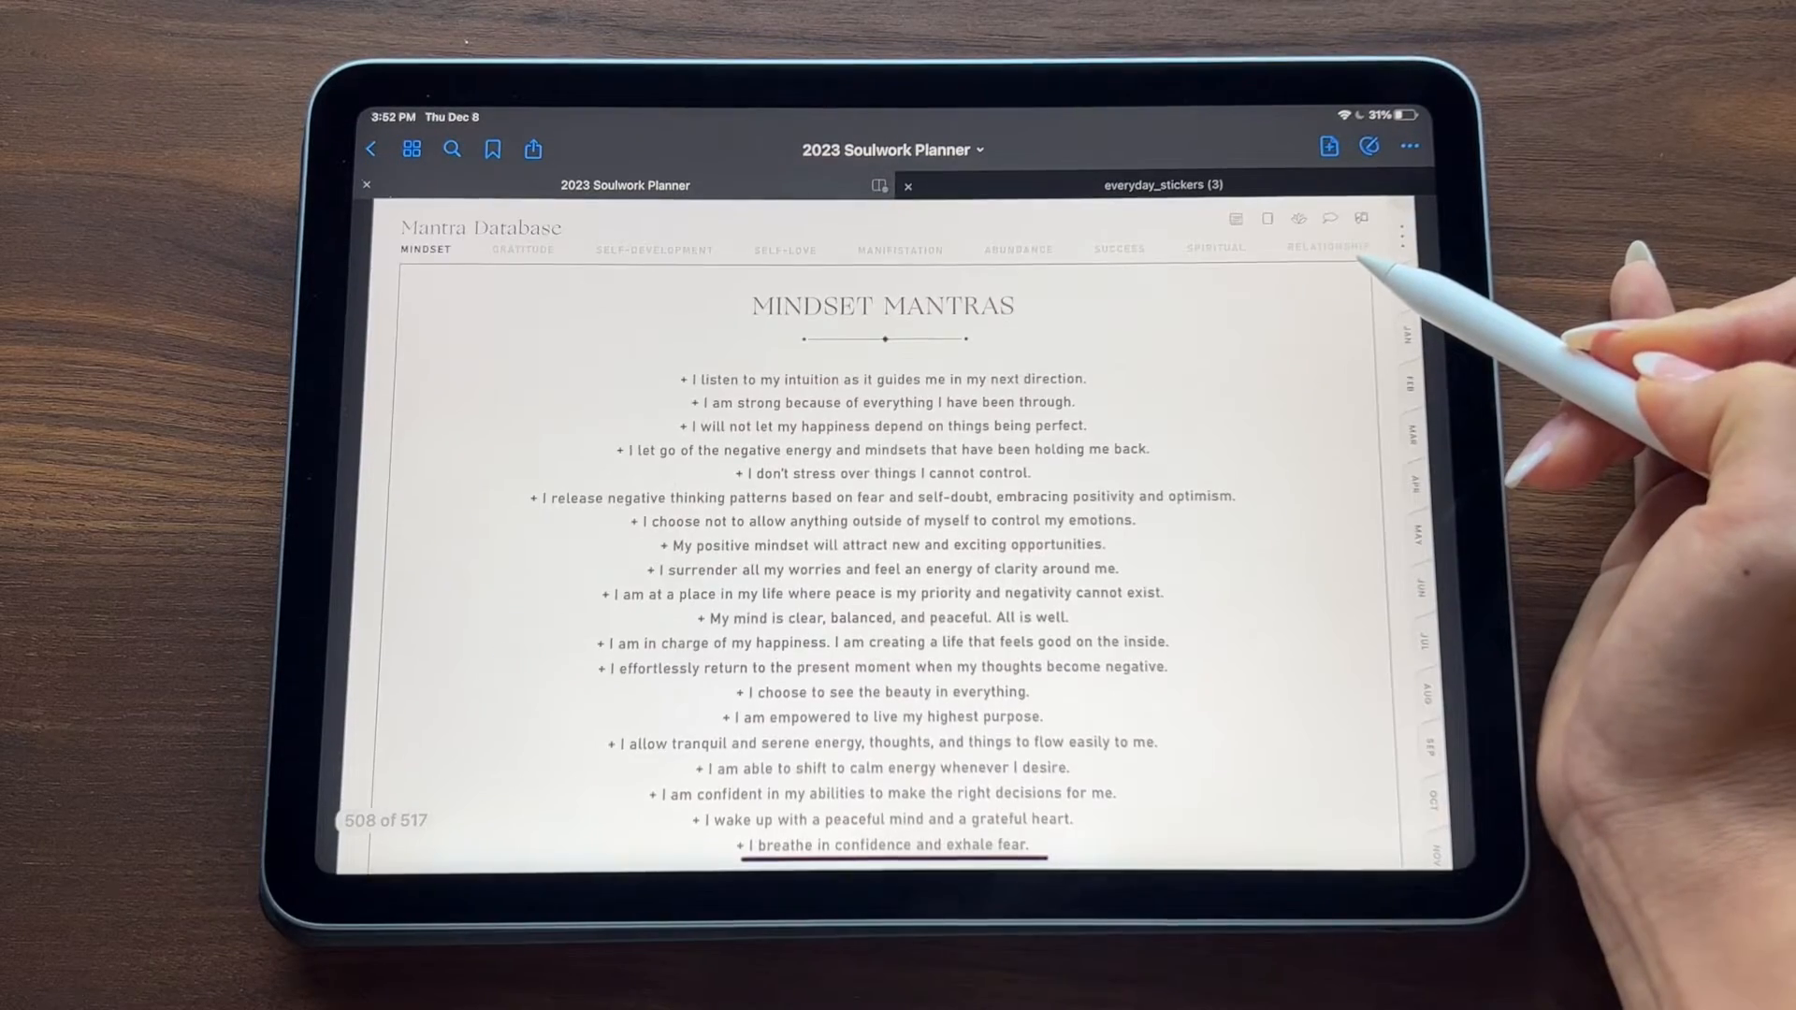
{"action": "mouse_move", "coordinate": [1317, 516]}
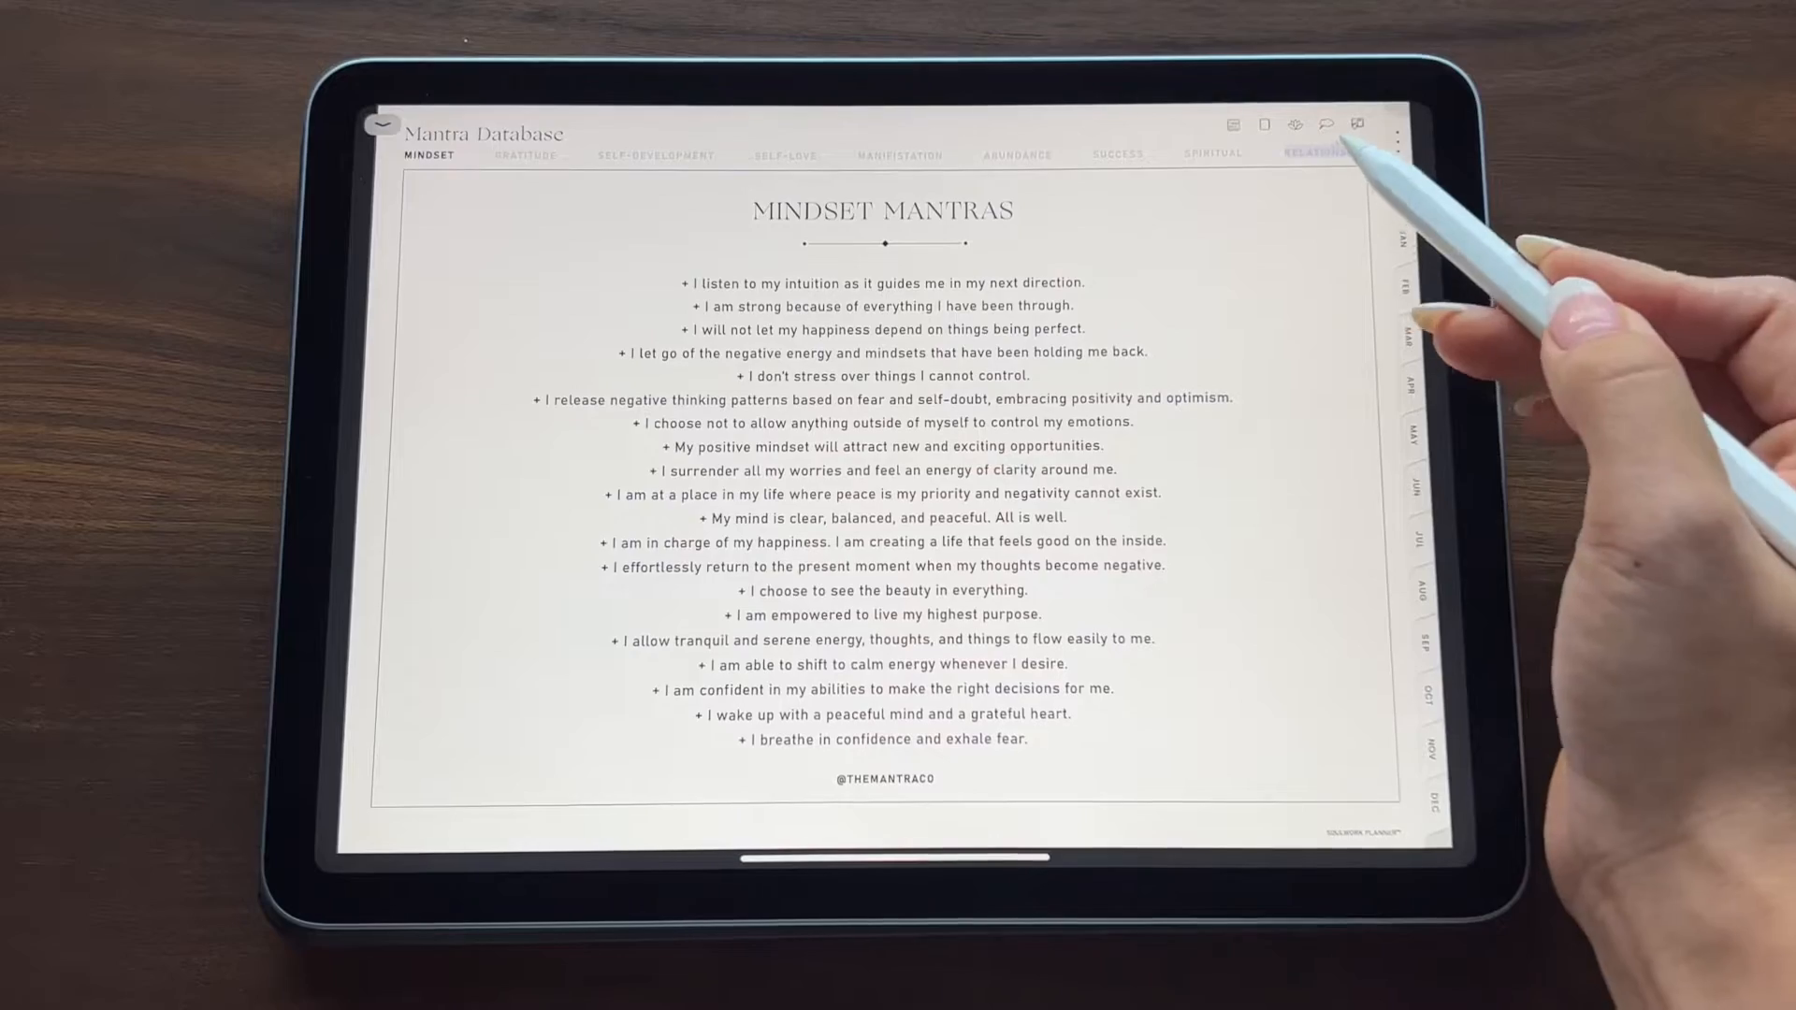
Step: Move to the next mantra tab on the way back to the Soulwork Planner 2023 cover
{"action": "left_click", "coordinate": [1315, 151]}
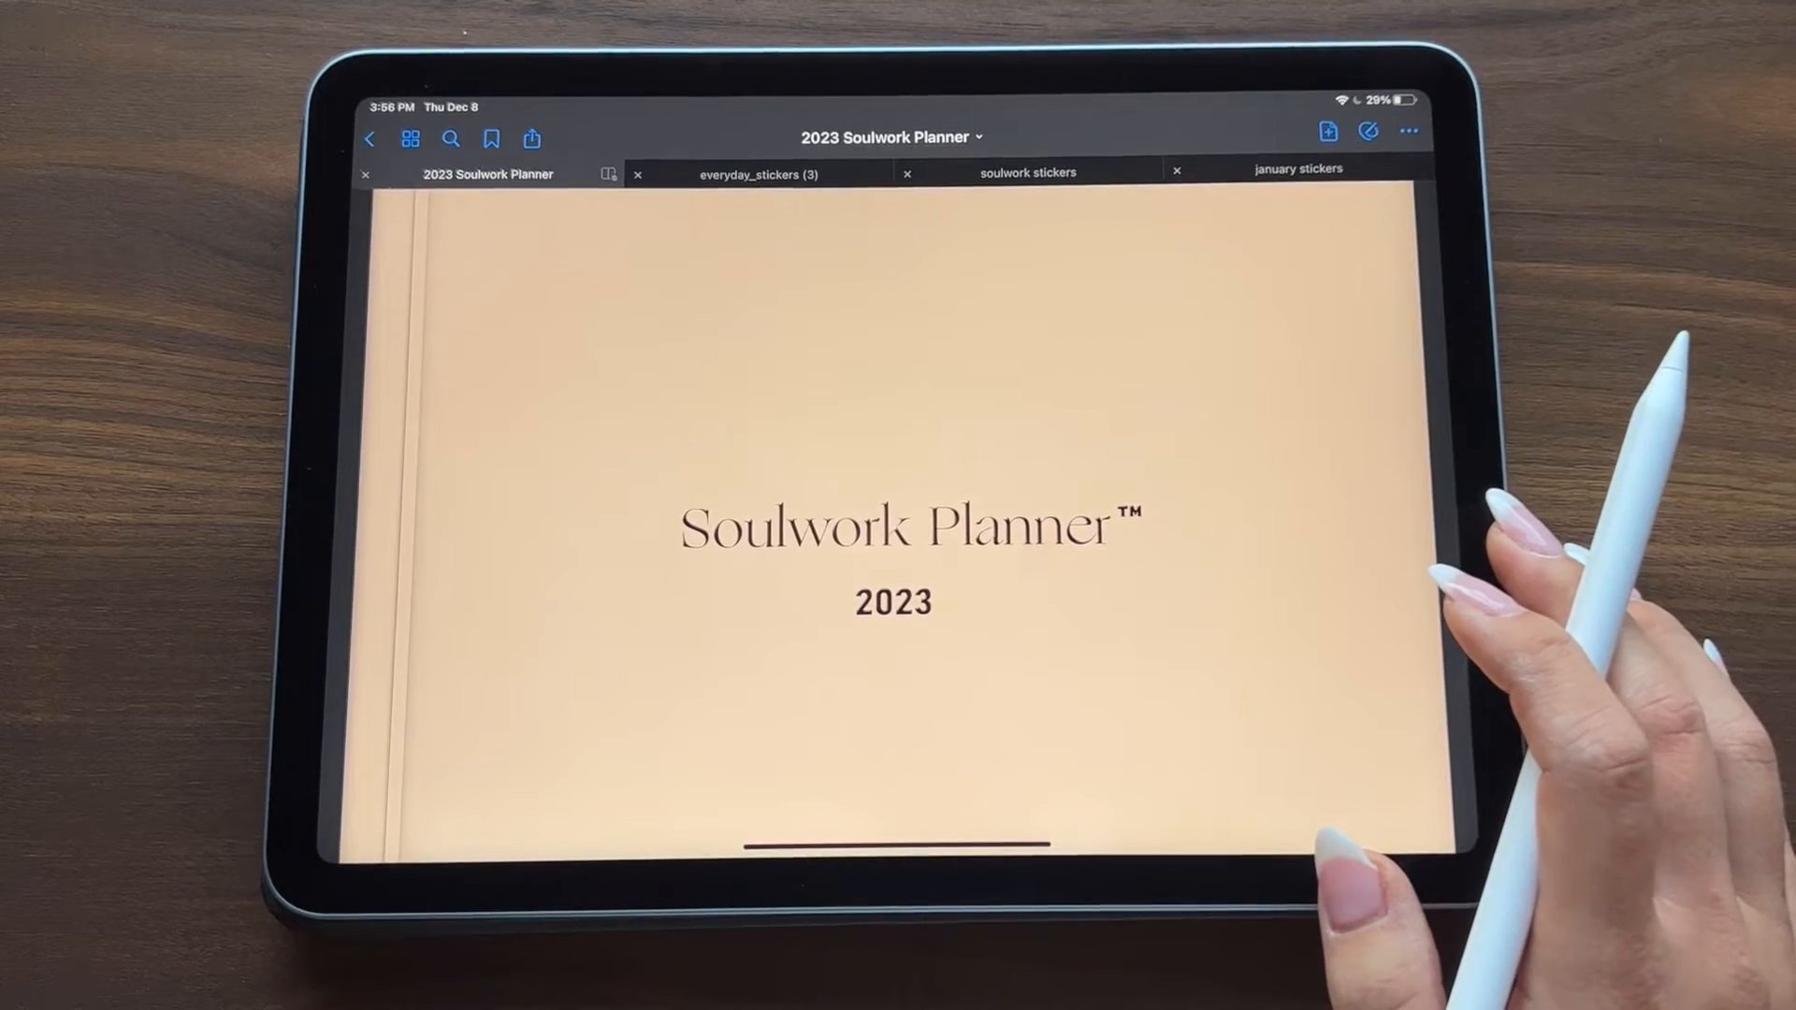
{"action": "mouse_move", "coordinate": [1489, 516]}
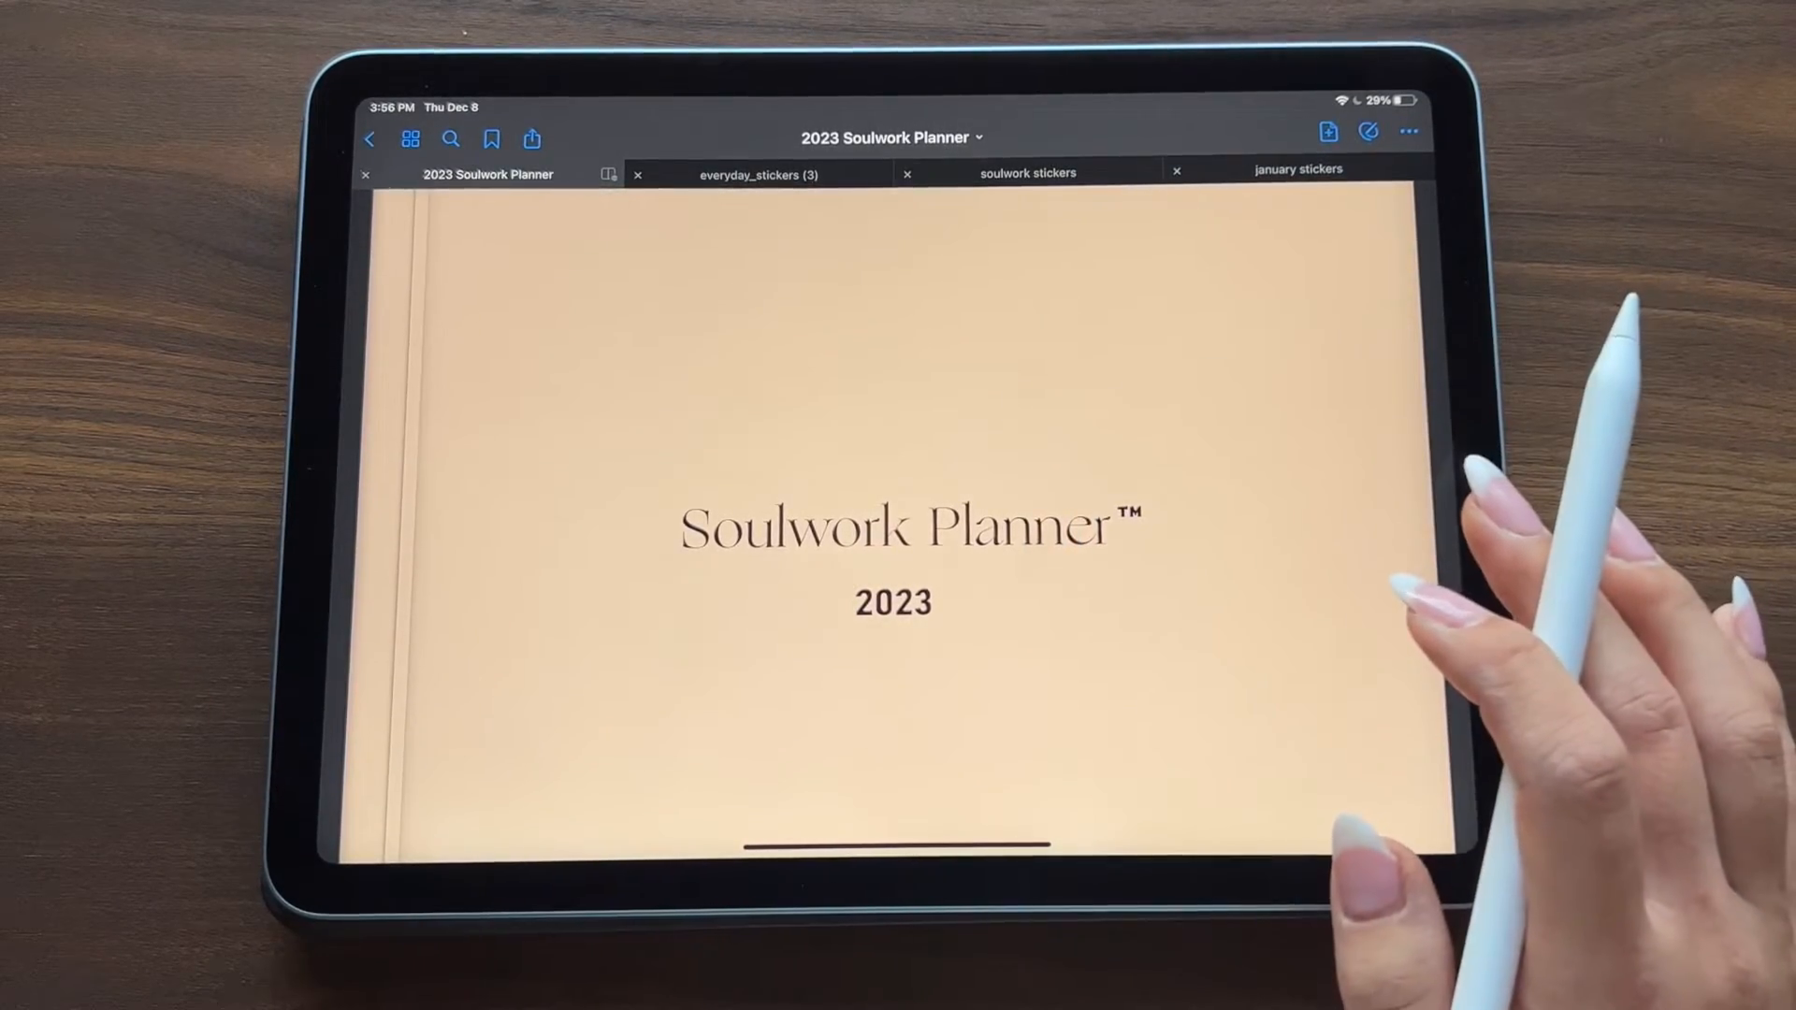
Step: View the everyday_stickers (3), soulwork stickers and january stickers sheets in turn
{"action": "left_click", "coordinate": [756, 174]}
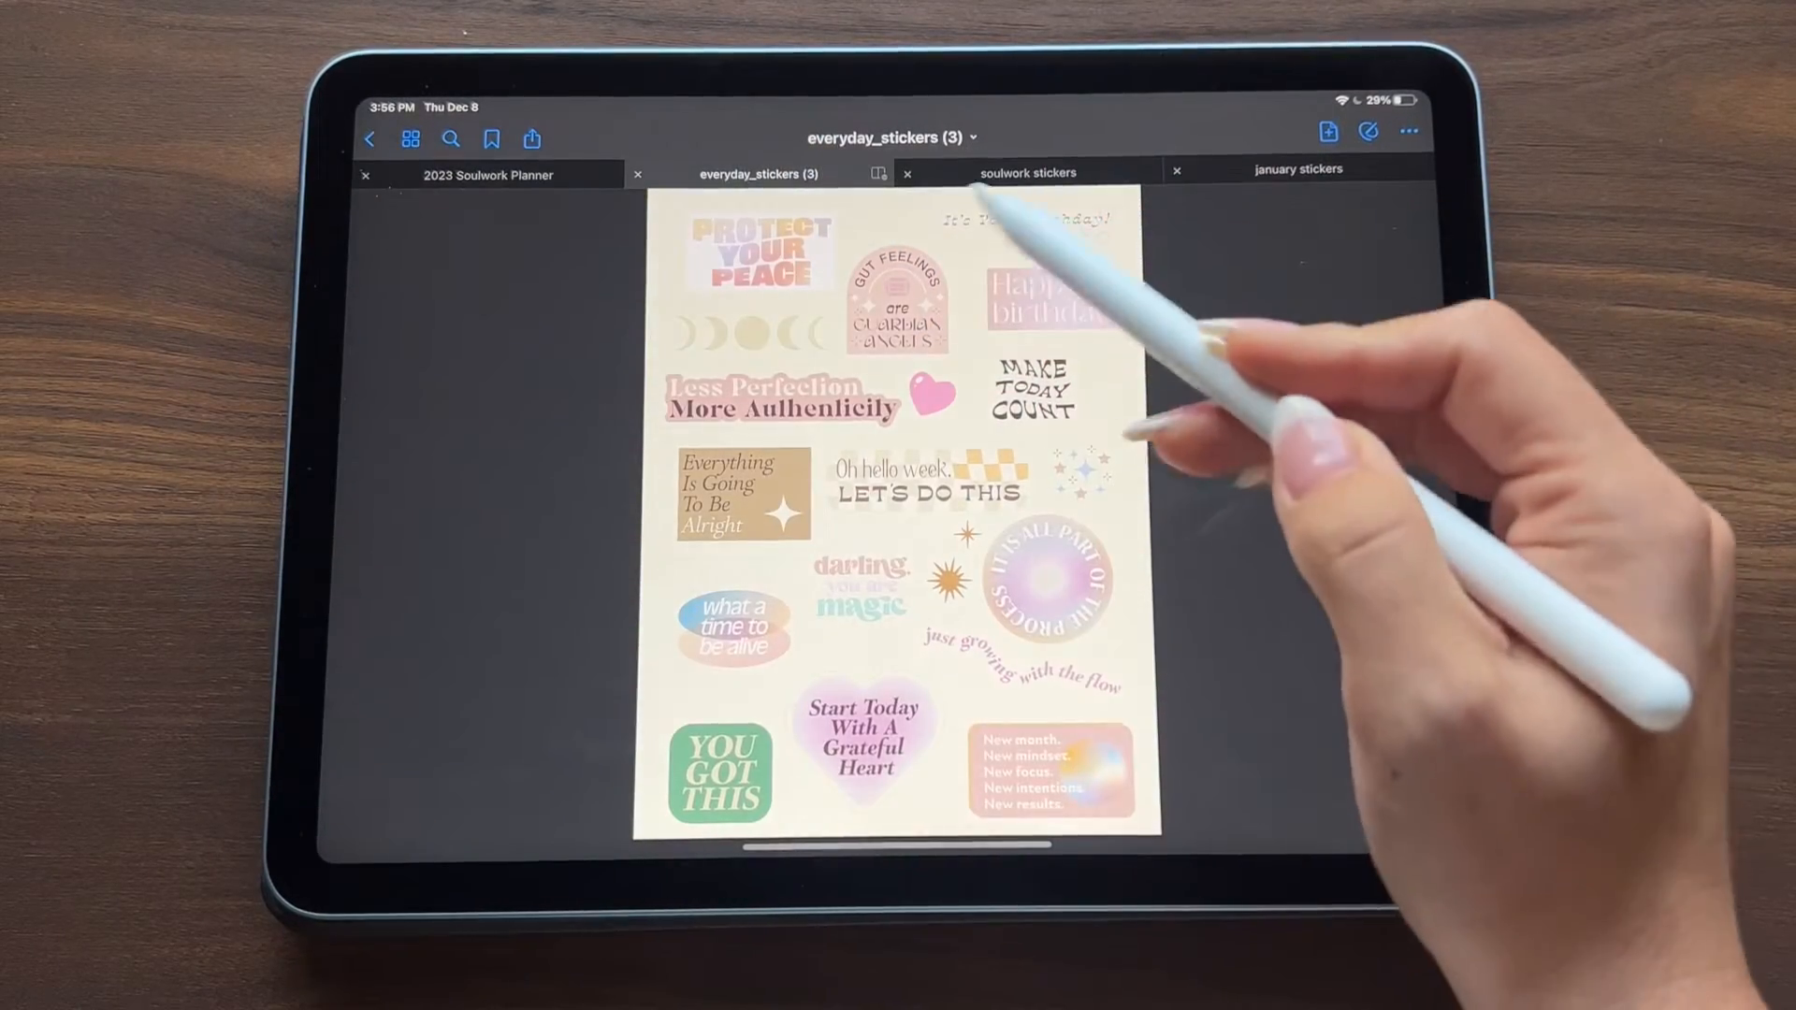
{"action": "left_click", "coordinate": [1028, 172]}
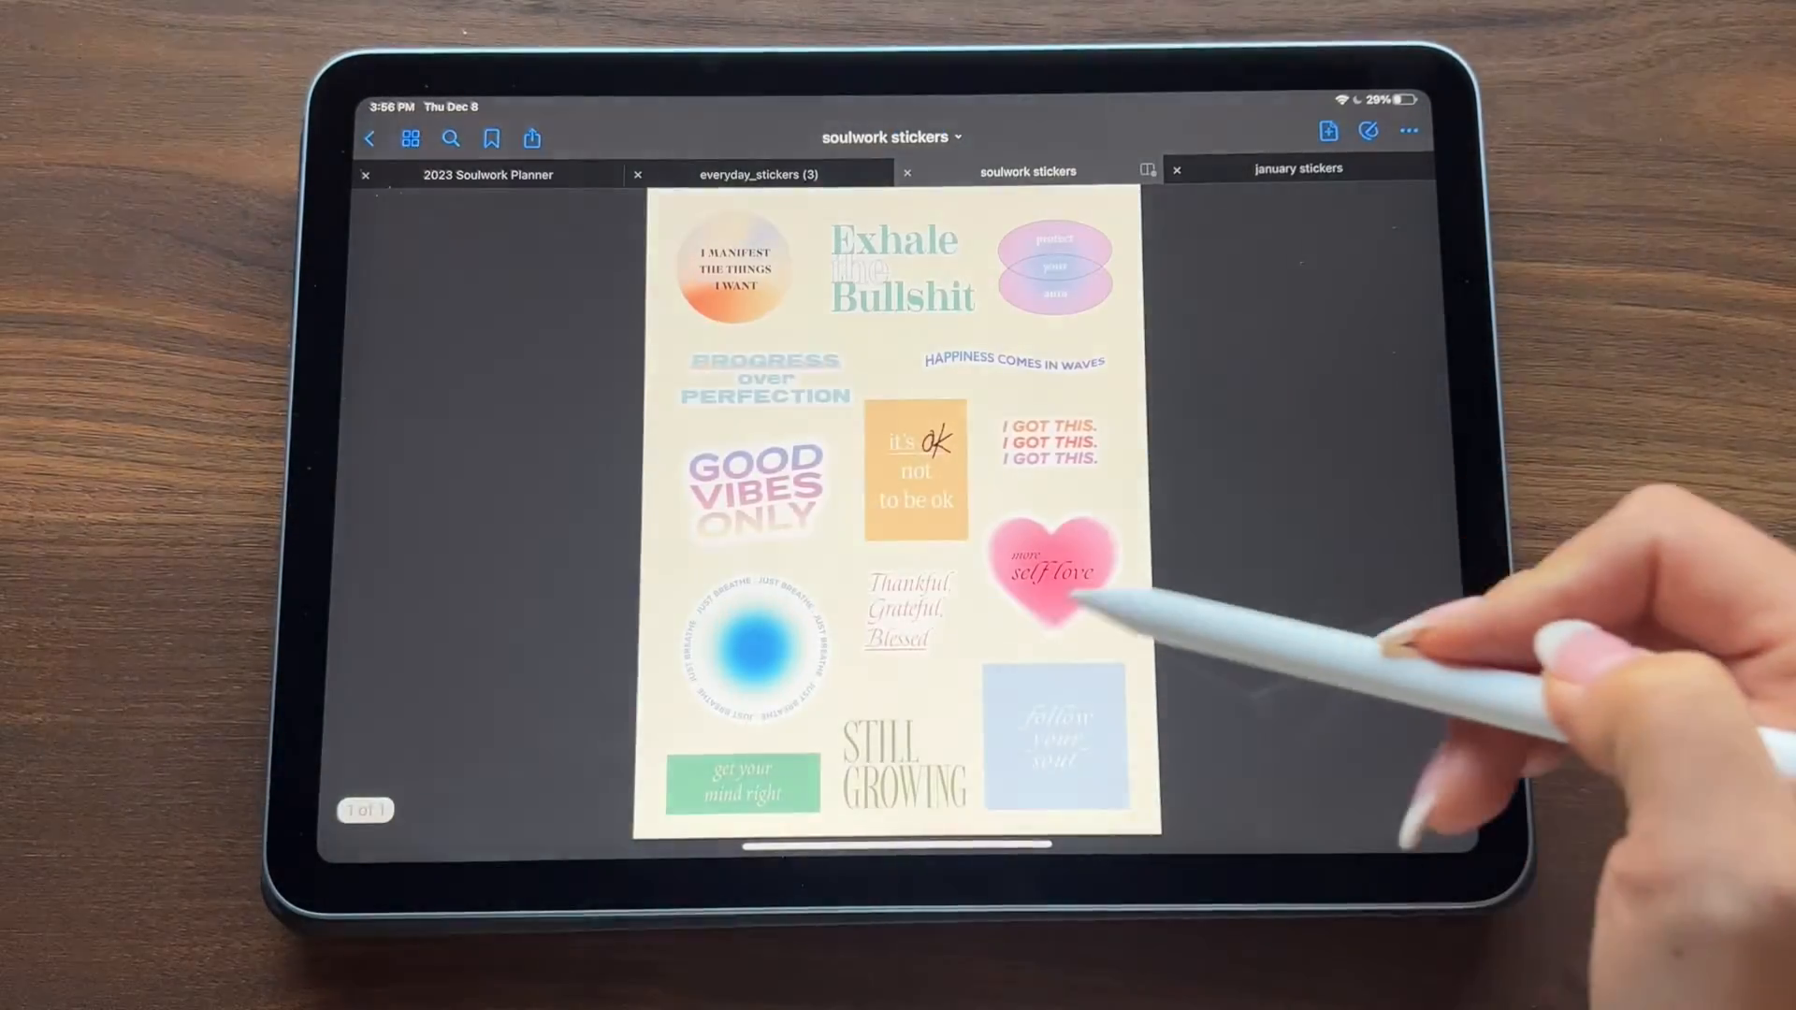
{"action": "left_click", "coordinate": [1299, 166]}
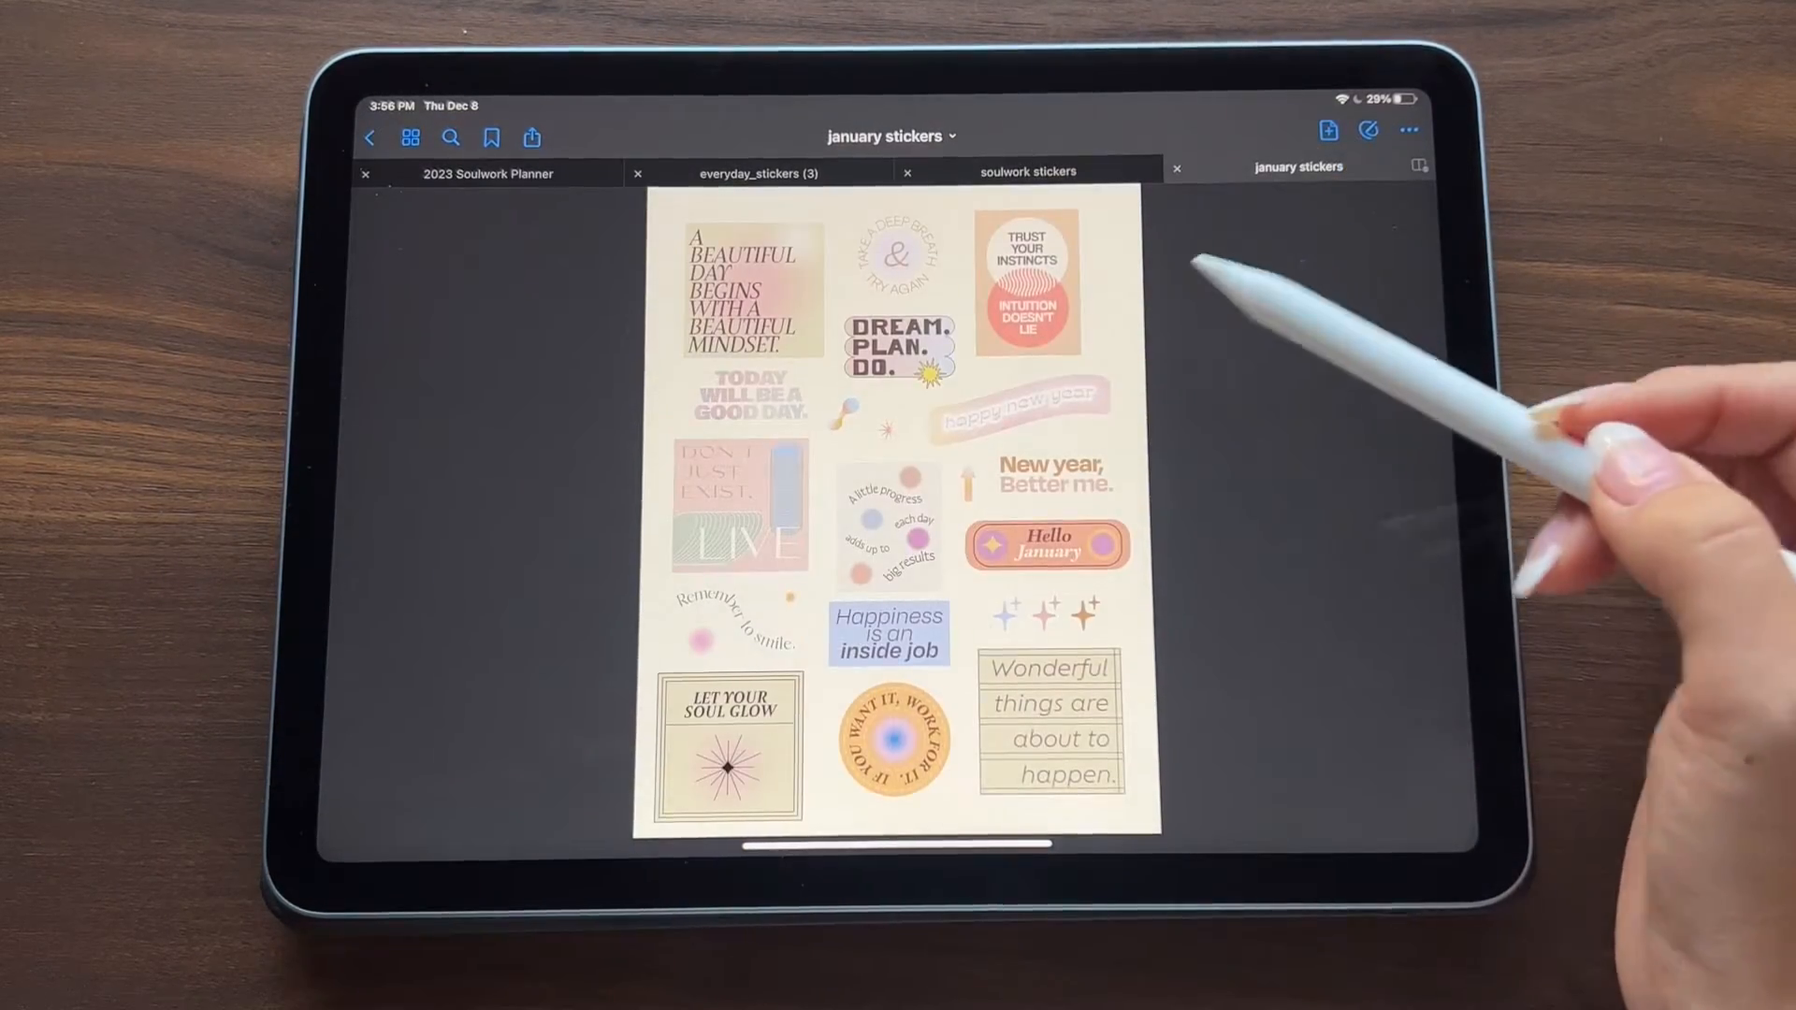